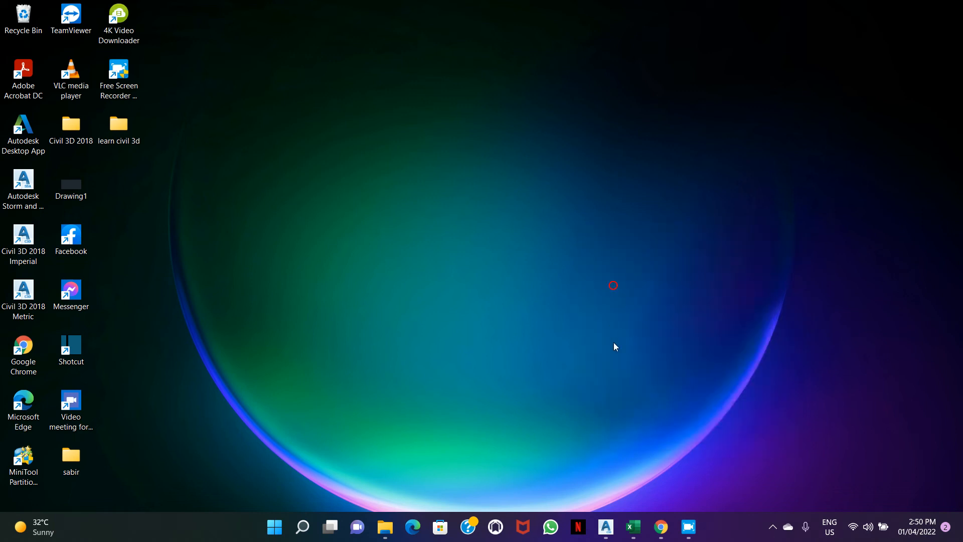
mouse_move(632, 527)
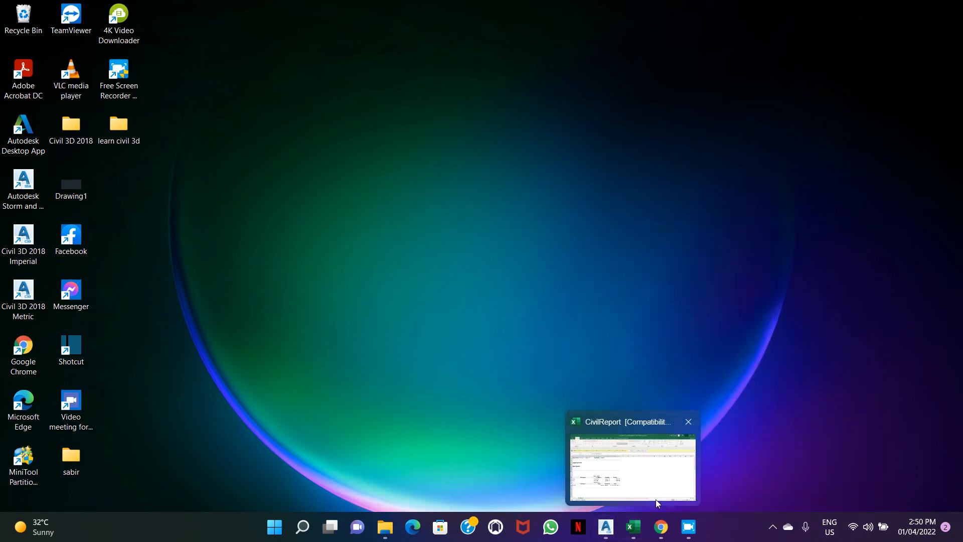
Step: Restore S-35 PROFILE.dwg and zoom out until the alignment and profile view fit
left_click(687, 422)
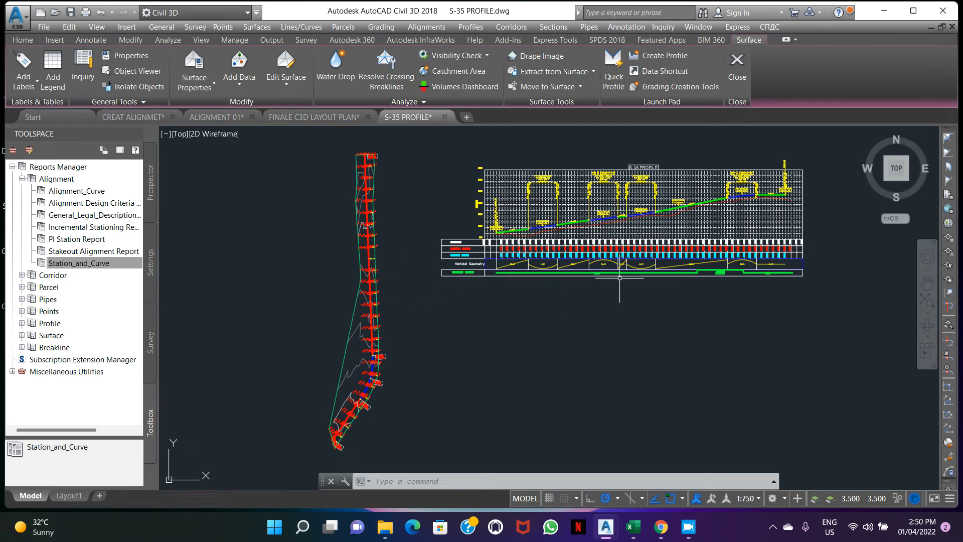
scroll("down", 3)
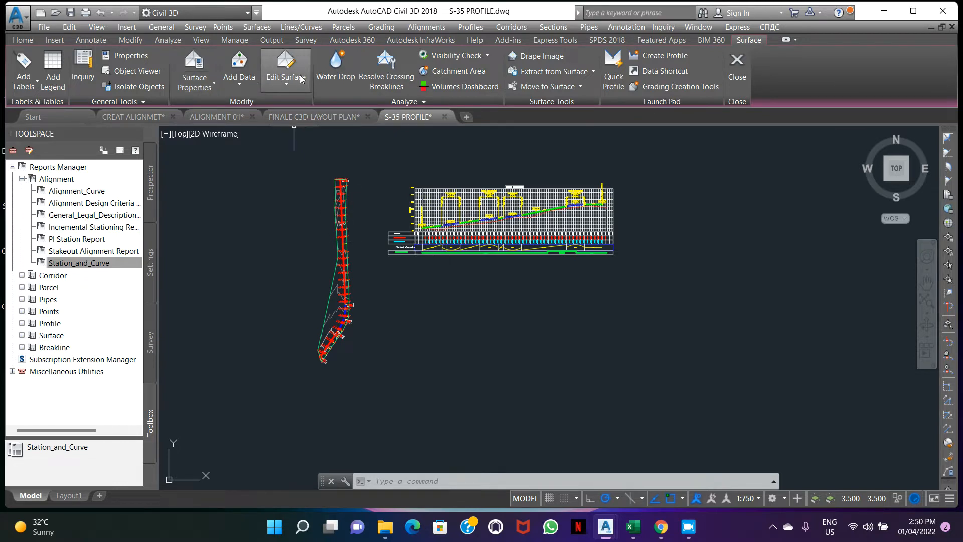
mouse_move(272, 40)
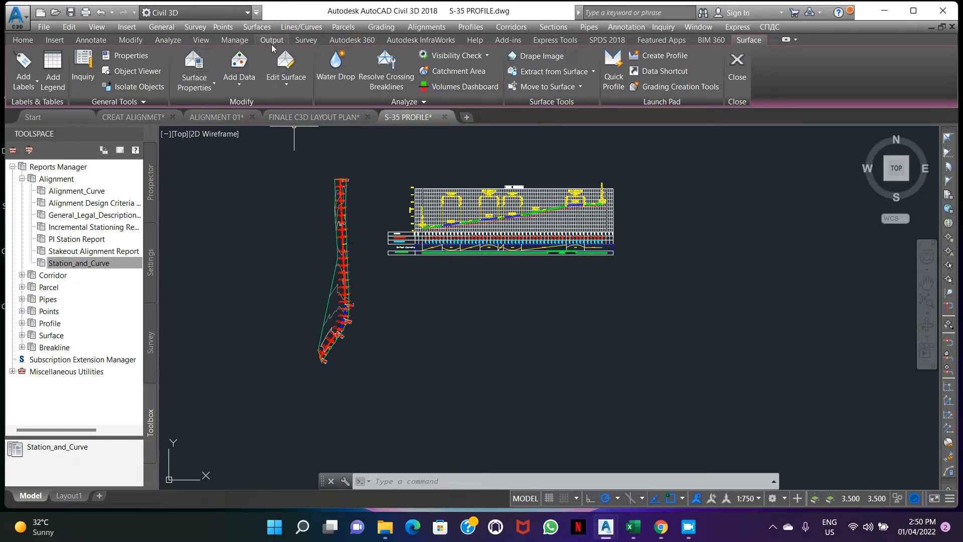
Step: Start a LandXML export keeping the points, OGL surface, S-35 alignment and profiles checked
left_click(271, 40)
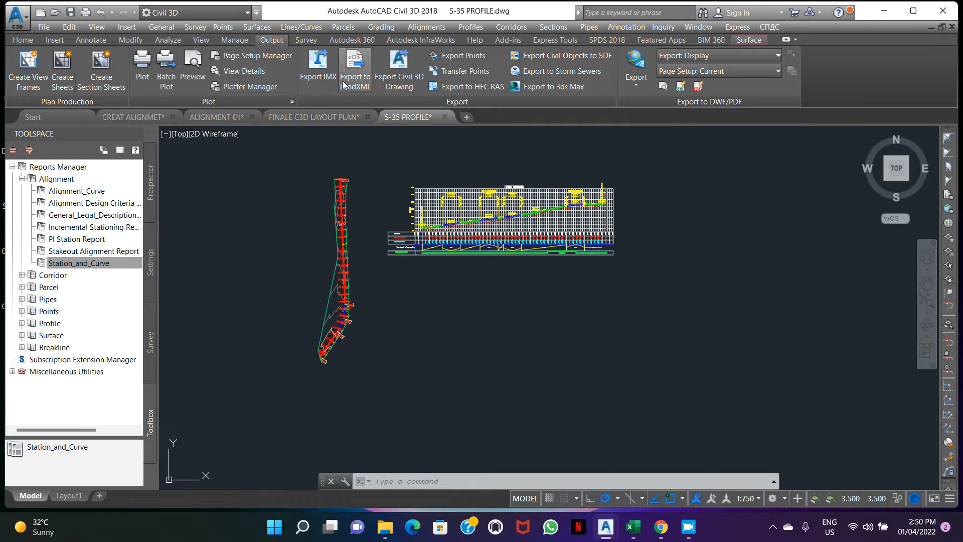
left_click(354, 67)
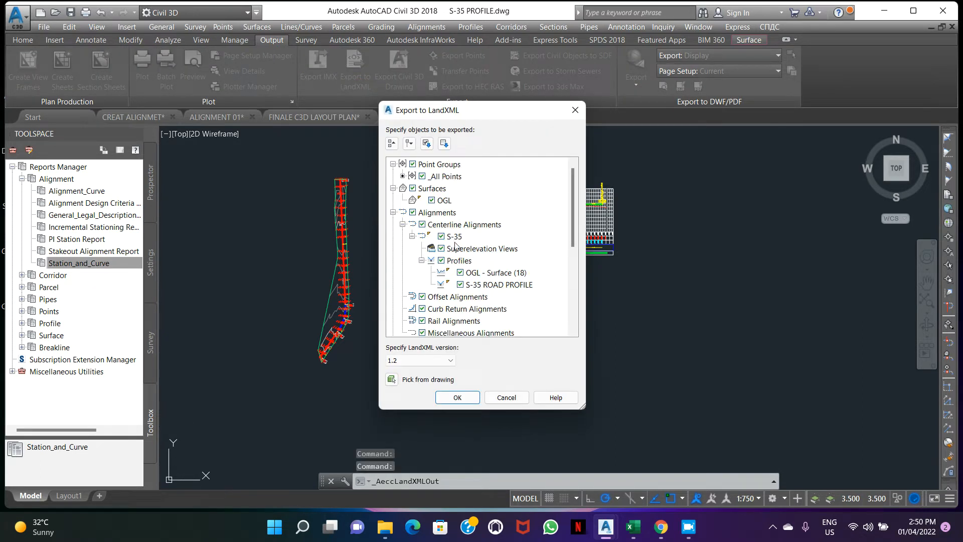
scroll("down", 3)
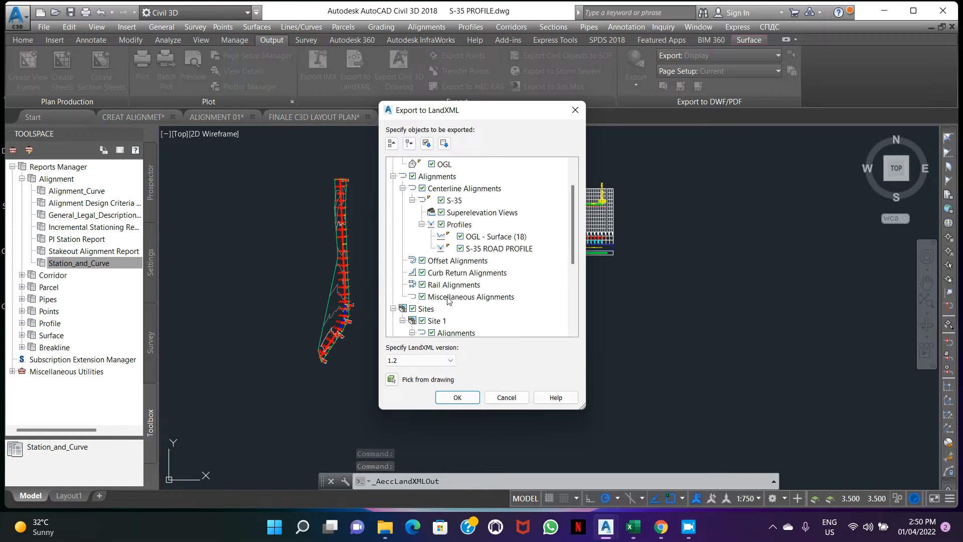
scroll("down", 3)
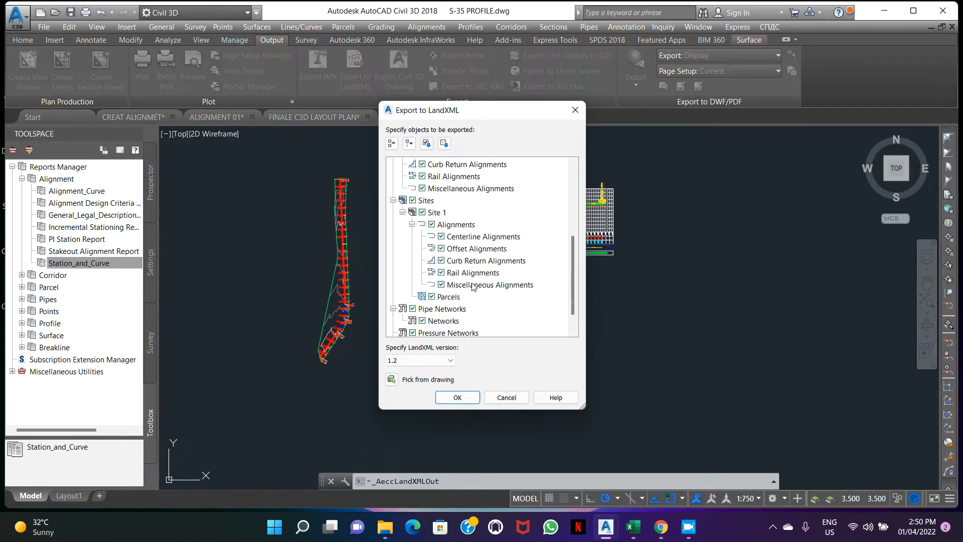
scroll("down", 3)
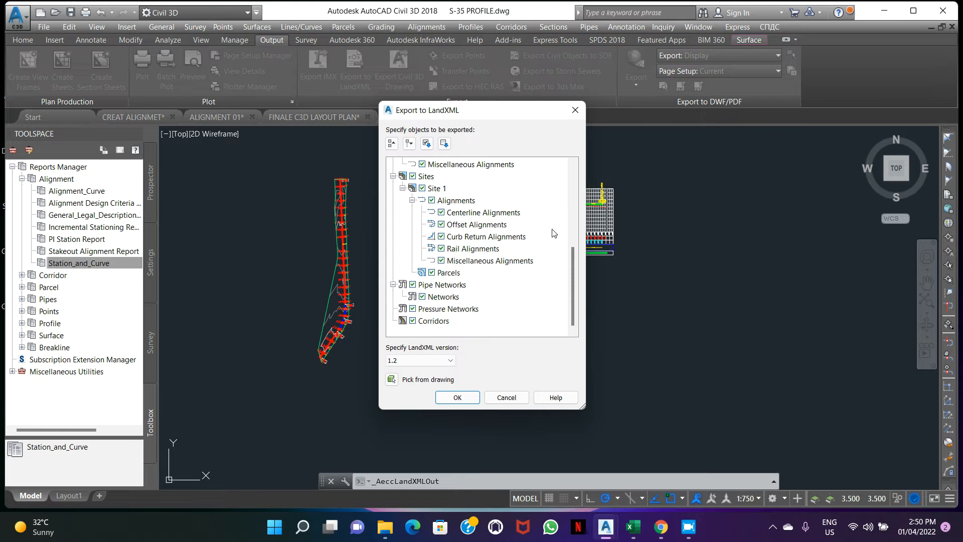
mouse_move(457, 397)
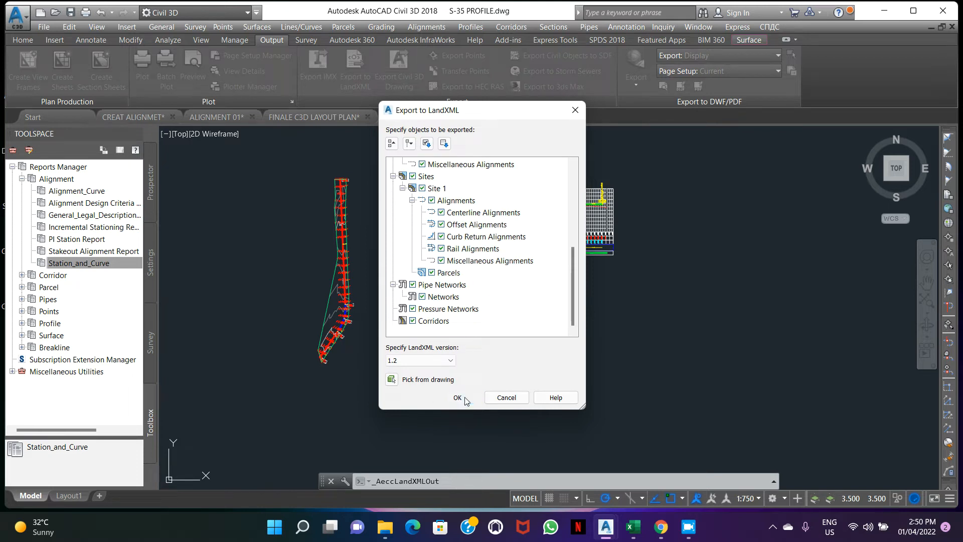
left_click(457, 398)
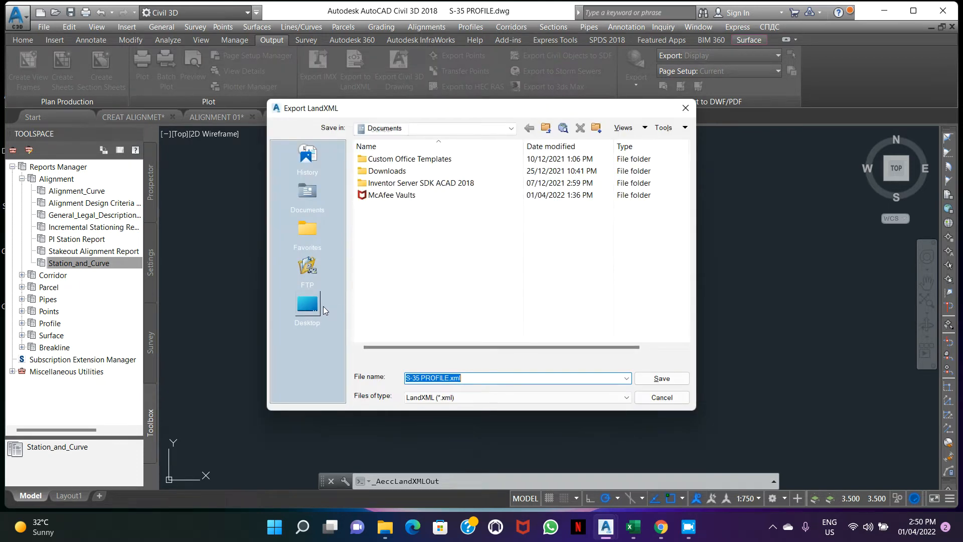
Step: Save the export as S-35 PROFILE.xml in the Desktop learn civil 3d folder
left_click(307, 307)
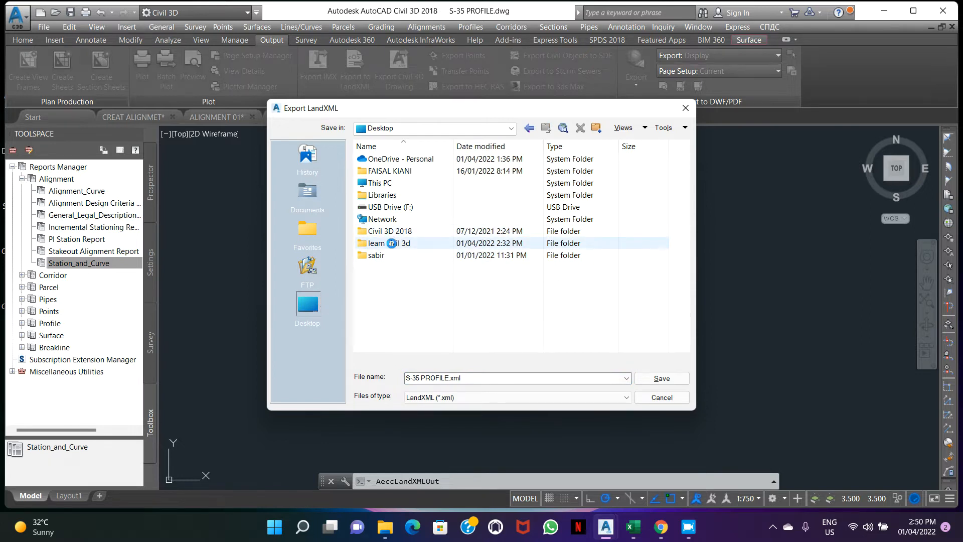
double_click(388, 242)
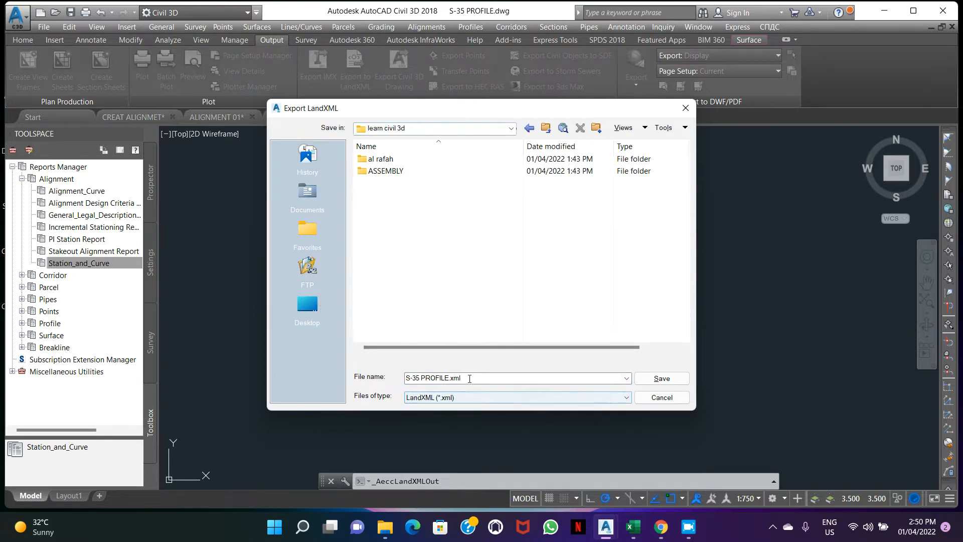
left_click(661, 378)
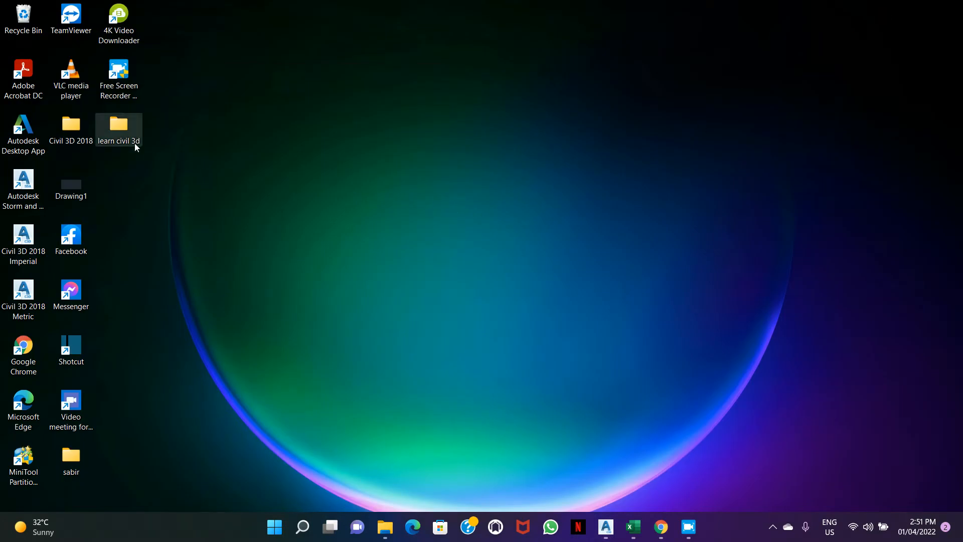
Step: Maximize the learn civil 3d folder and pick the 2018 AutoCAD template for a new drawing
double_click(118, 127)
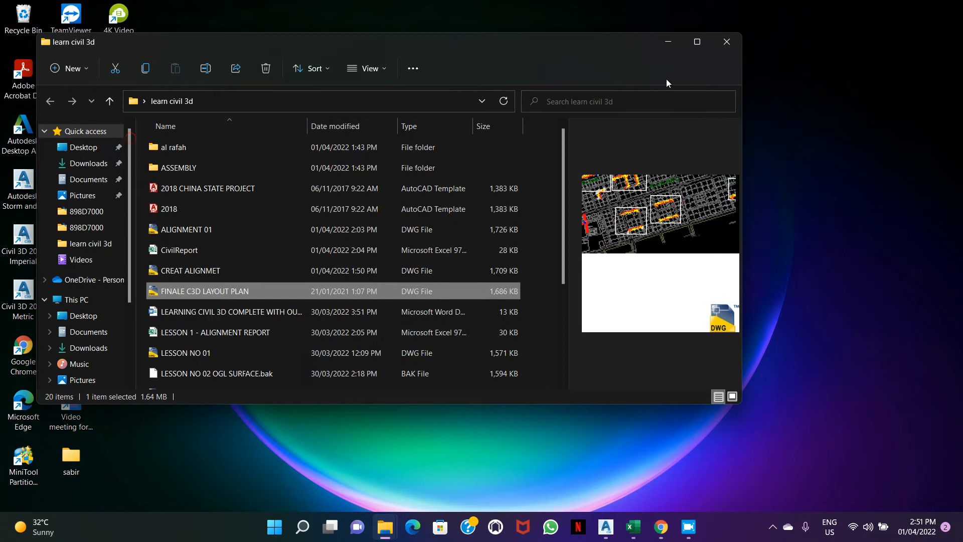
left_click(696, 41)
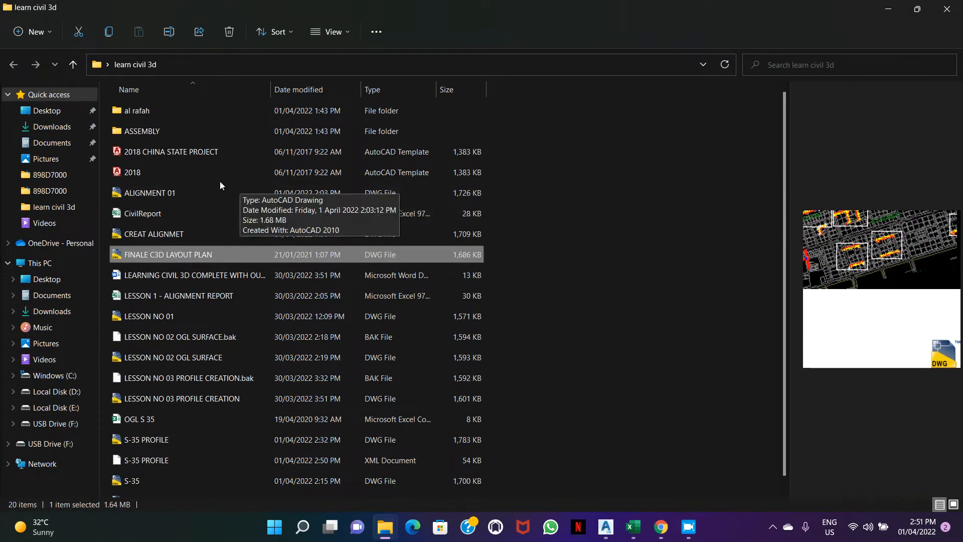
left_click(132, 171)
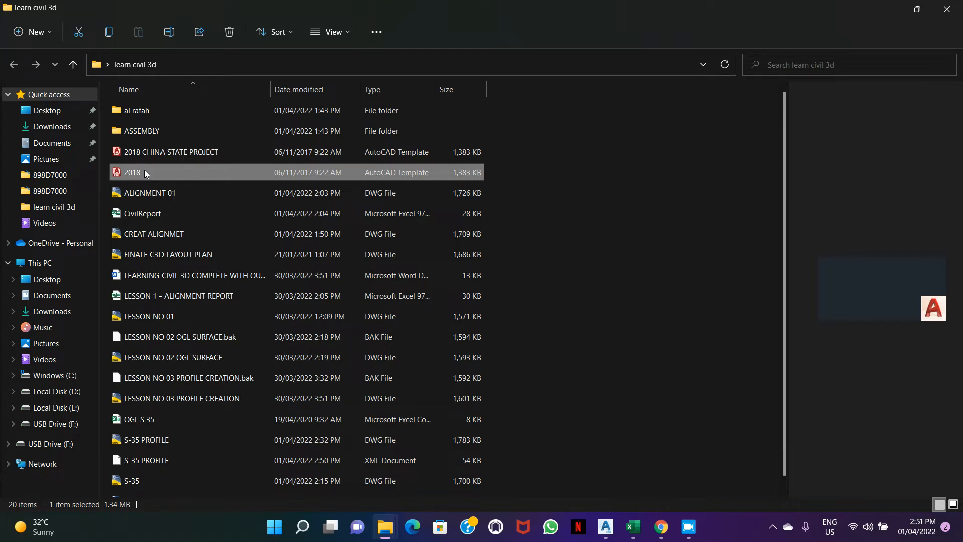
mouse_move(326, 187)
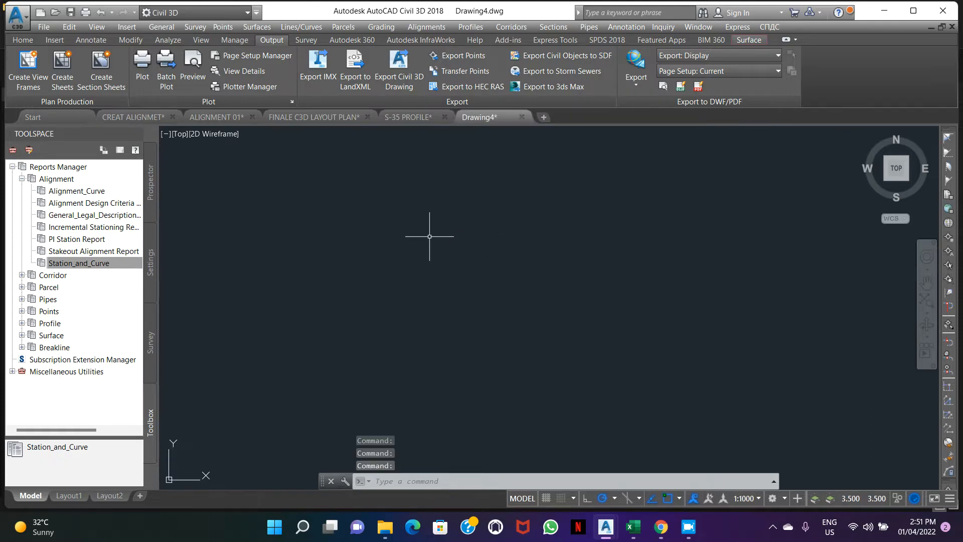
mouse_move(442, 212)
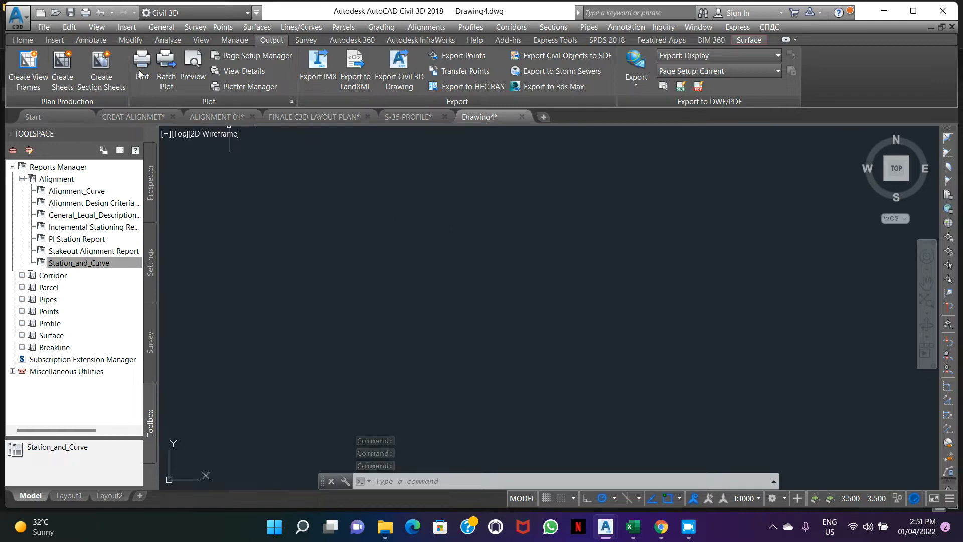
Step: Import S-35 PROFILE.xml from learn civil 3d, bringing in the S-35 alignment and OGL surface
left_click(54, 39)
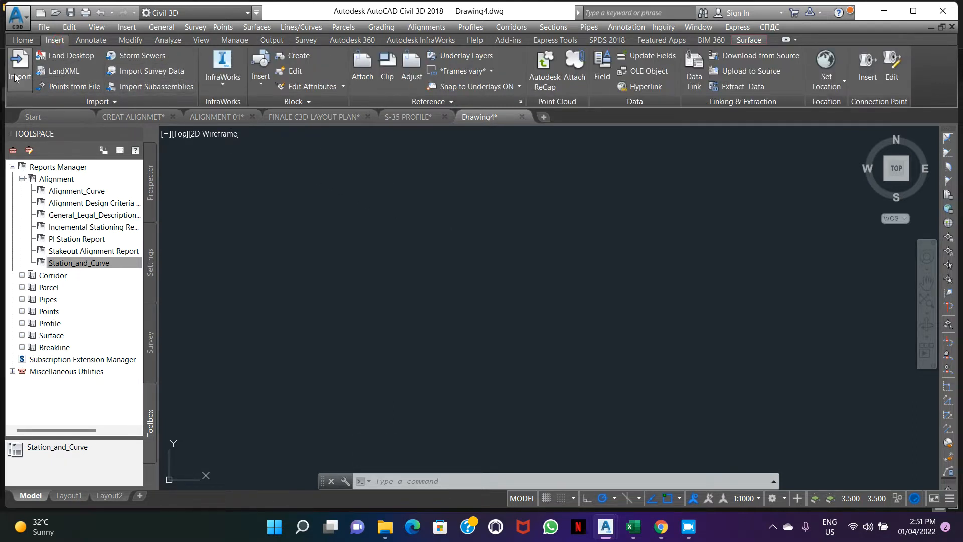
left_click(62, 70)
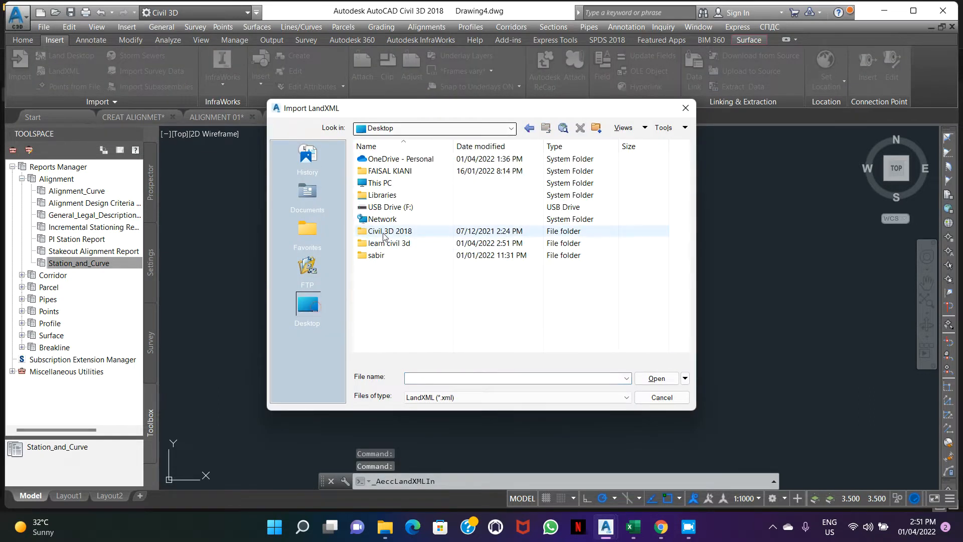
double_click(387, 243)
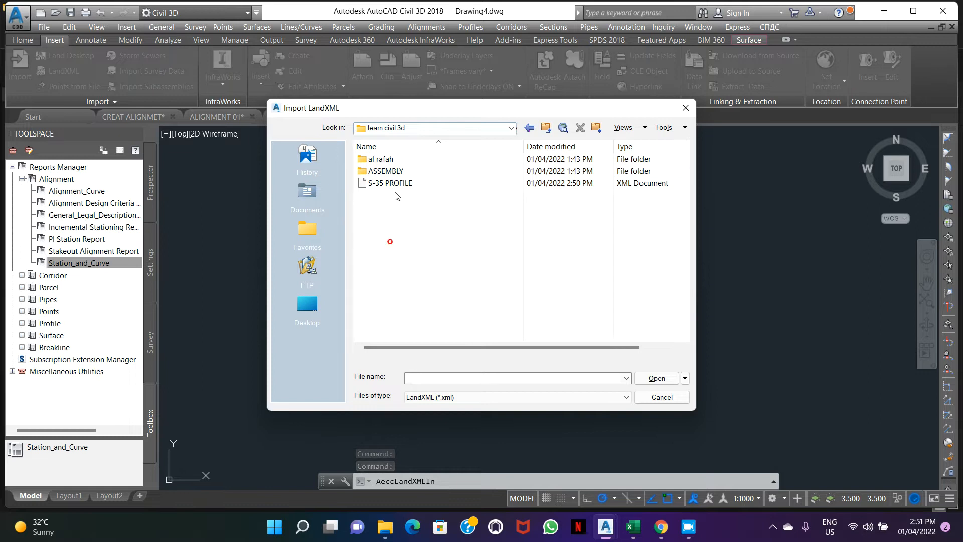
left_click(389, 183)
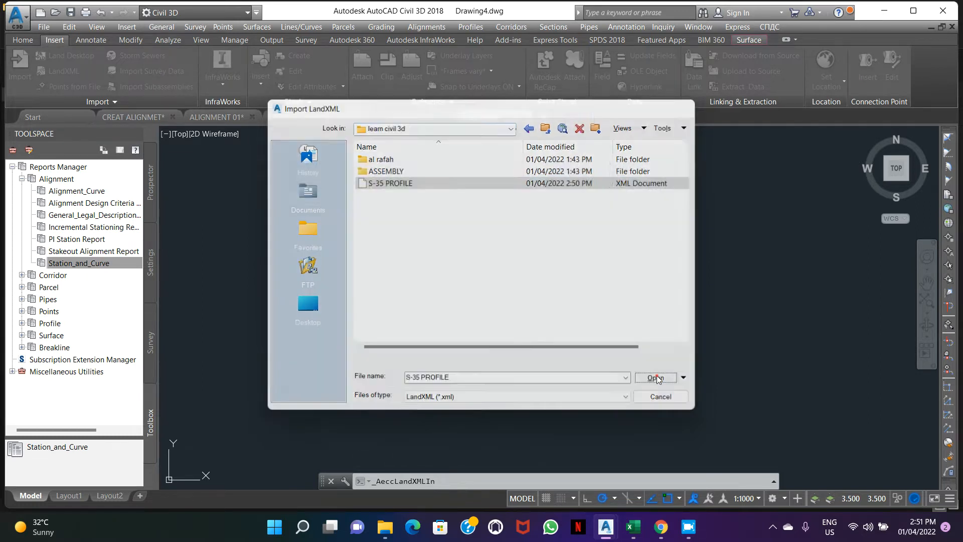
left_click(655, 377)
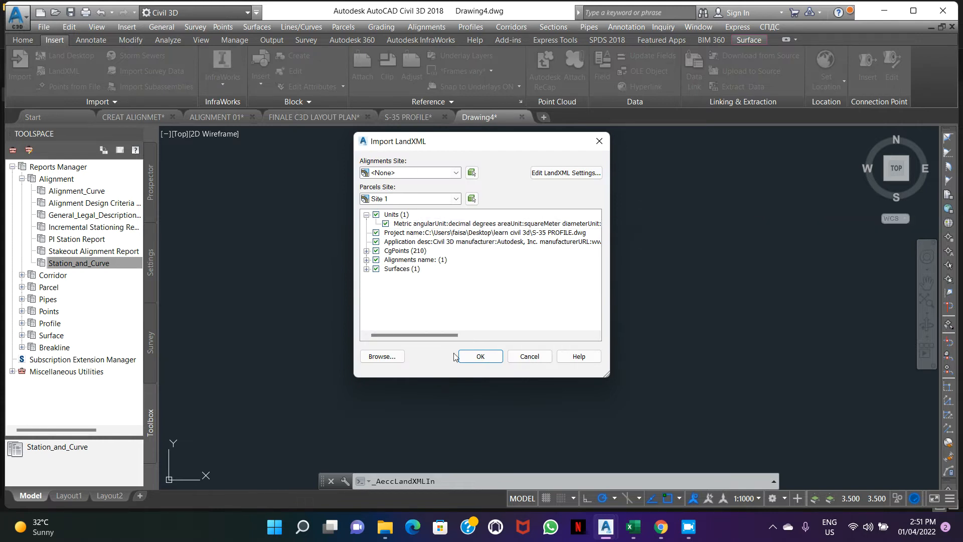
left_click(479, 356)
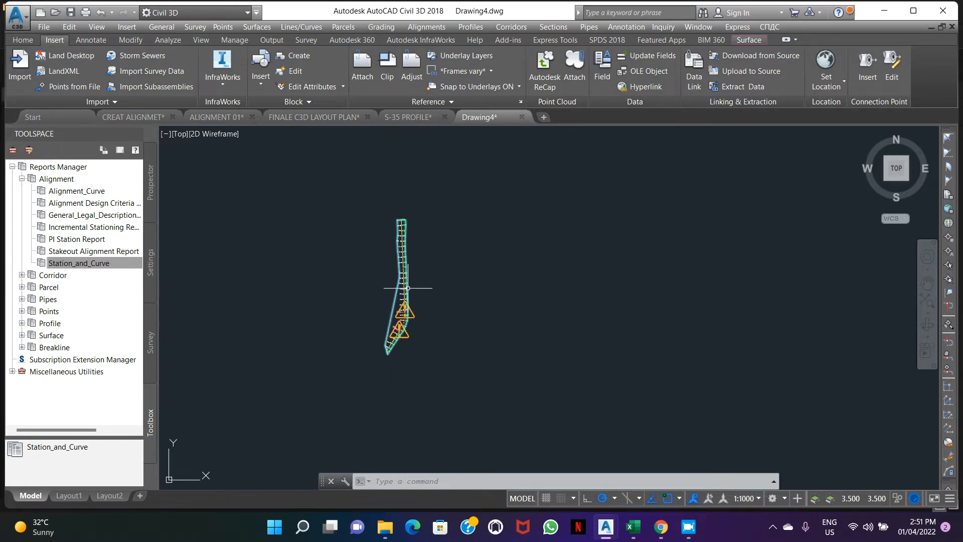
Step: Create a profile from the OGL surface along S-35 and place its profile view in the drawing
left_click(470, 27)
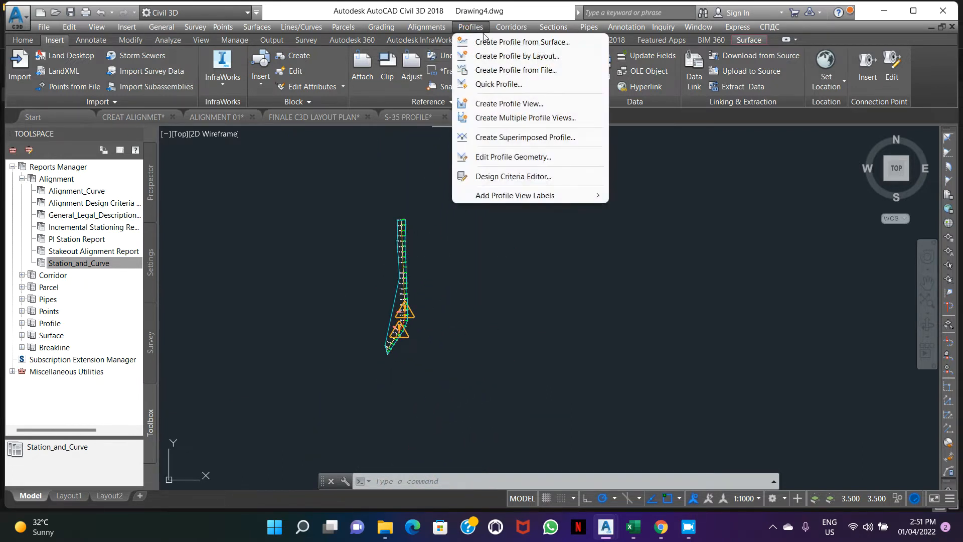
left_click(522, 42)
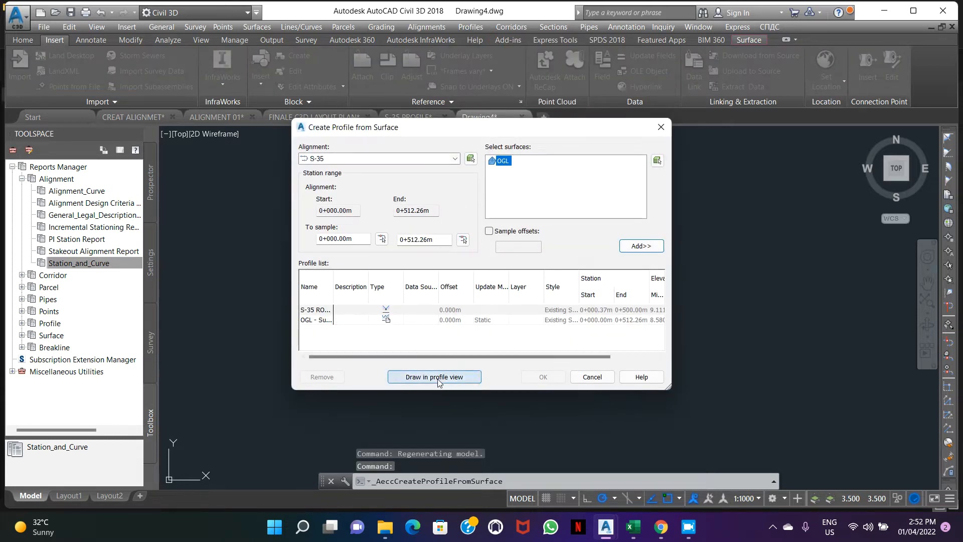
left_click(433, 376)
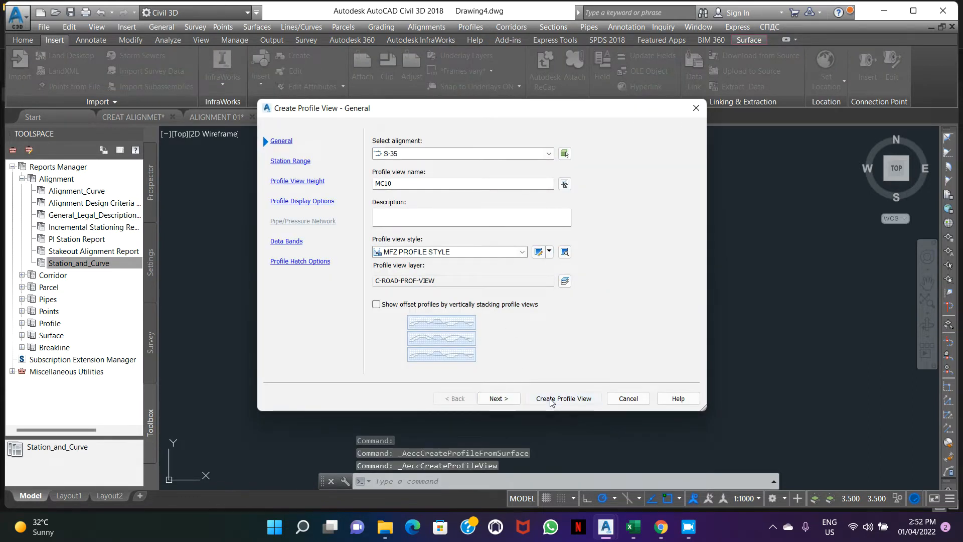
left_click(563, 398)
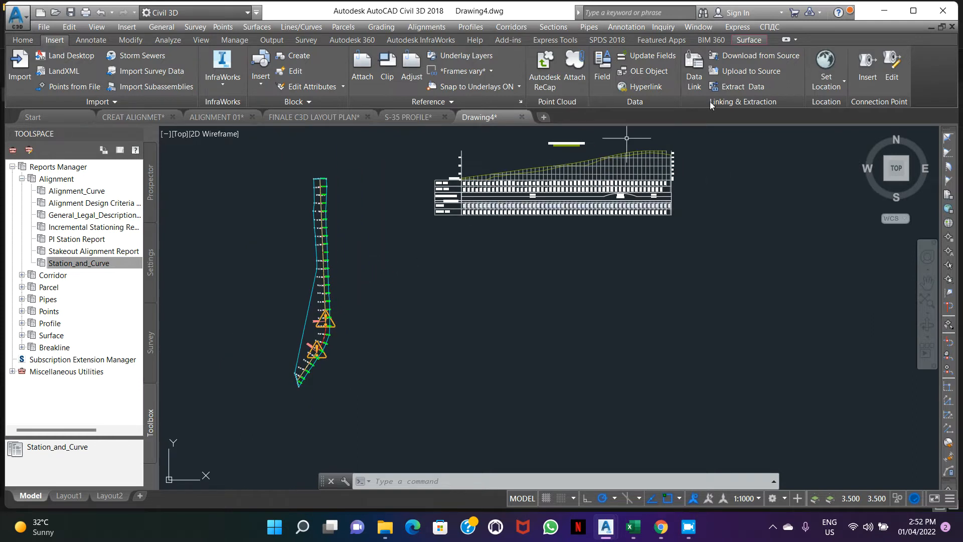
Step: Look through the ASSEMBLY and al rafah folders in learn civil 3d, previewing assembly drawings
left_click(384, 527)
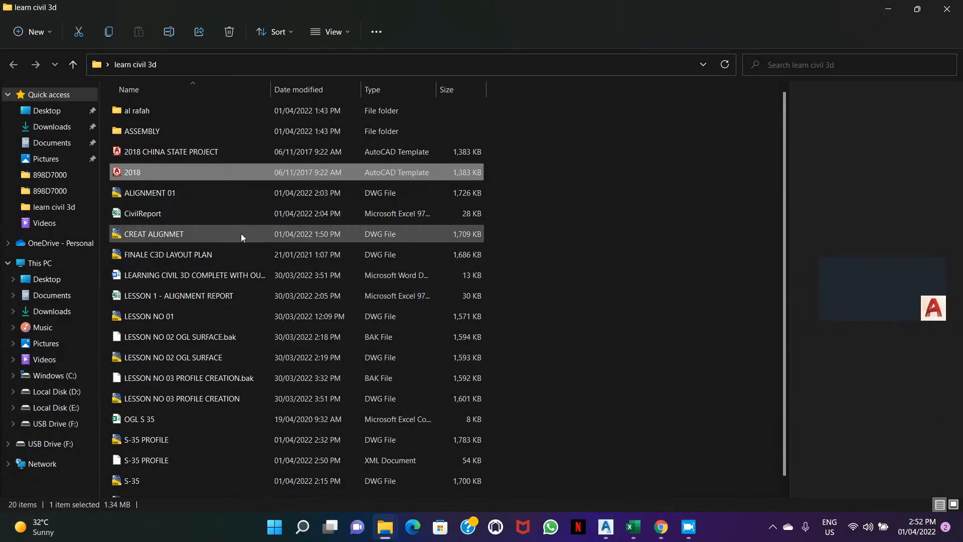
double_click(141, 130)
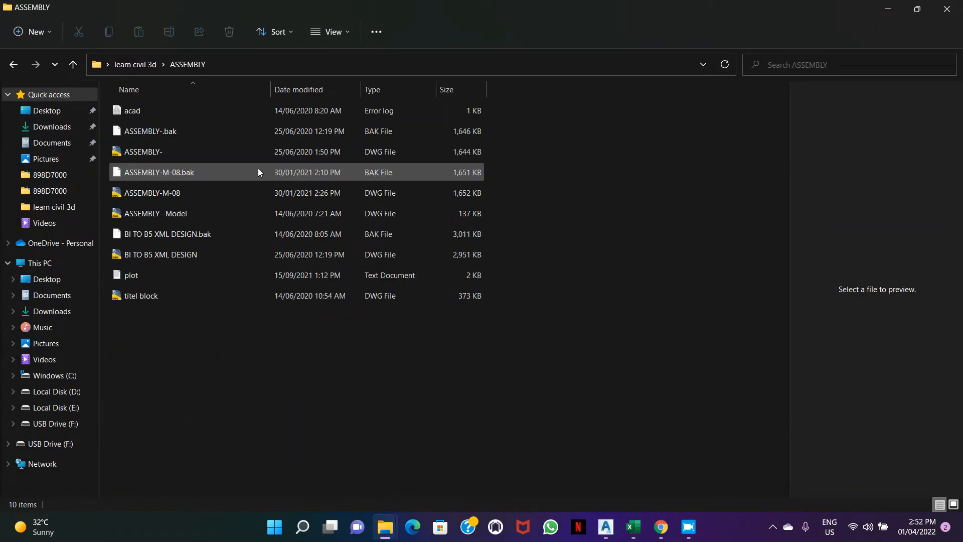
mouse_move(210, 258)
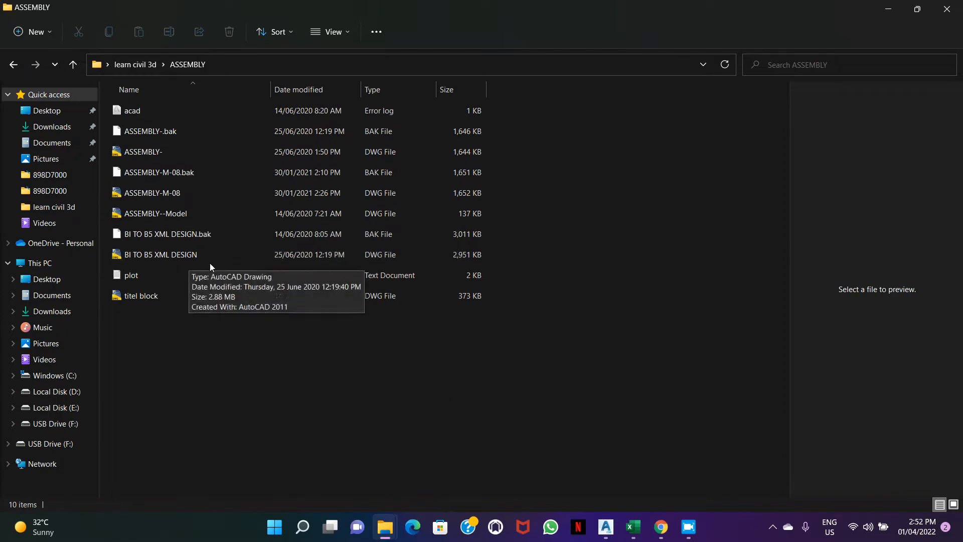
mouse_move(75, 78)
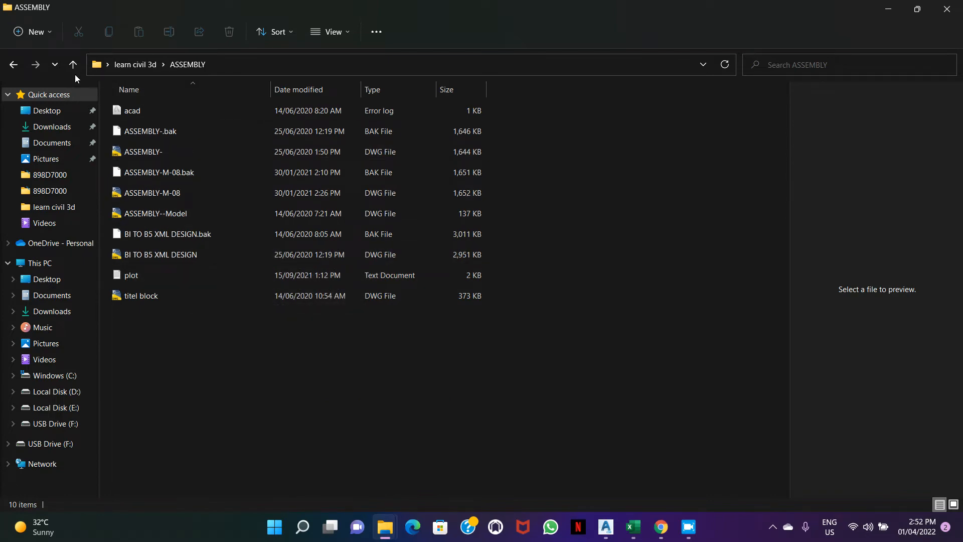
left_click(72, 64)
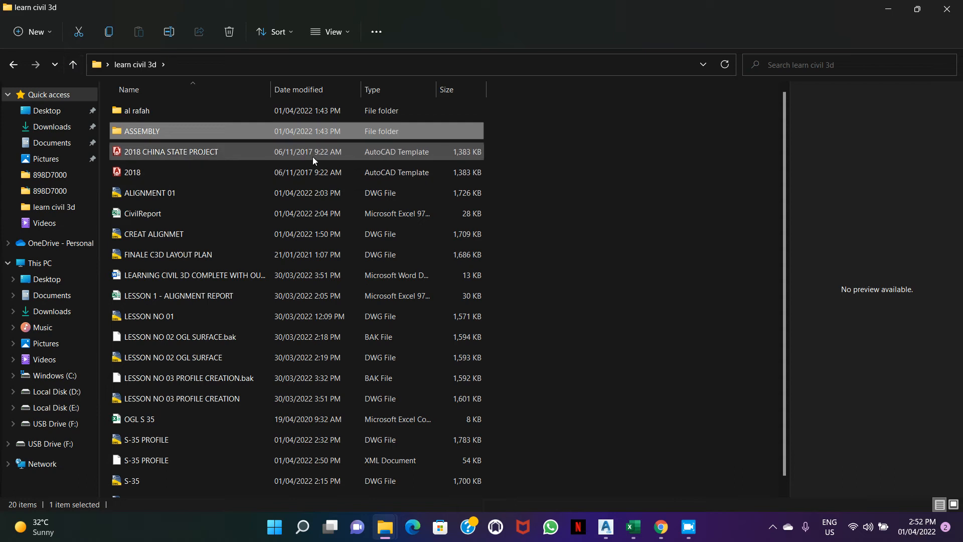
mouse_move(173, 146)
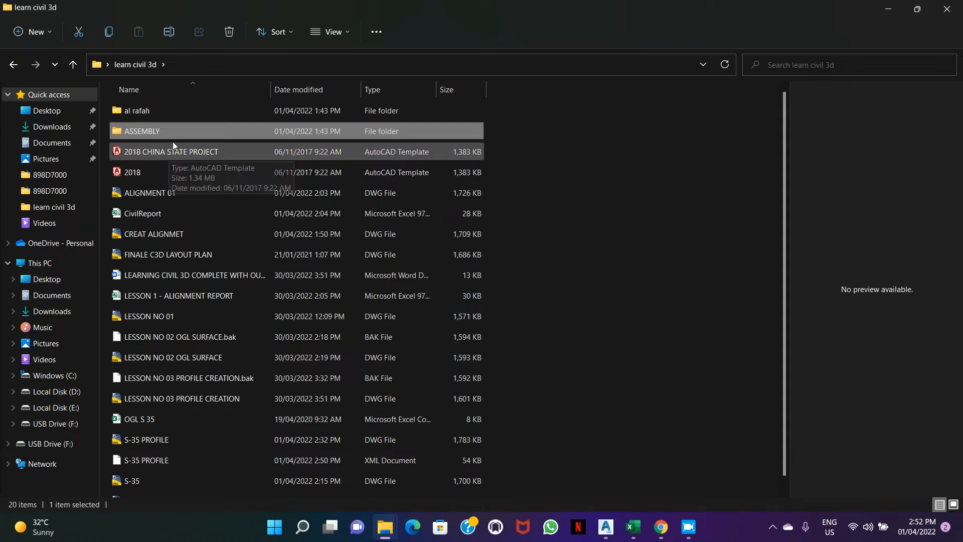
mouse_move(179, 133)
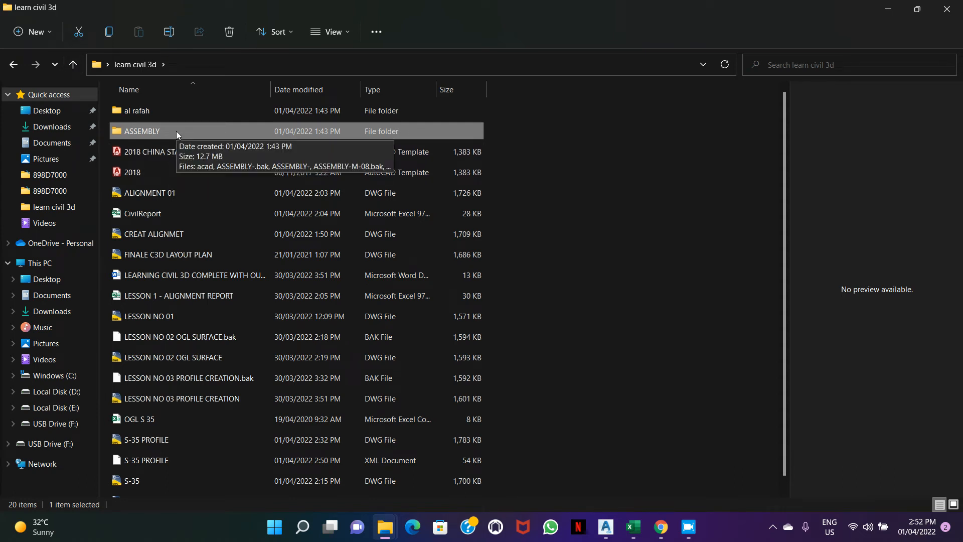
double_click(136, 110)
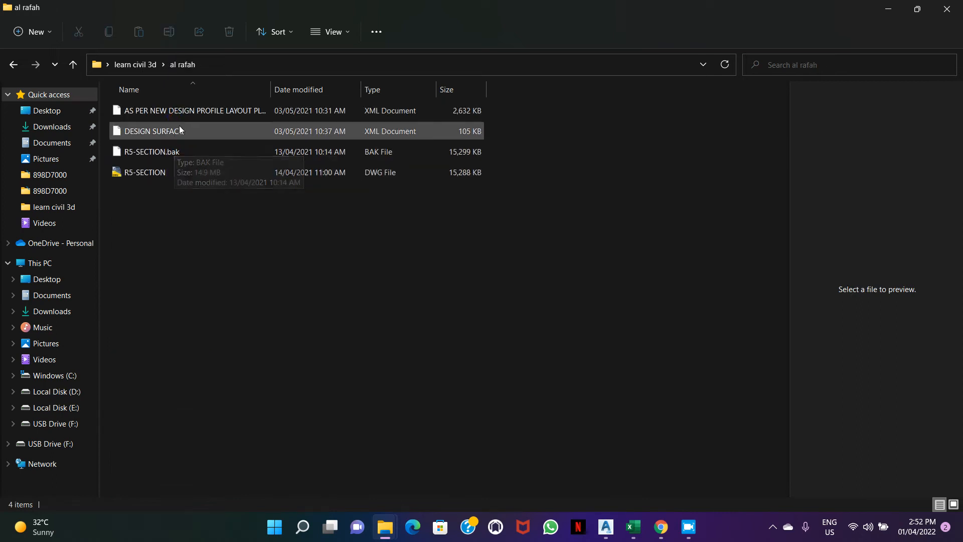
mouse_move(178, 122)
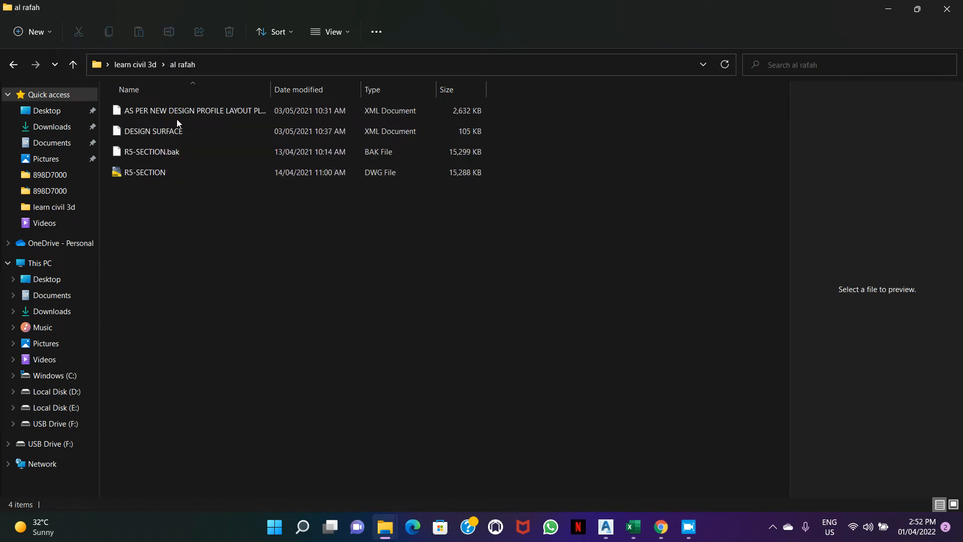
left_click(72, 64)
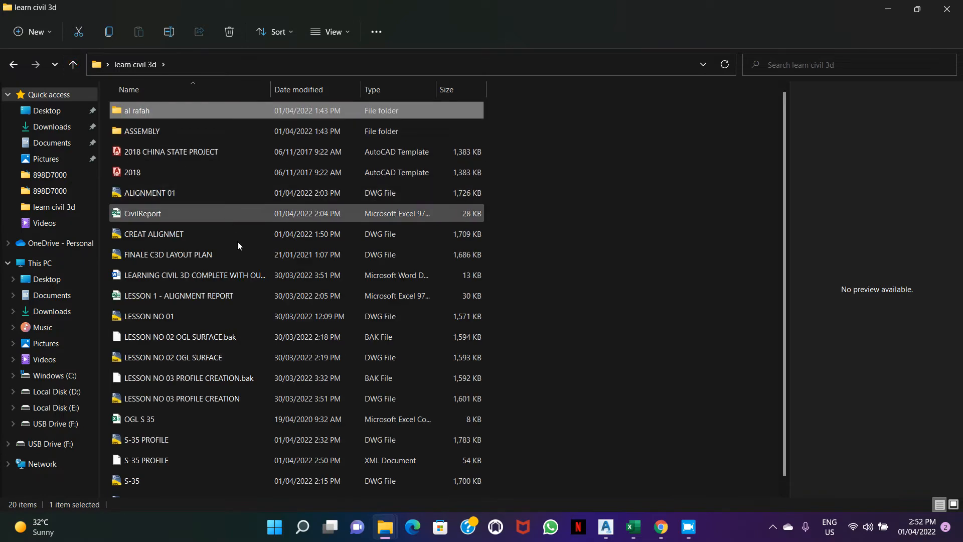
scroll("down", 3)
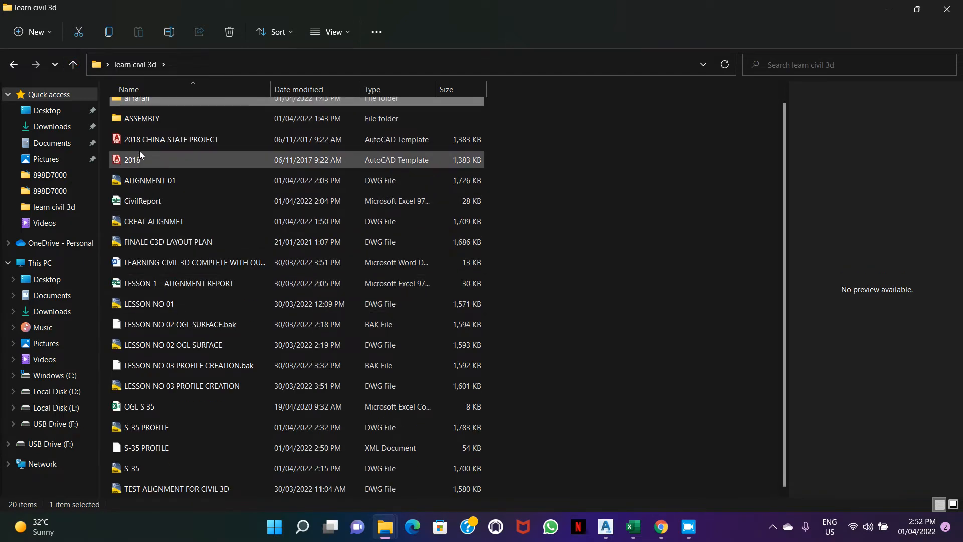
double_click(141, 119)
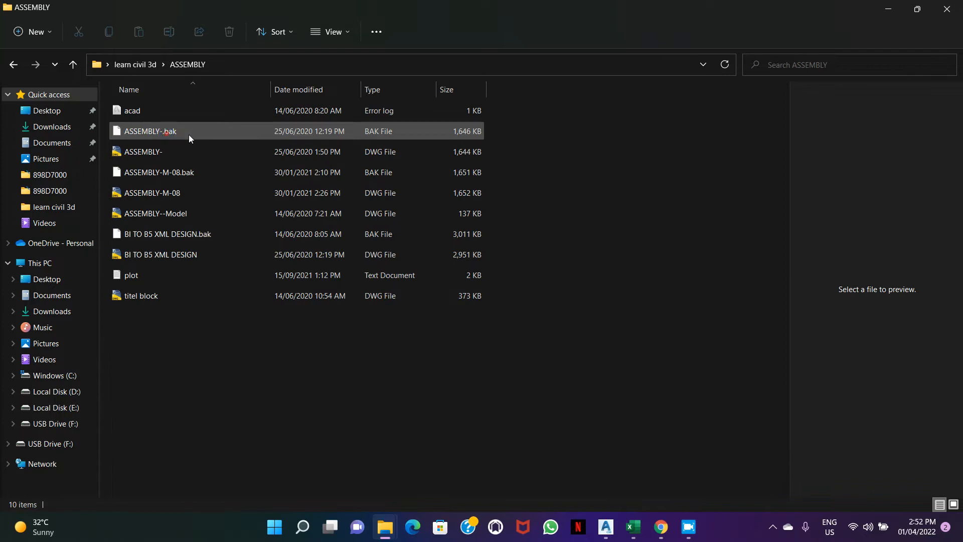
left_click(152, 192)
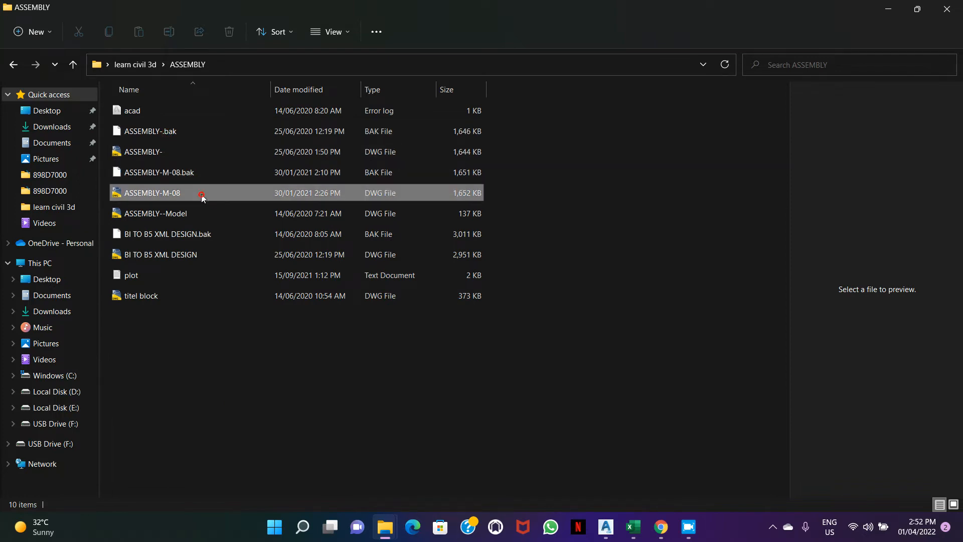
left_click(142, 152)
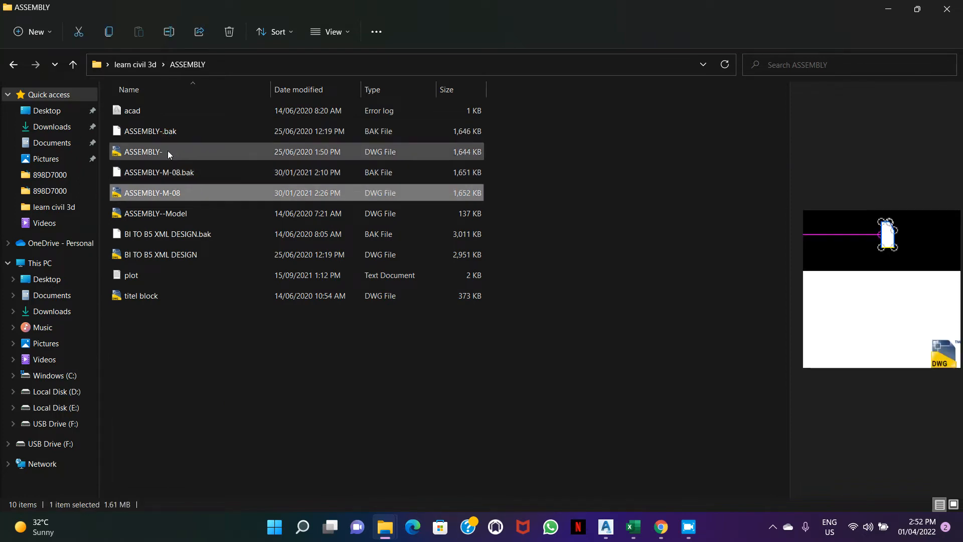
left_click(142, 152)
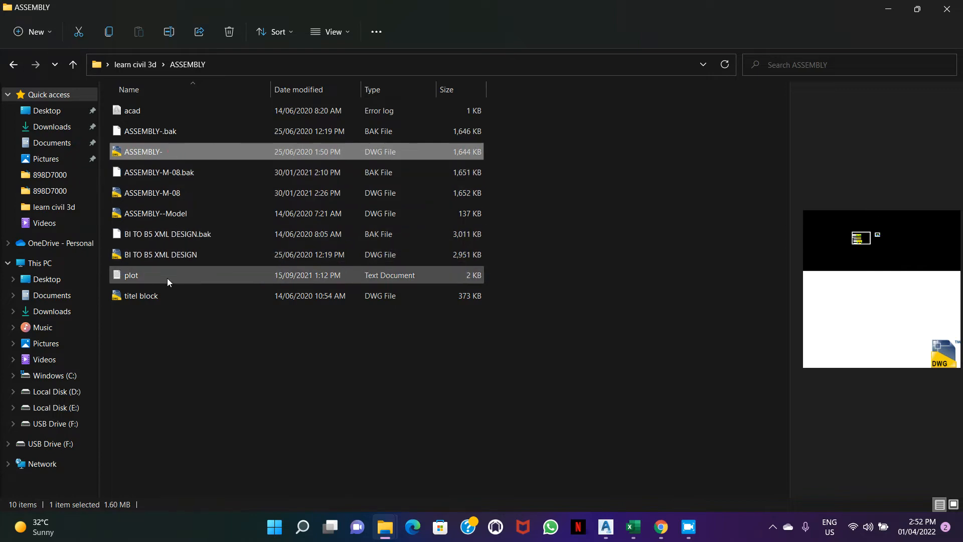
left_click(161, 254)
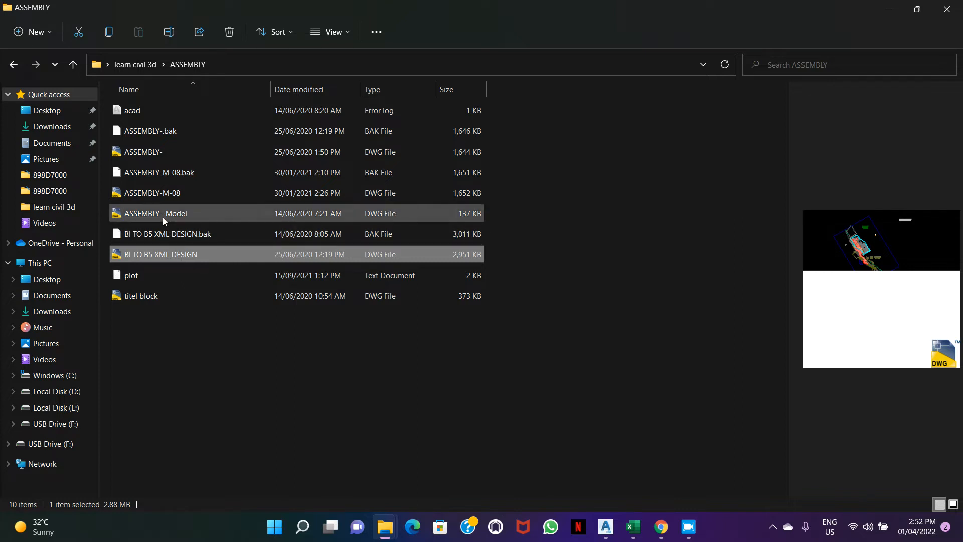
Step: Browse D: > AL NUAIMI PROJECTS to the b 24 section folder and select section b 24 road.dwg
left_click(52, 391)
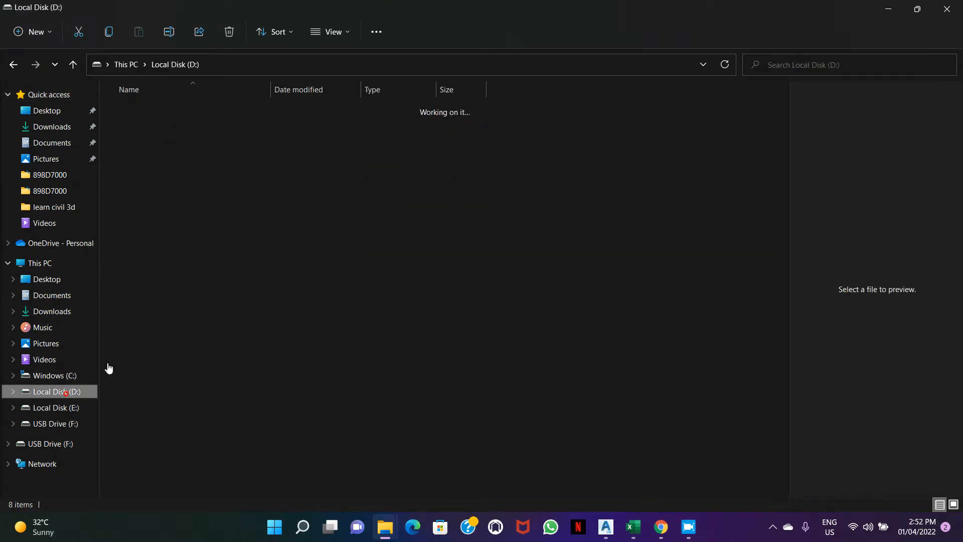
left_click(160, 152)
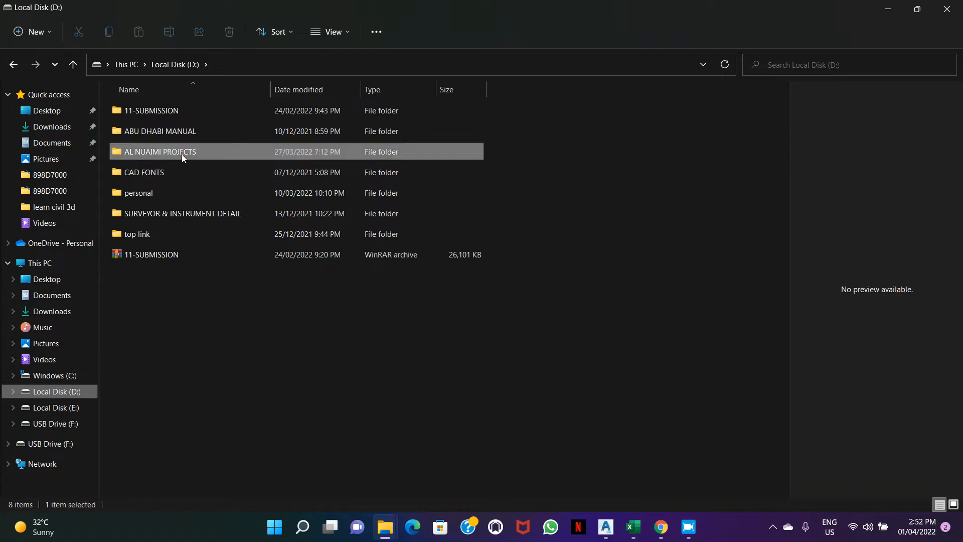
double_click(159, 151)
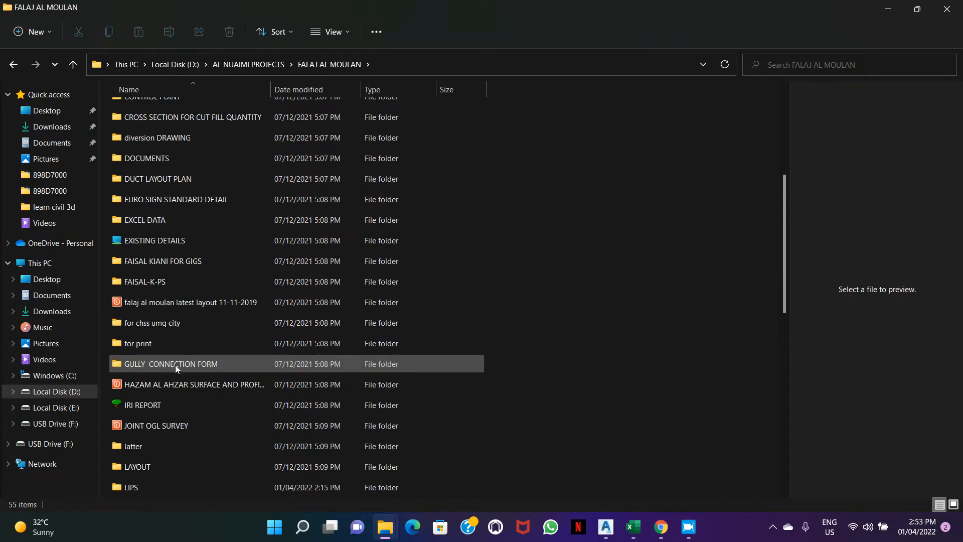
double_click(146, 280)
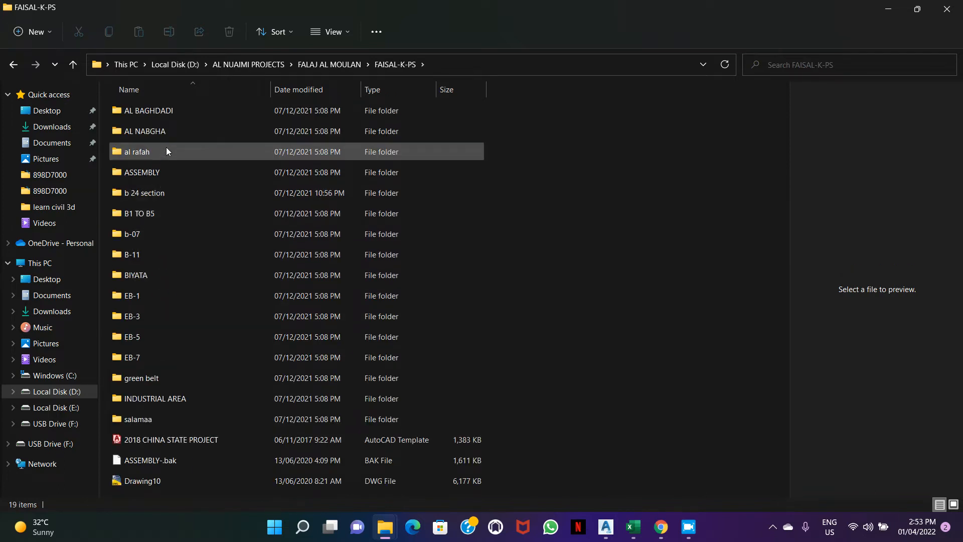
mouse_move(174, 146)
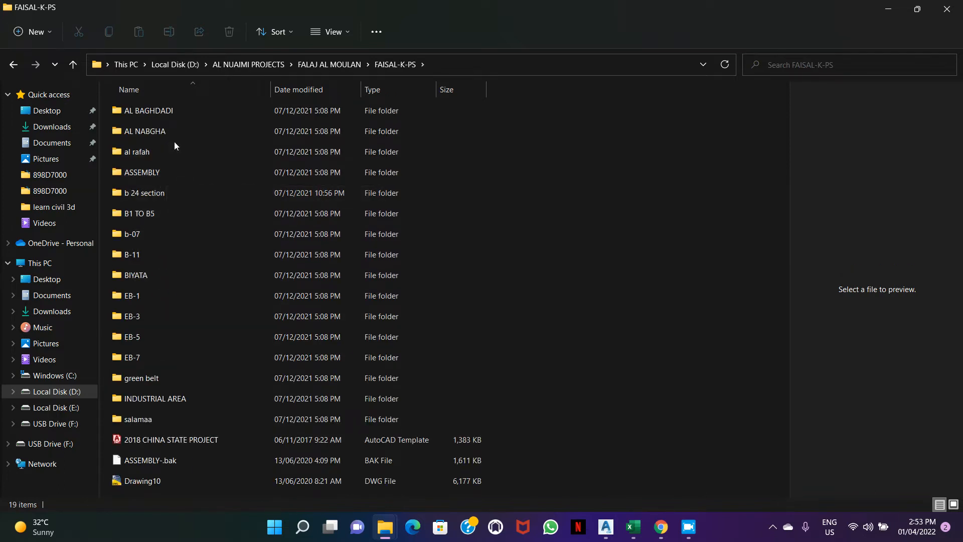
left_click(137, 152)
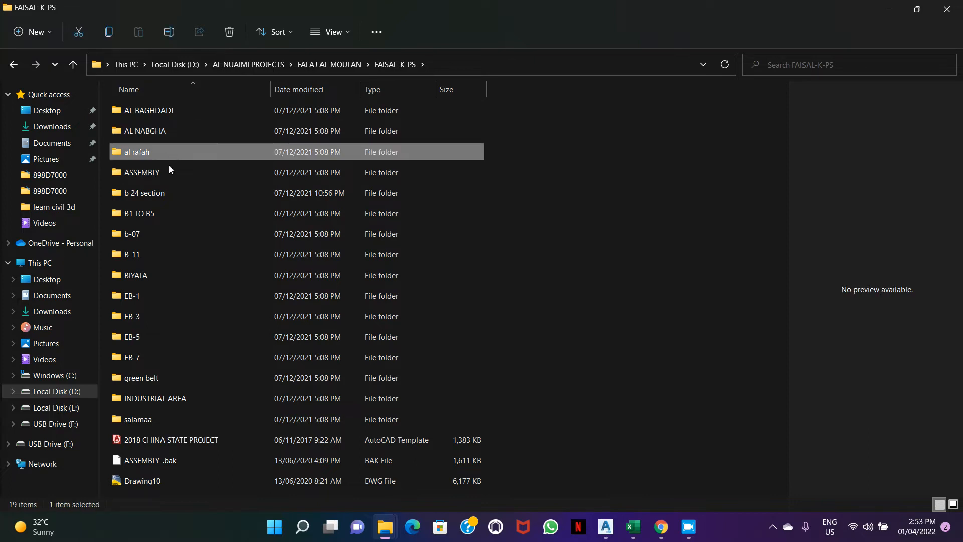
double_click(142, 172)
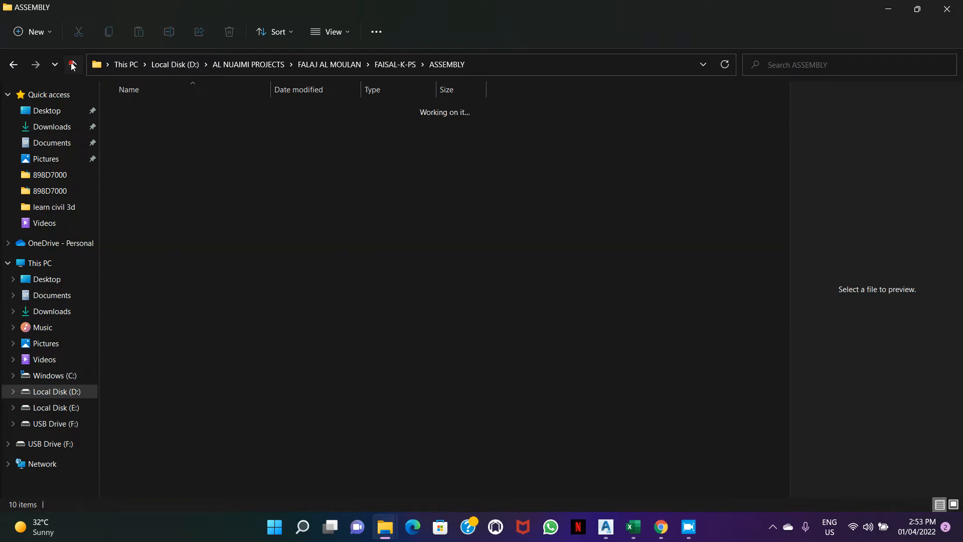
left_click(72, 64)
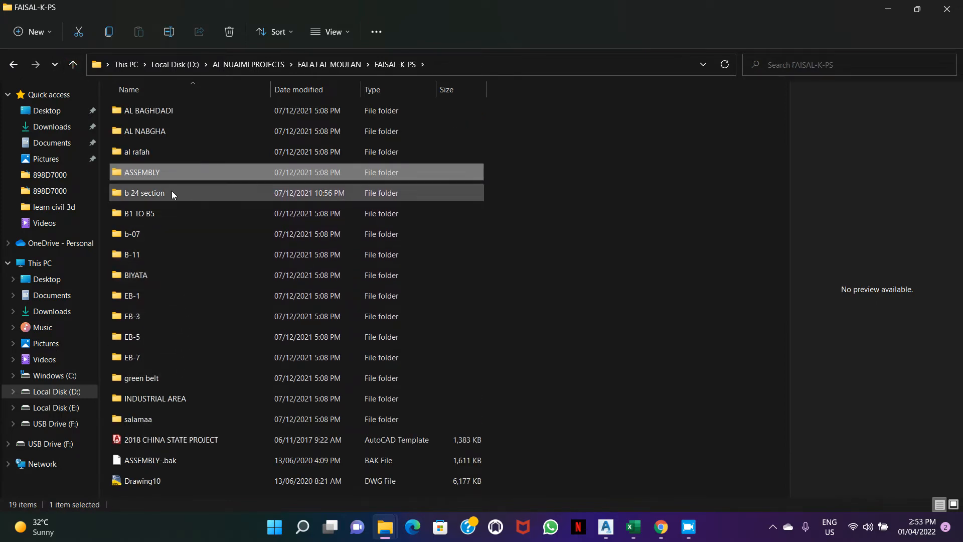
double_click(143, 193)
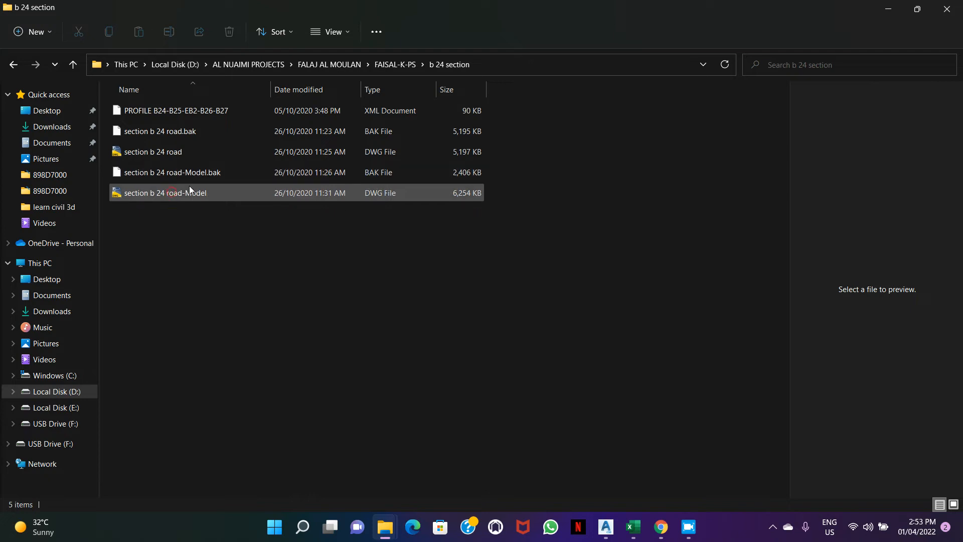
left_click(152, 152)
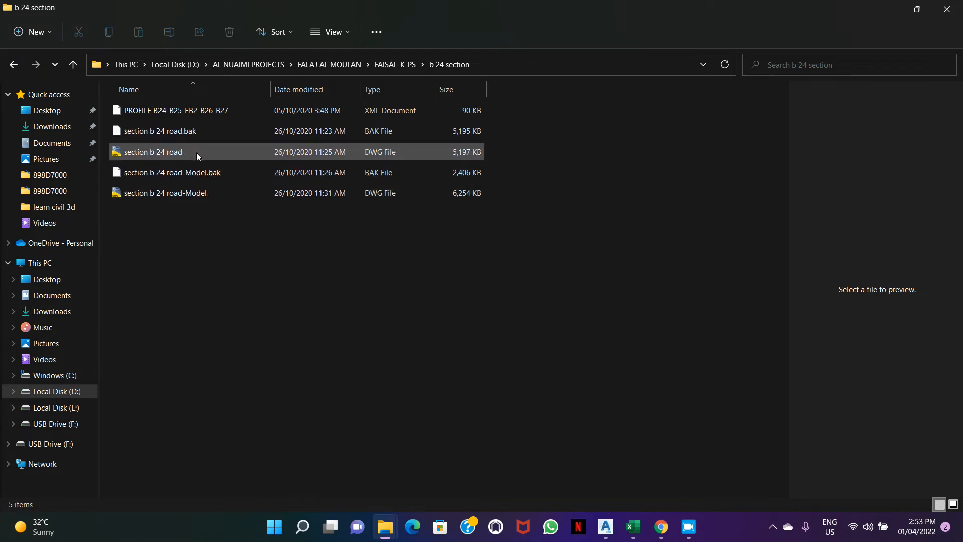
left_click(152, 151)
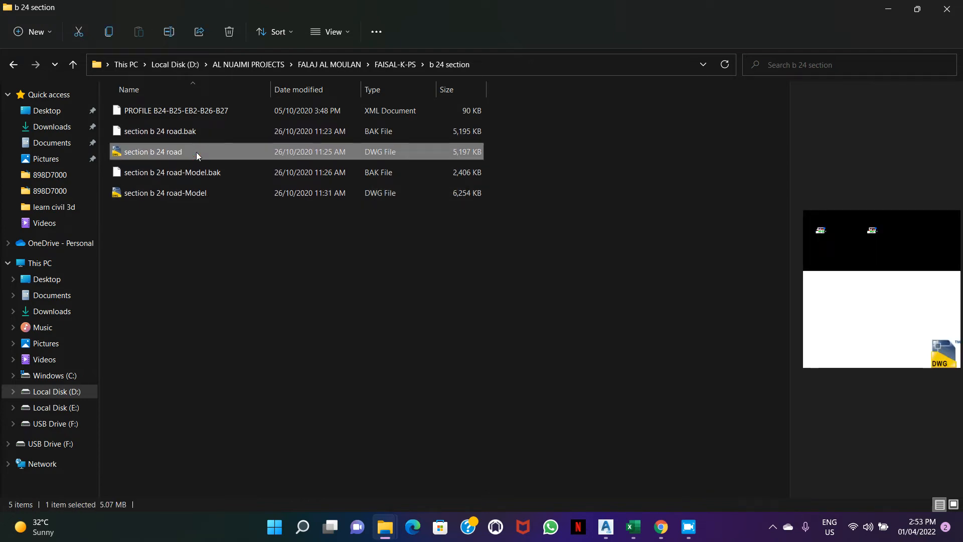
Step: Open the section b 24 road drawing from the b 24 section folder
double_click(153, 151)
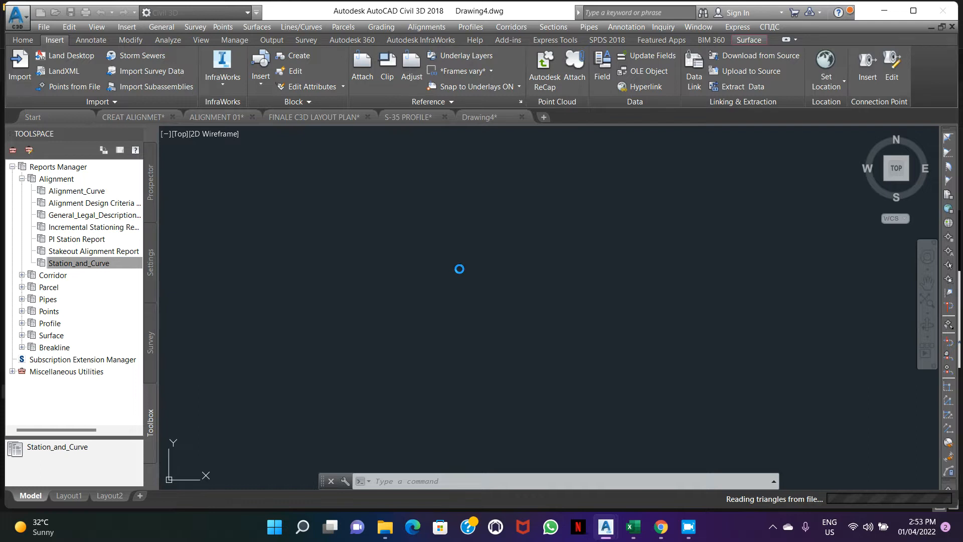
mouse_move(473, 263)
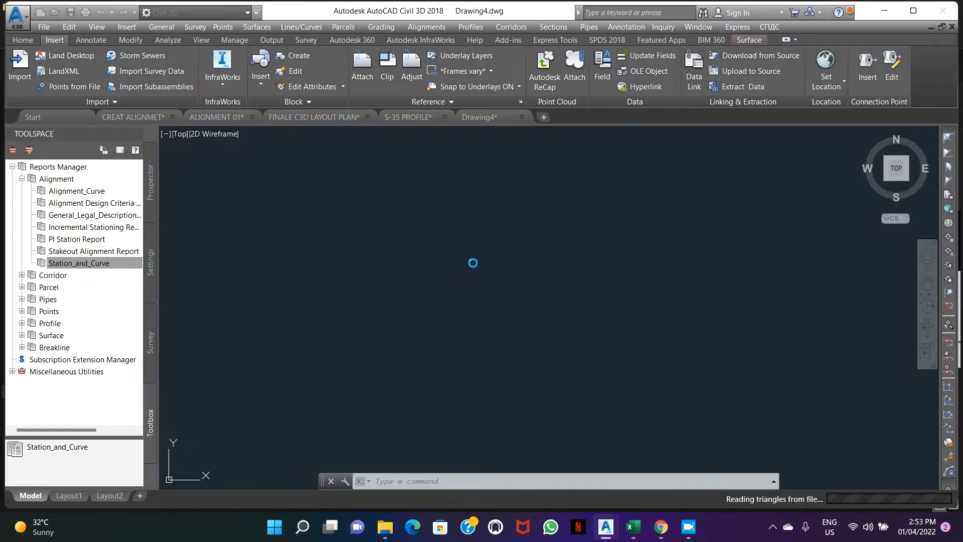
mouse_move(465, 320)
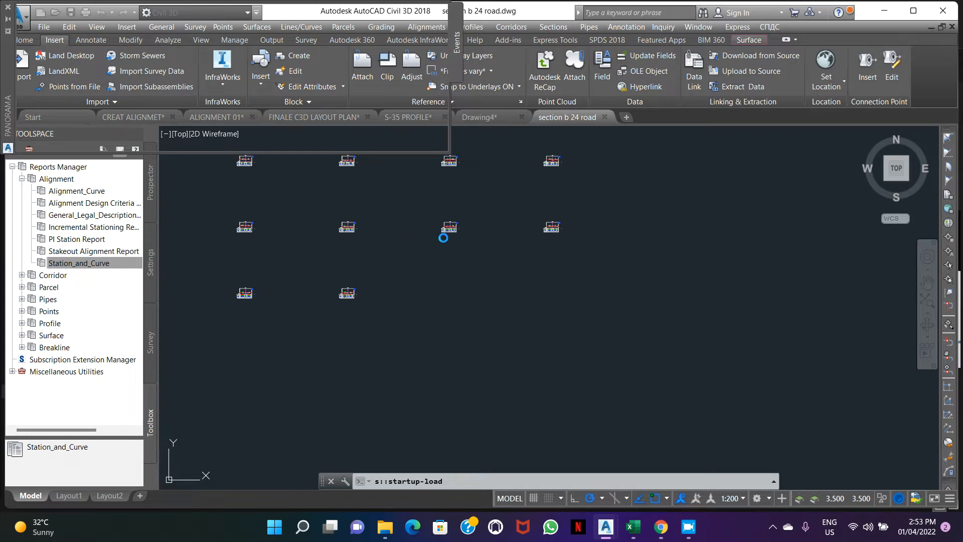
mouse_move(475, 250)
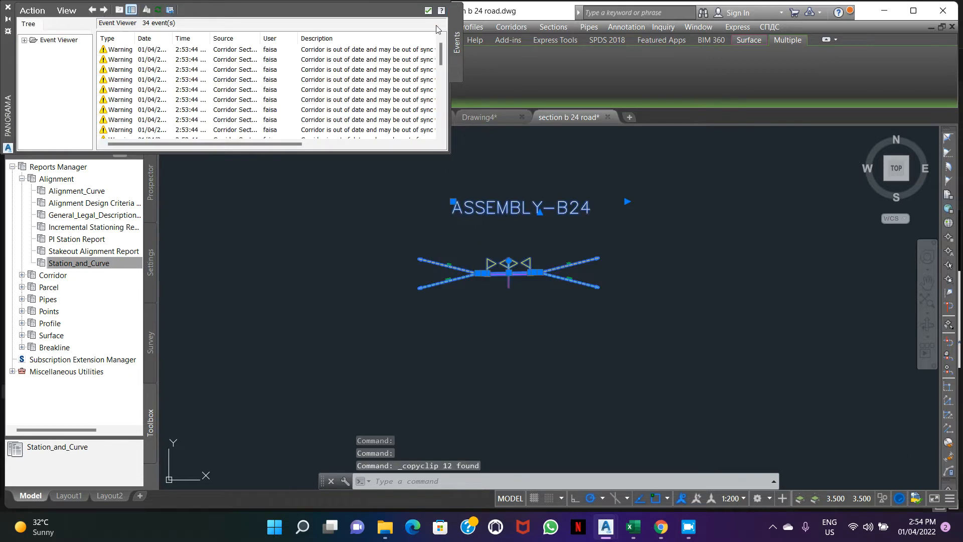
left_click(407, 117)
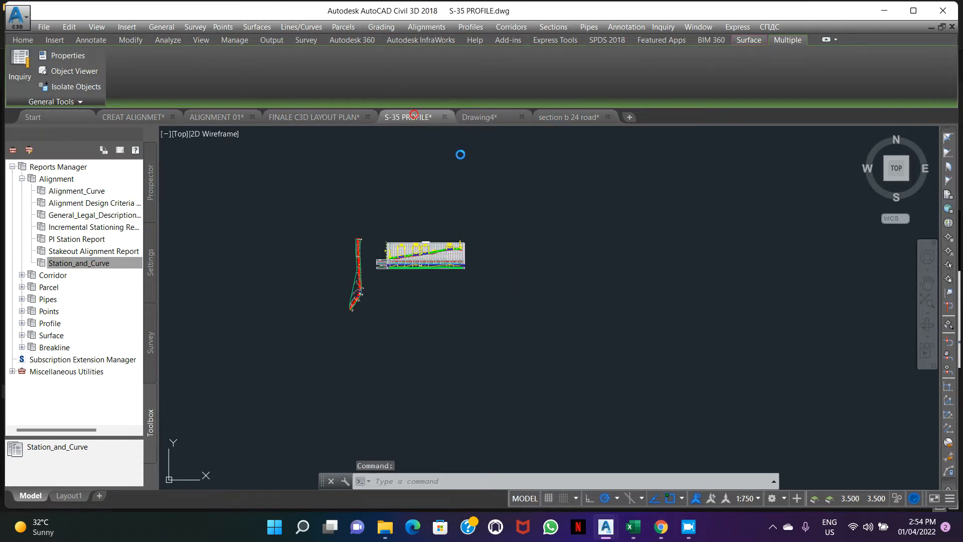
left_click(480, 117)
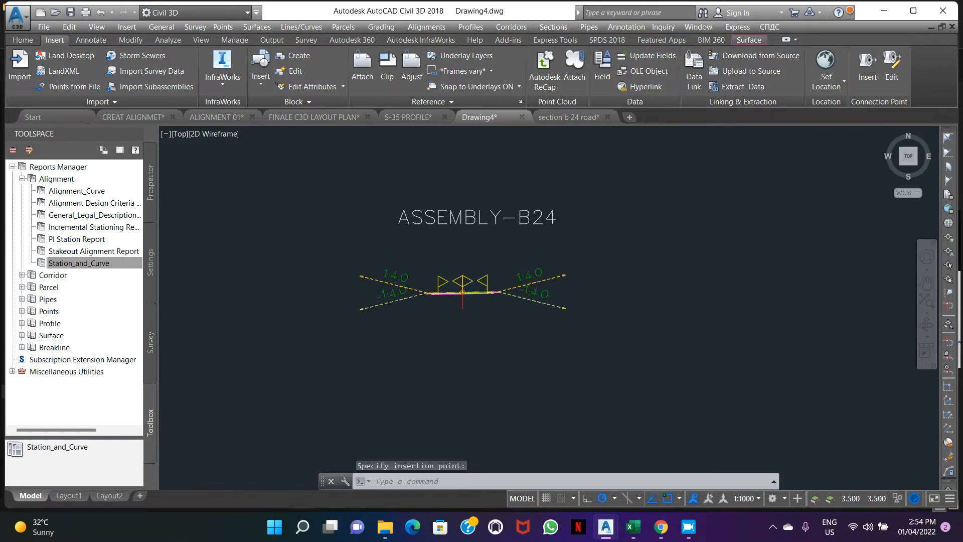
scroll("up", 3)
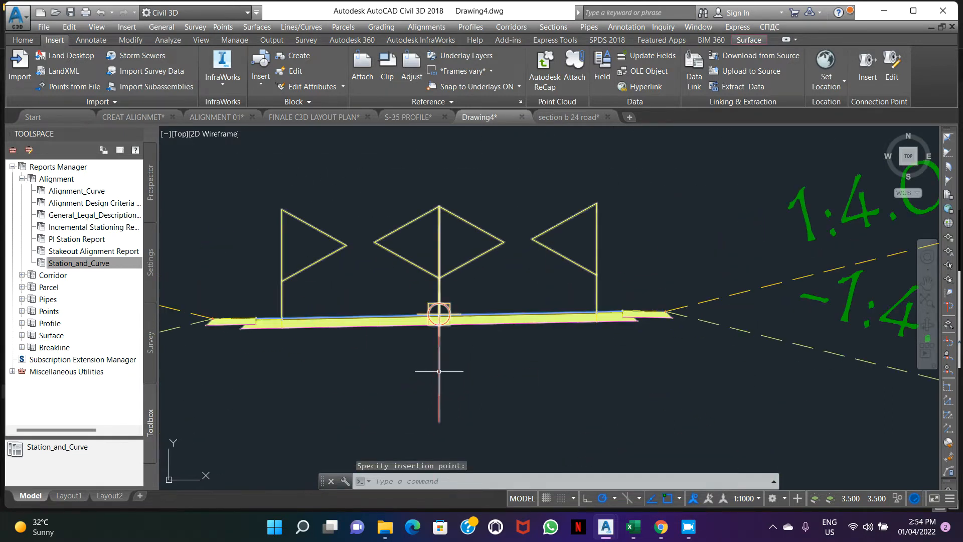
right_click(438, 314)
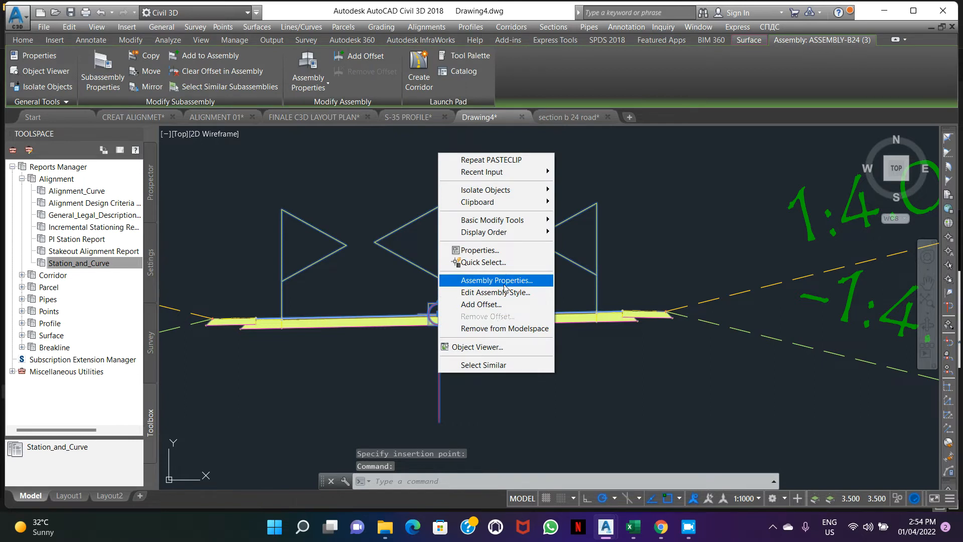
left_click(497, 280)
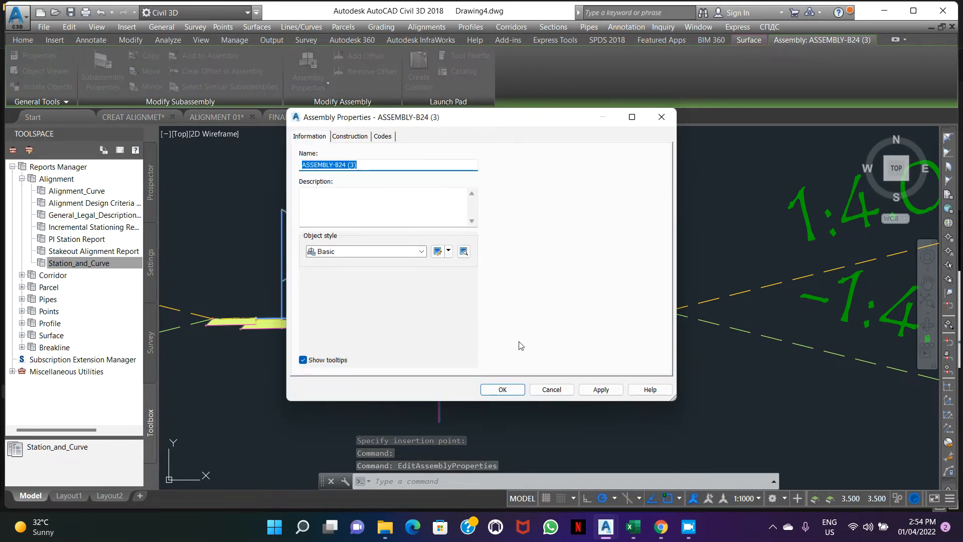
left_click(501, 389)
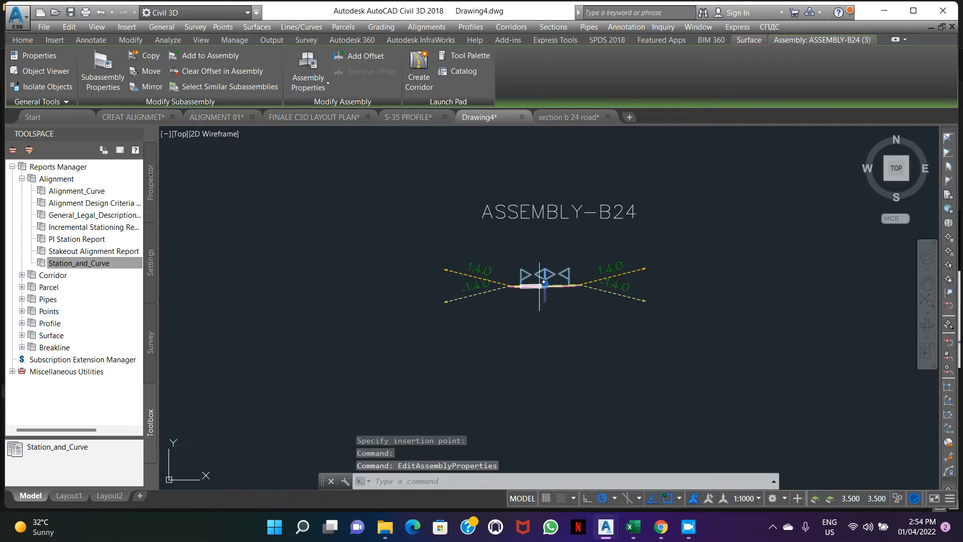
left_click(54, 39)
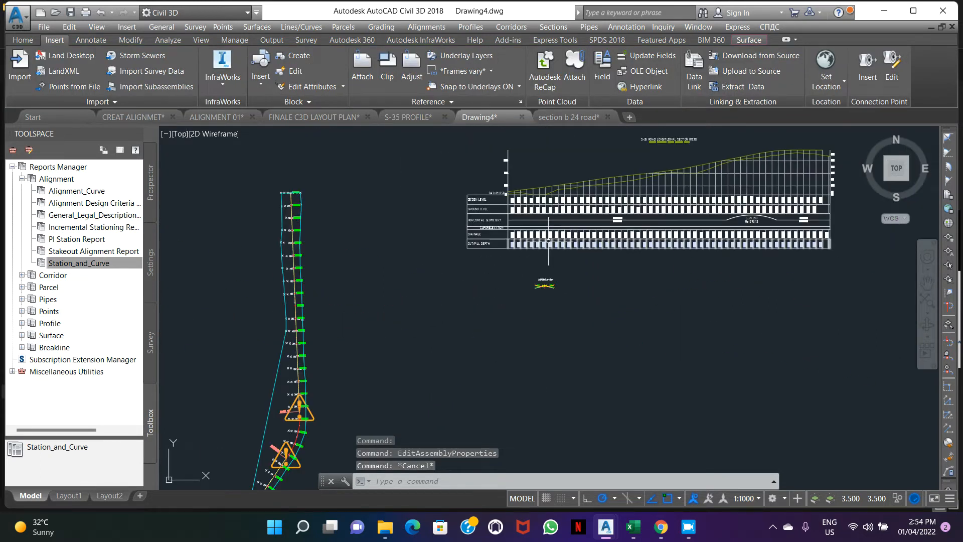
mouse_move(280, 320)
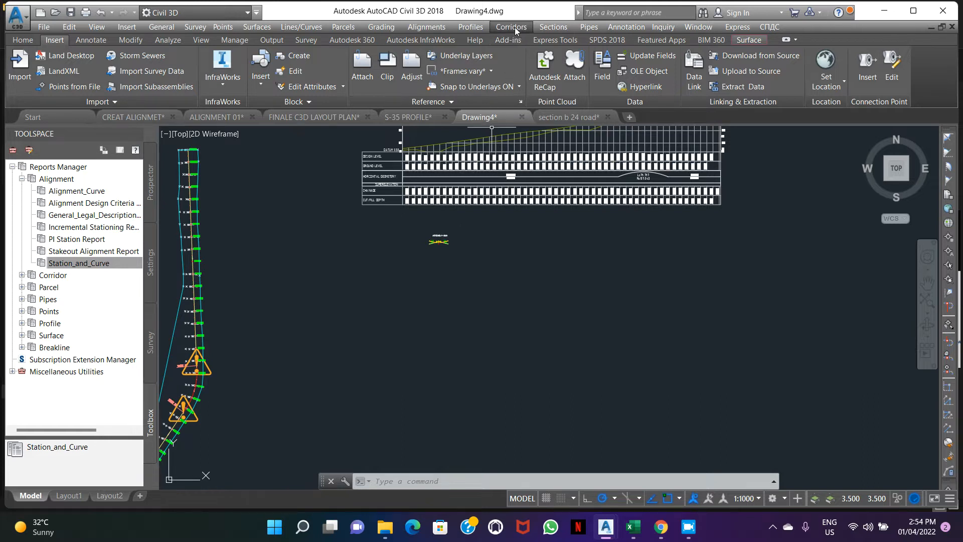
Step: Create corridor a1 on S-35 using S-35 ROAD PROFILE and OGL as the target surface
left_click(510, 27)
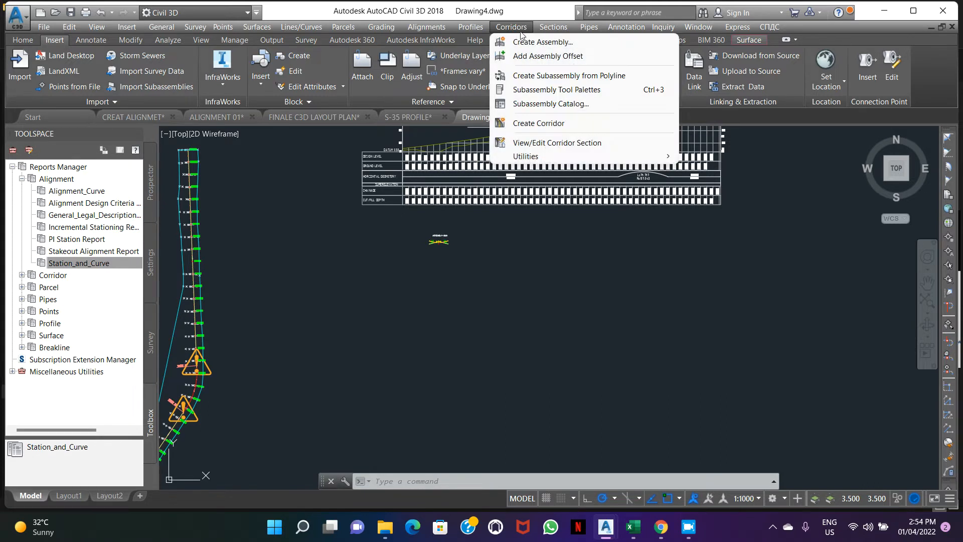
left_click(538, 123)
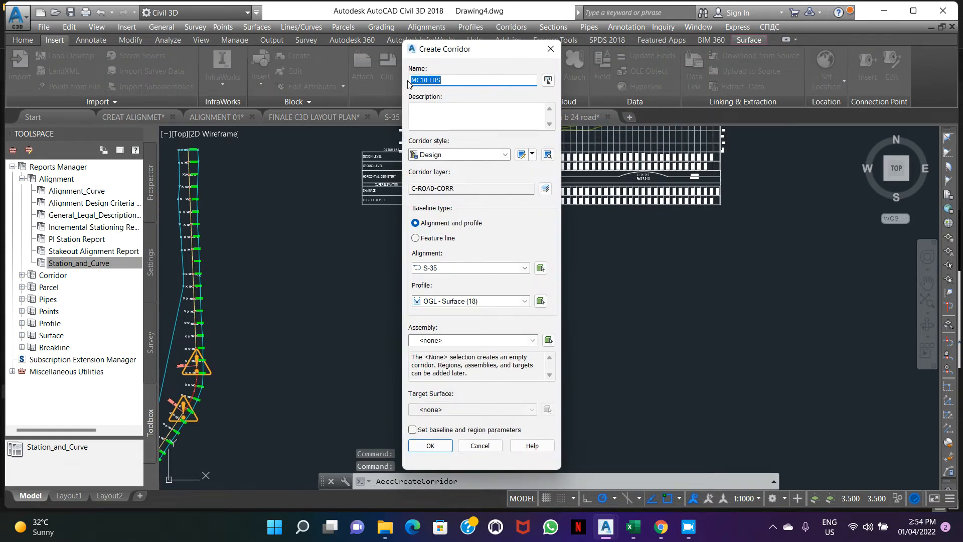
type("a1")
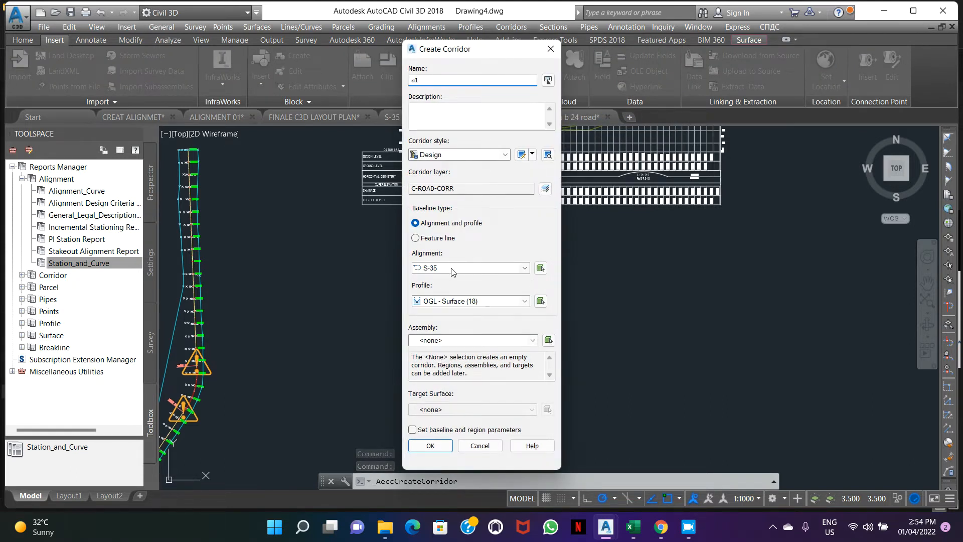
left_click(521, 301)
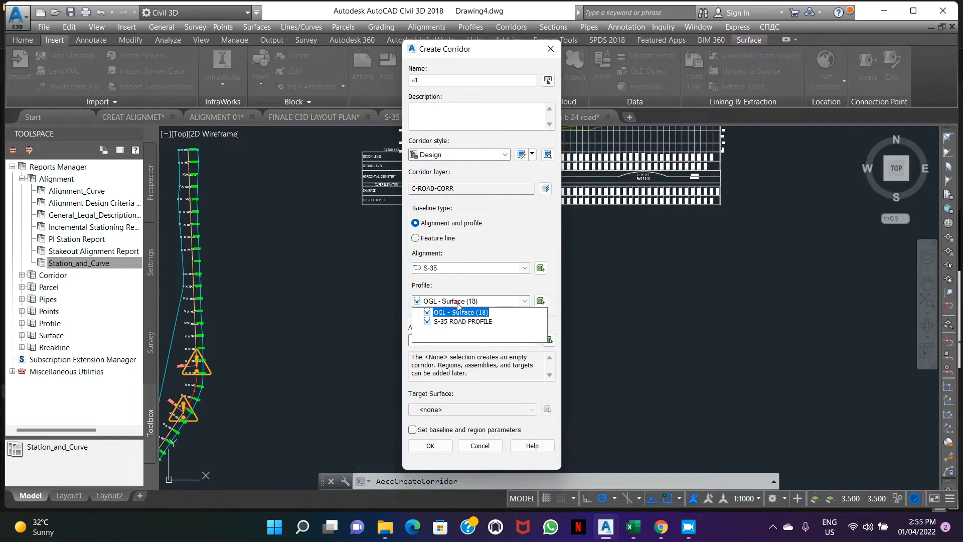
left_click(460, 321)
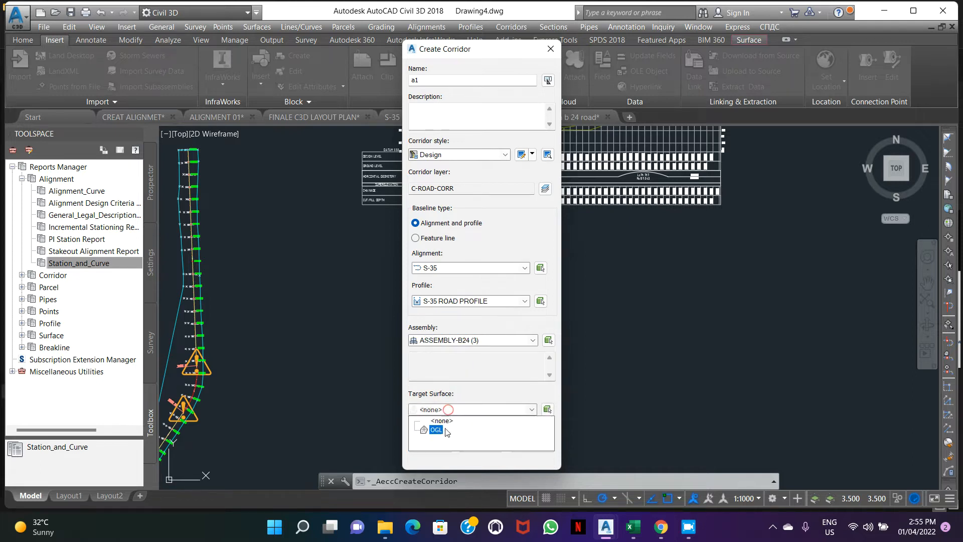
left_click(436, 430)
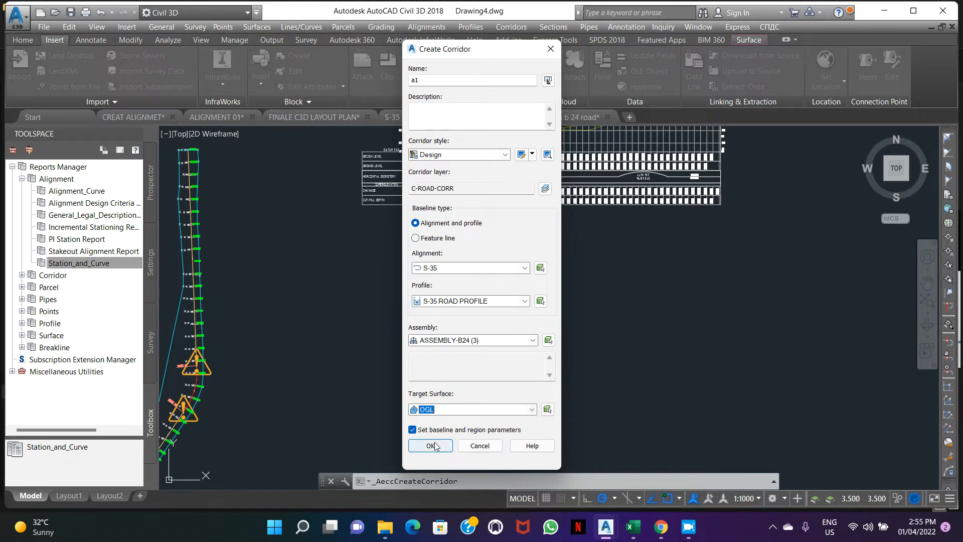
Step: Set region frequency to 2 along tangents with geometry, high/low and offset-target insertions set to No
left_click(430, 446)
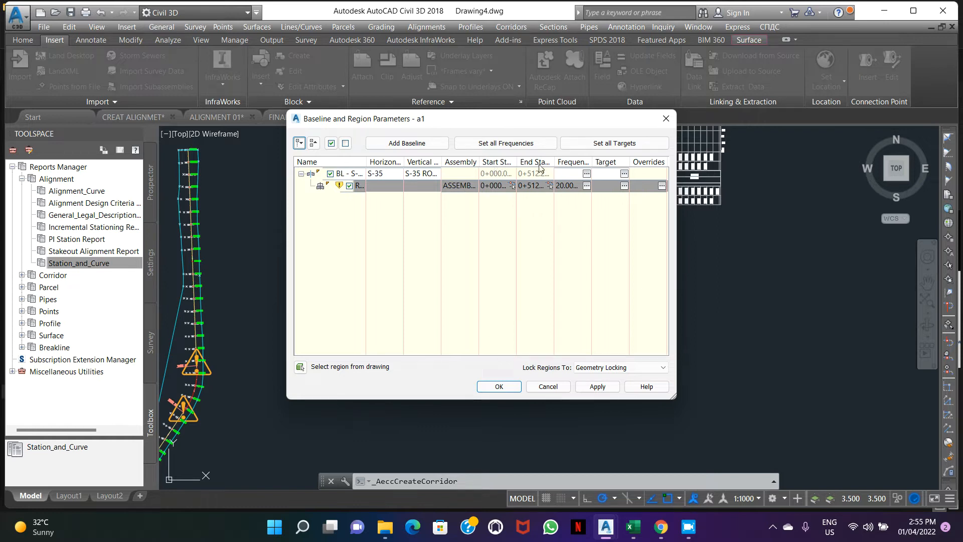
left_click(585, 186)
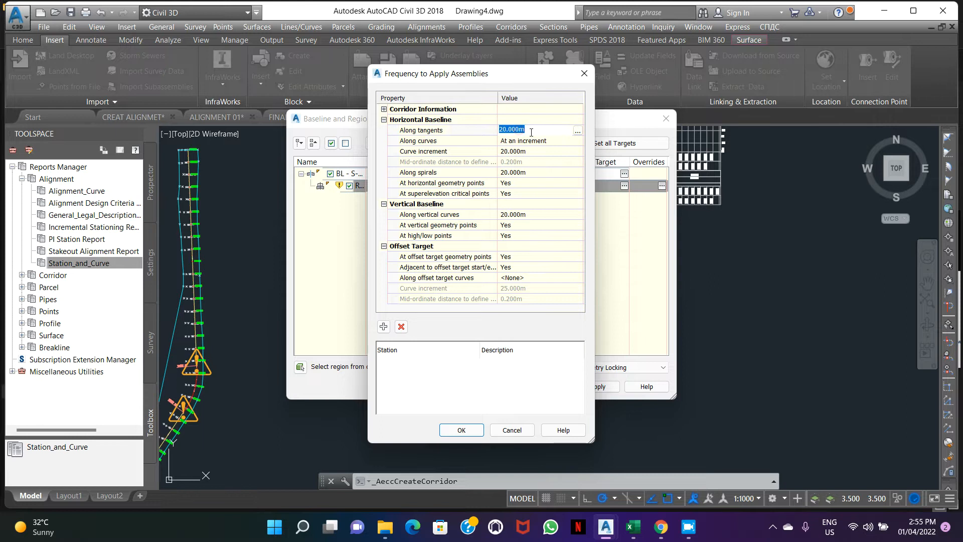
type("2.")
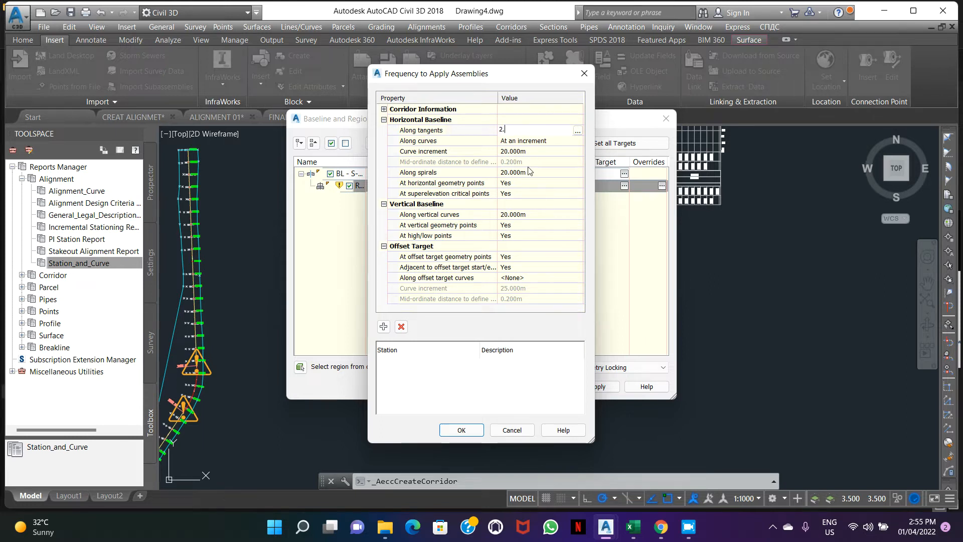
left_click(539, 183)
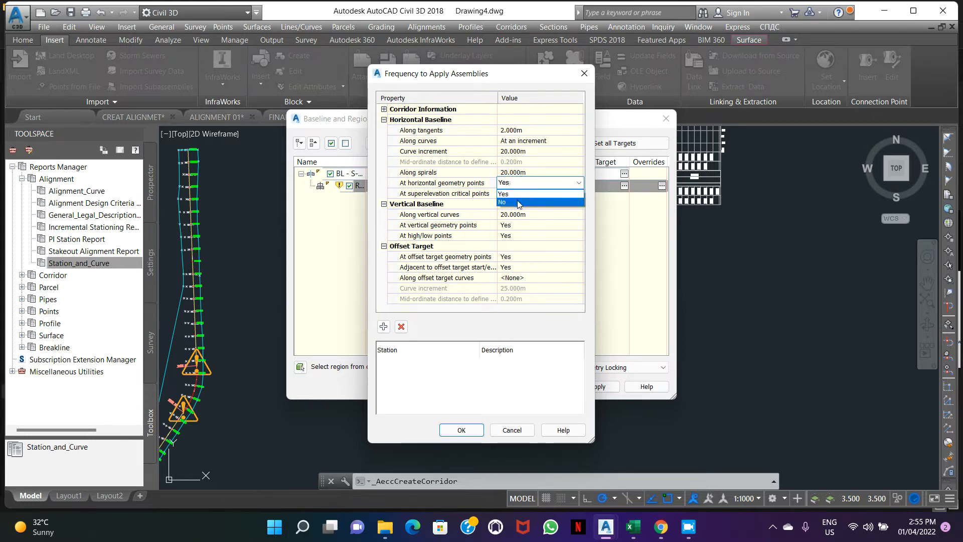
left_click(501, 201)
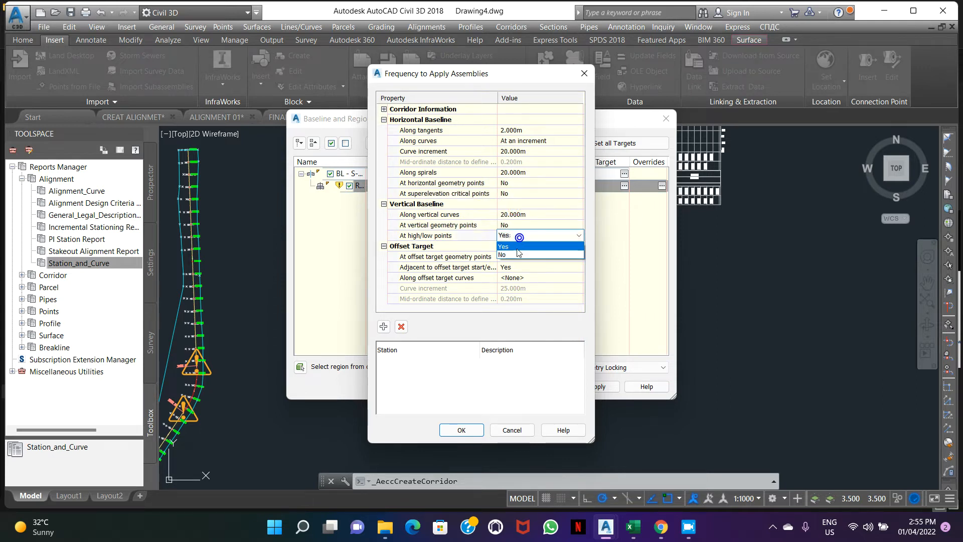
left_click(502, 254)
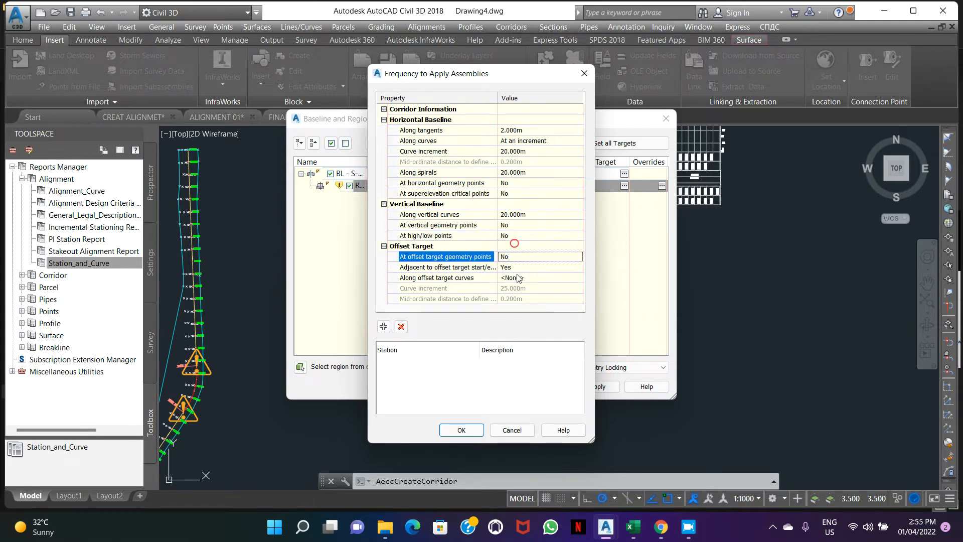
left_click(447, 266)
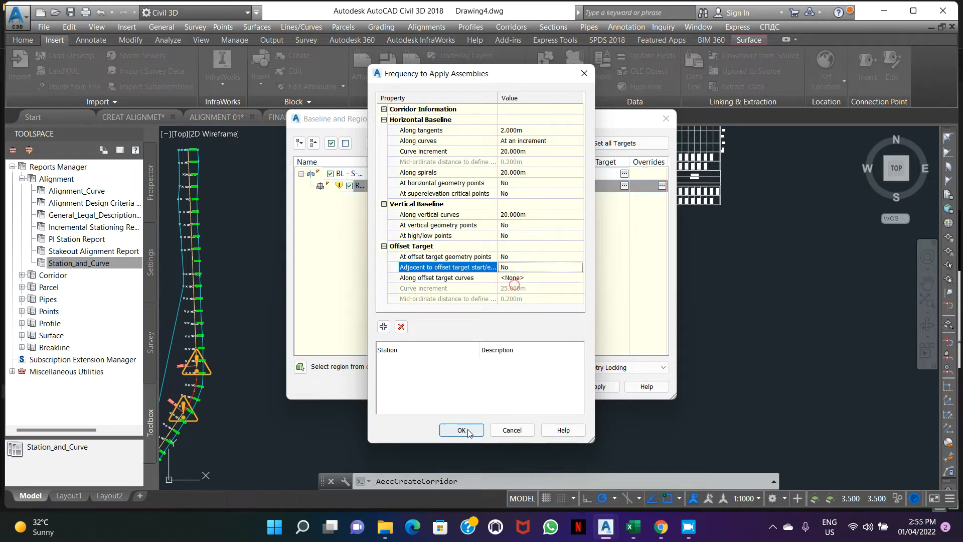
left_click(460, 429)
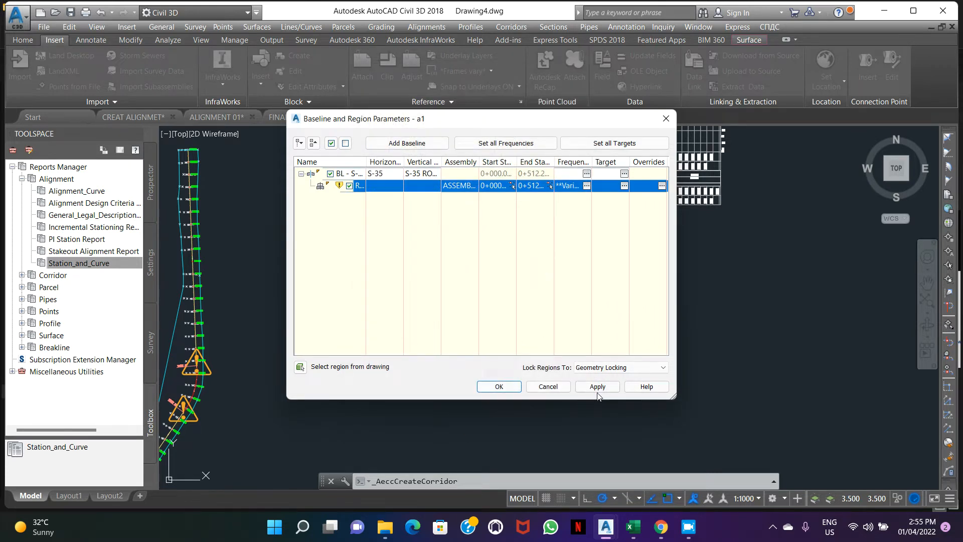
Step: Apply the baseline and region parameters and finish building corridor a1
left_click(595, 386)
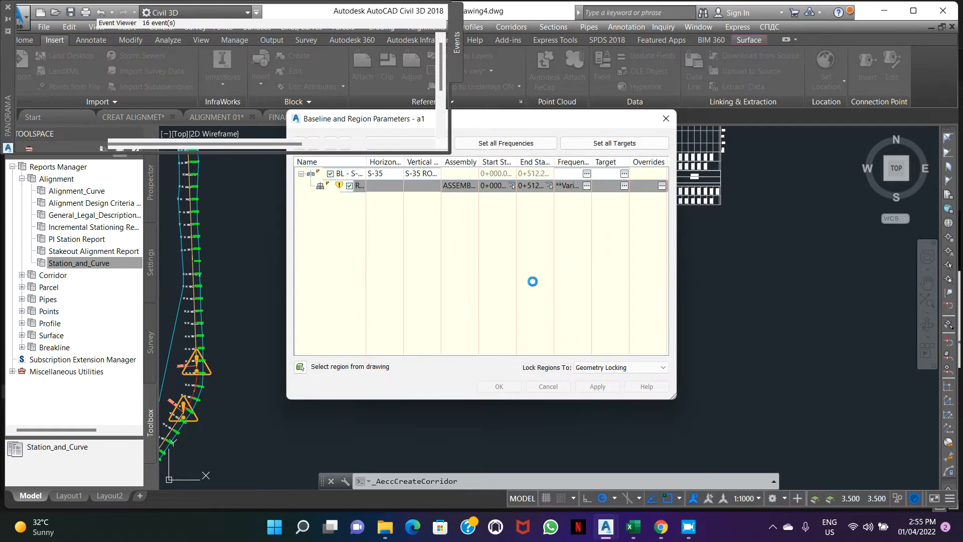
left_click(595, 386)
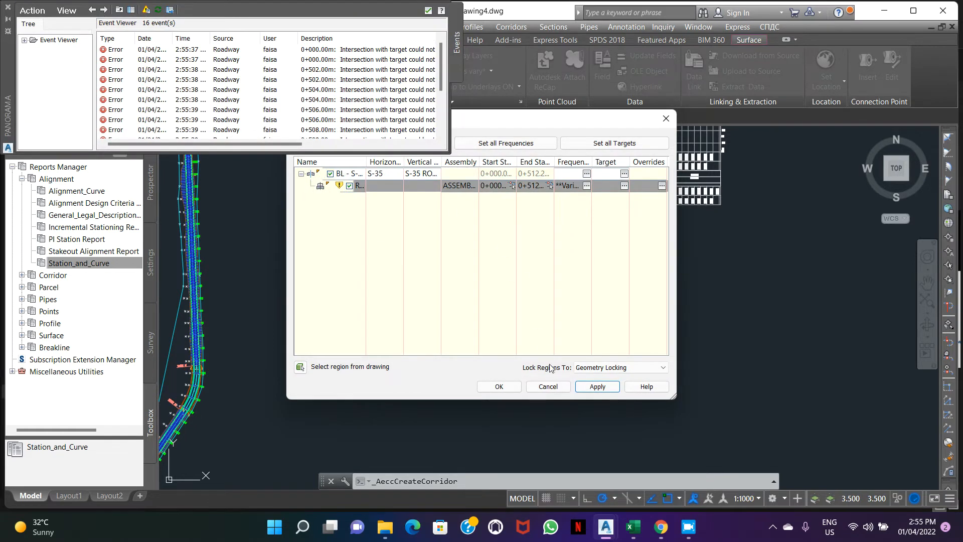
left_click(499, 386)
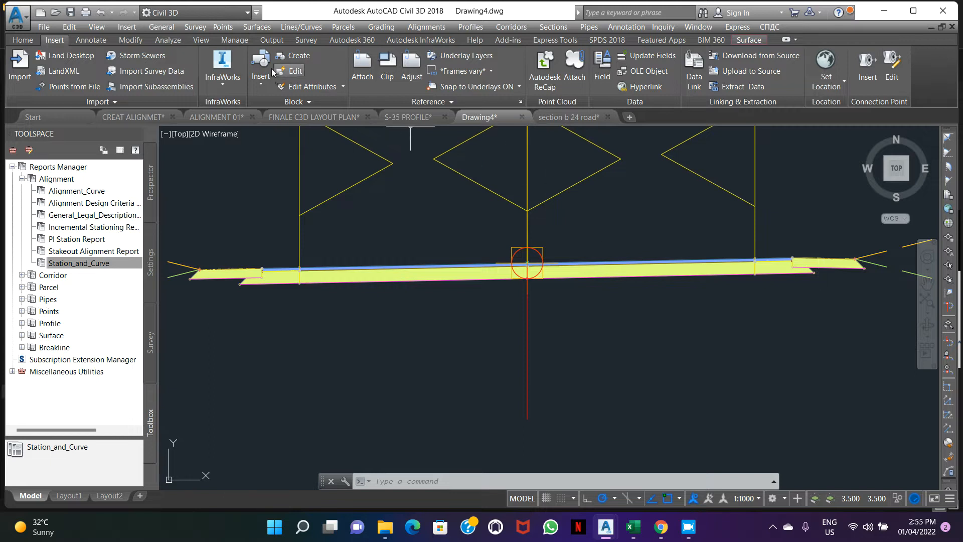
Step: Start an aligned dimension and pick the first point on the lane edge
left_click(90, 40)
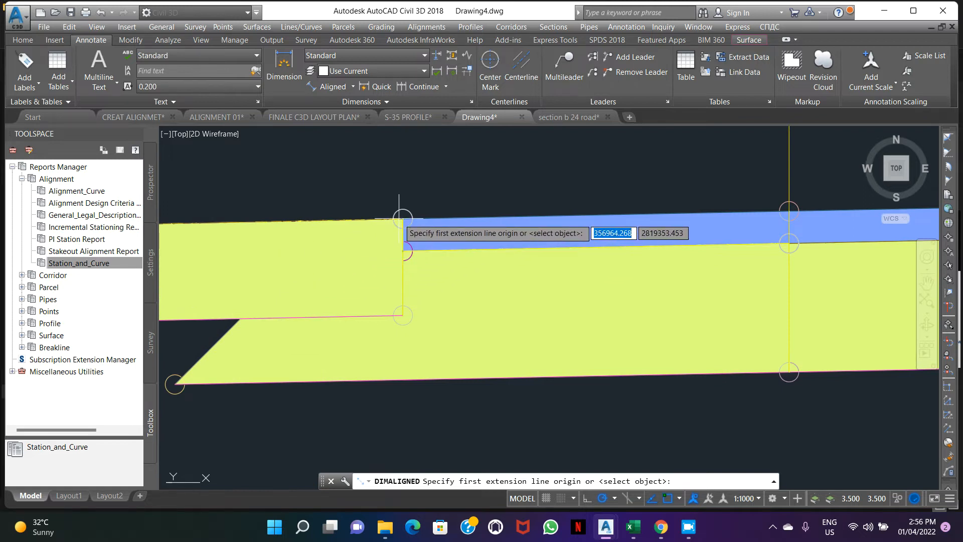
left_click(275, 258)
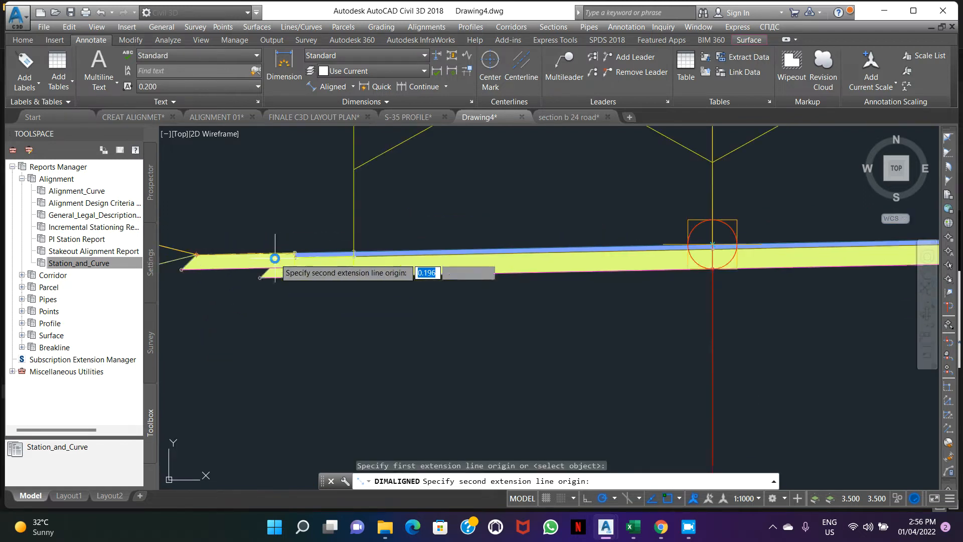
mouse_move(789, 297)
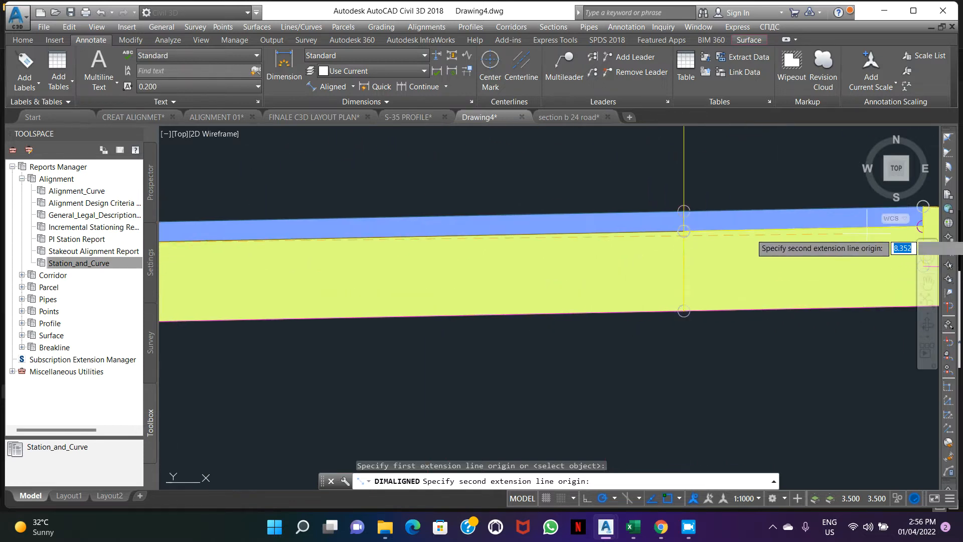
mouse_move(723, 243)
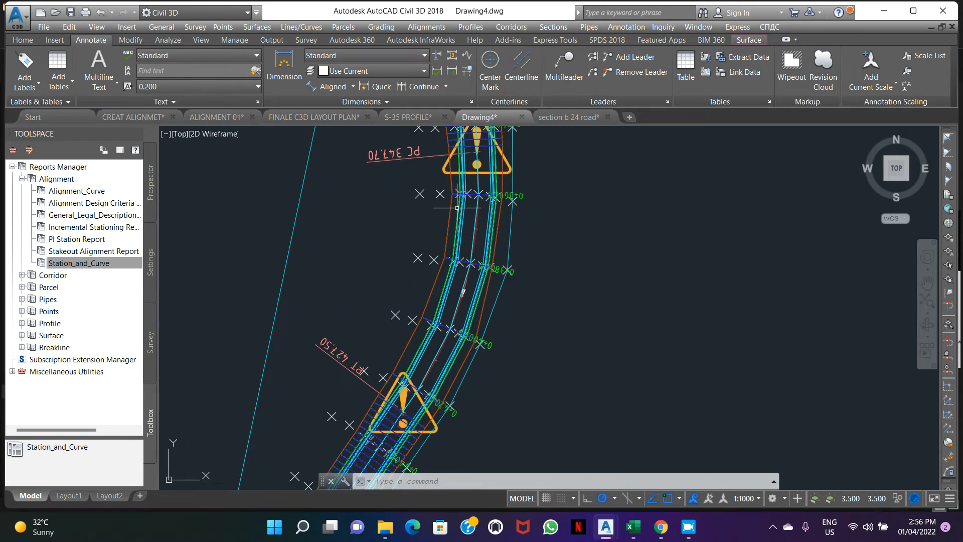
Step: In Corridor Properties for a1, add a surface named top with style TOP from Top links
right_click(451, 217)
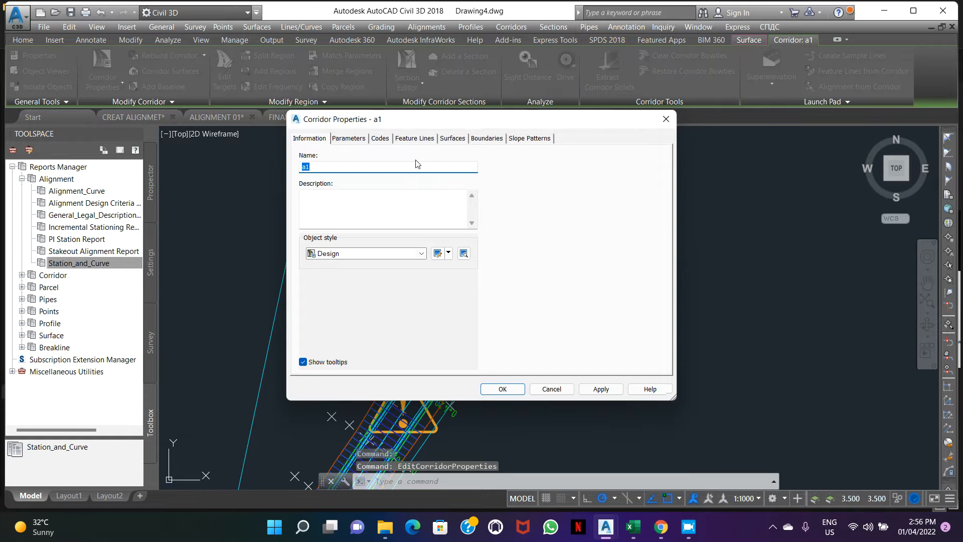
left_click(453, 138)
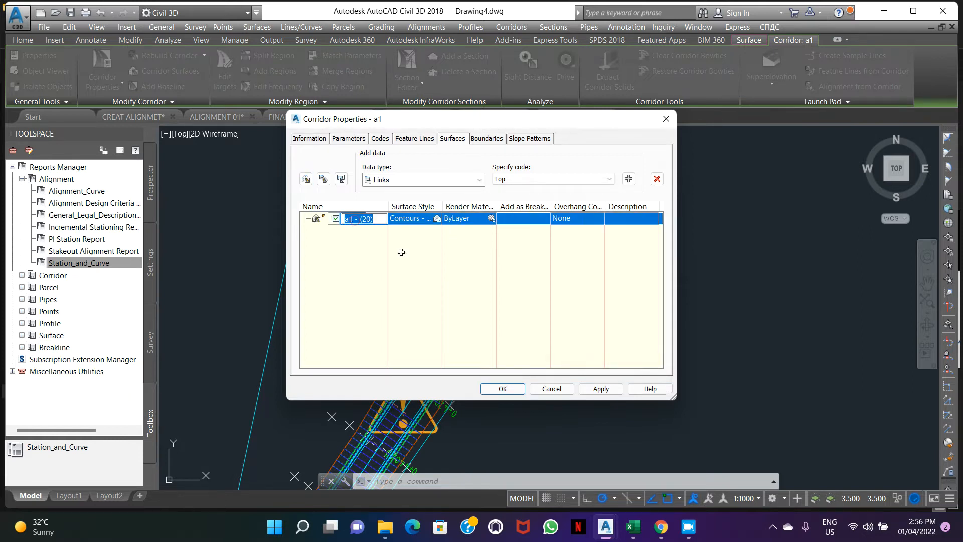
type("top")
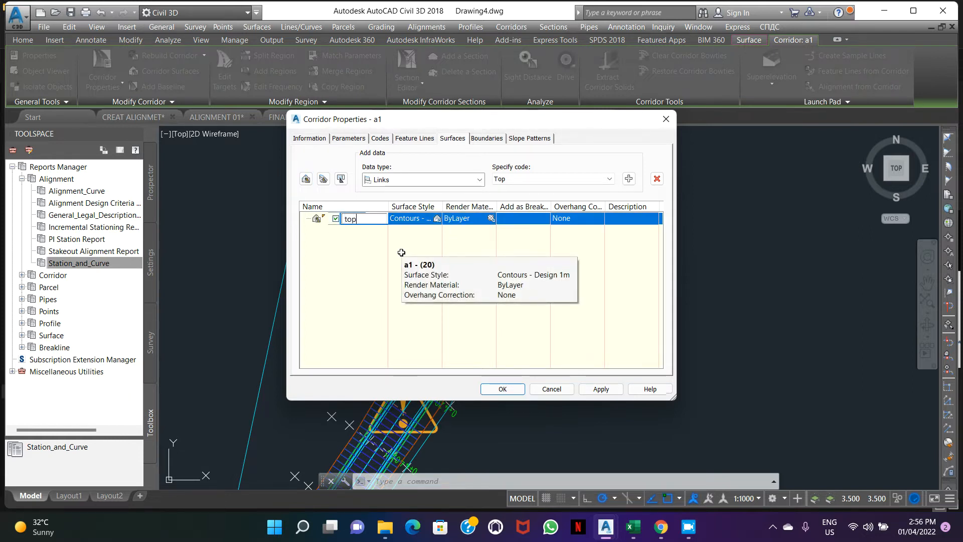
left_click(437, 217)
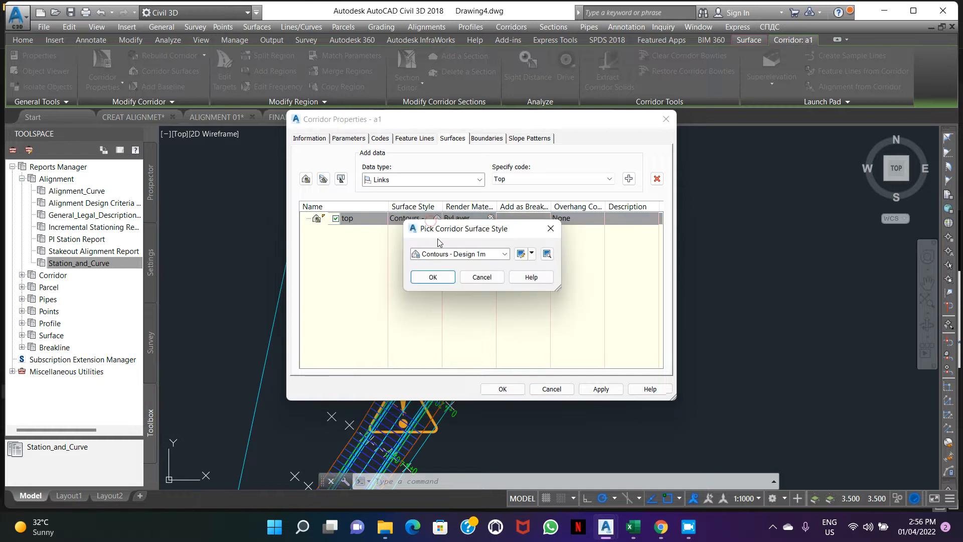
left_click(506, 254)
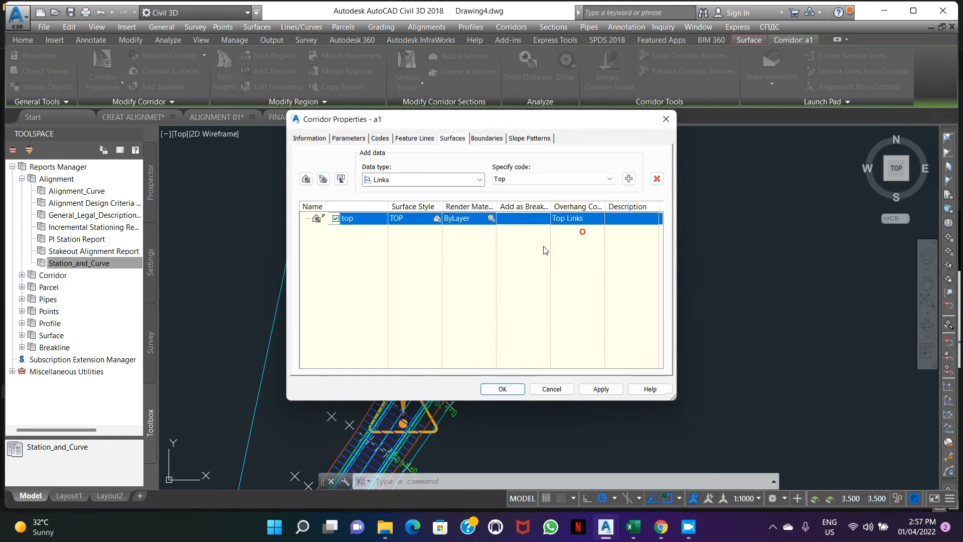
mouse_move(608, 240)
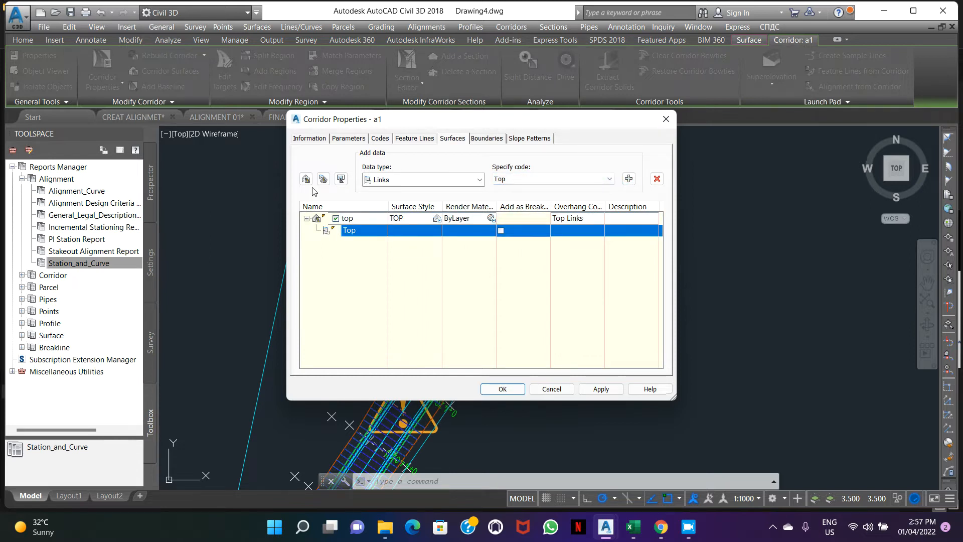
Step: Add a second surface bottom with style BOTTOM built from Datum link codes
left_click(305, 179)
type("botto")
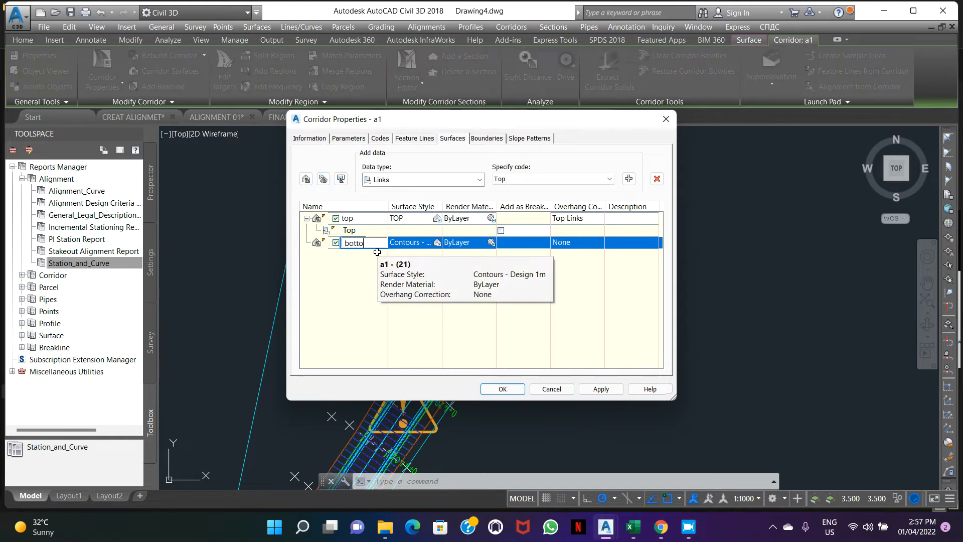
left_click(414, 241)
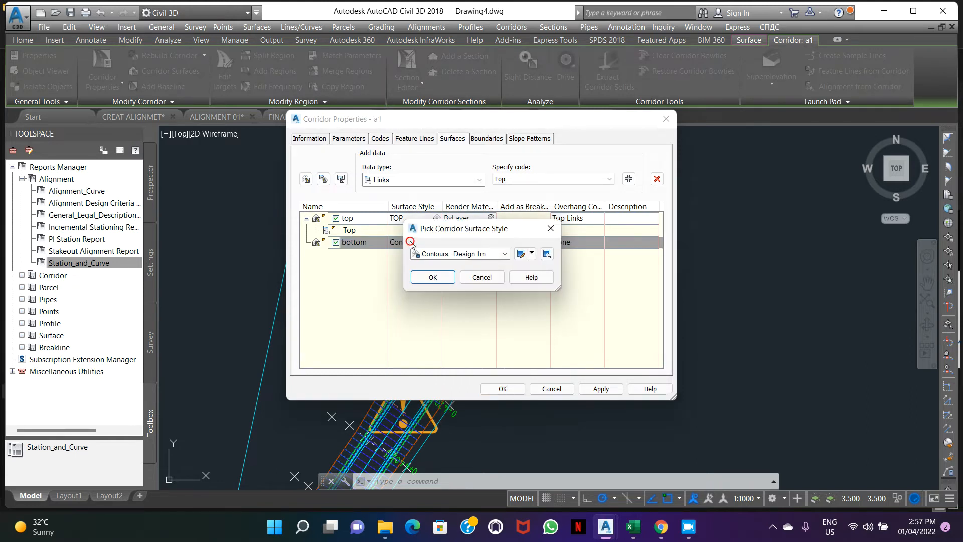
left_click(506, 254)
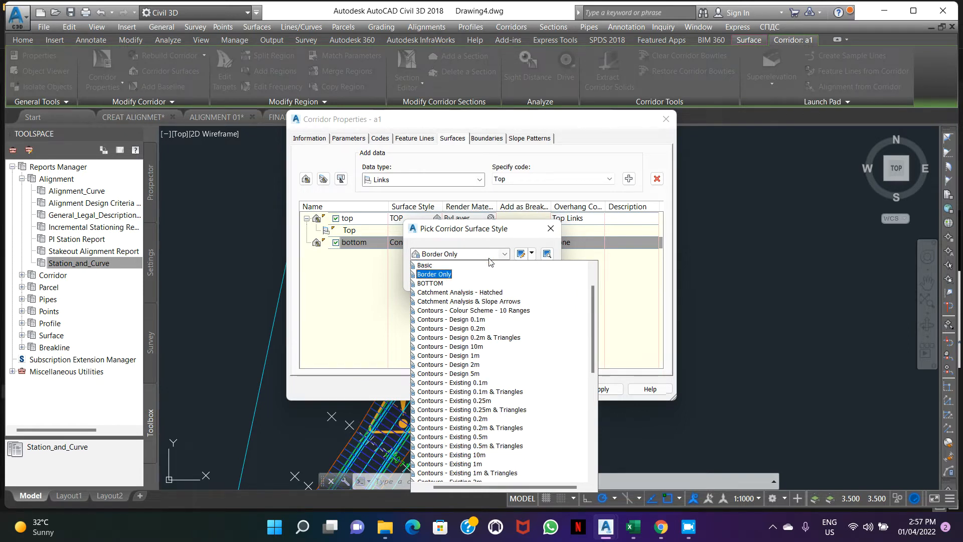
left_click(430, 282)
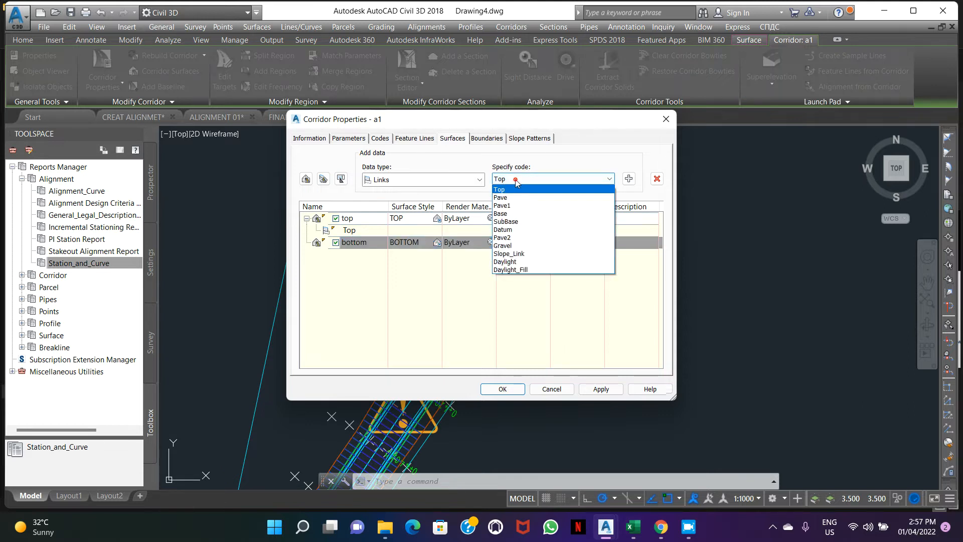
left_click(502, 228)
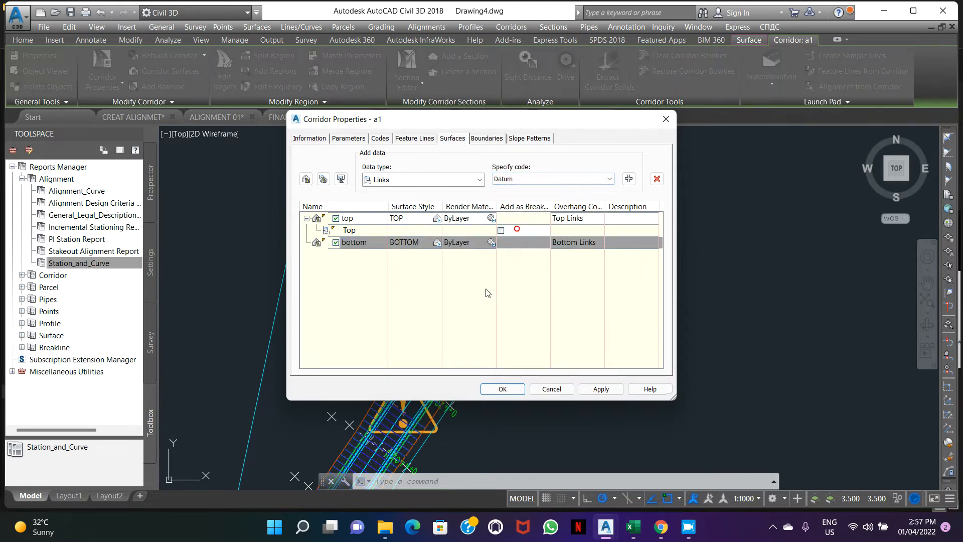
left_click(628, 179)
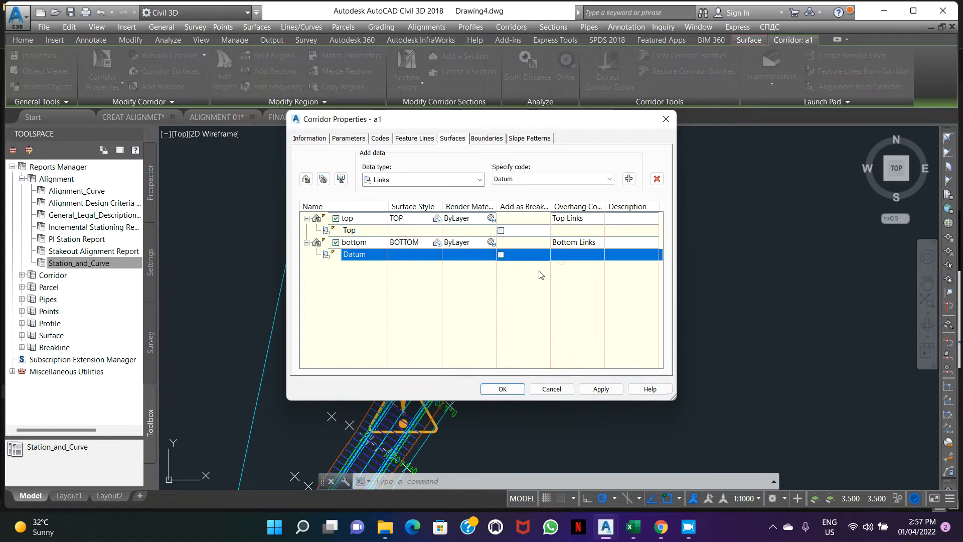
left_click(485, 139)
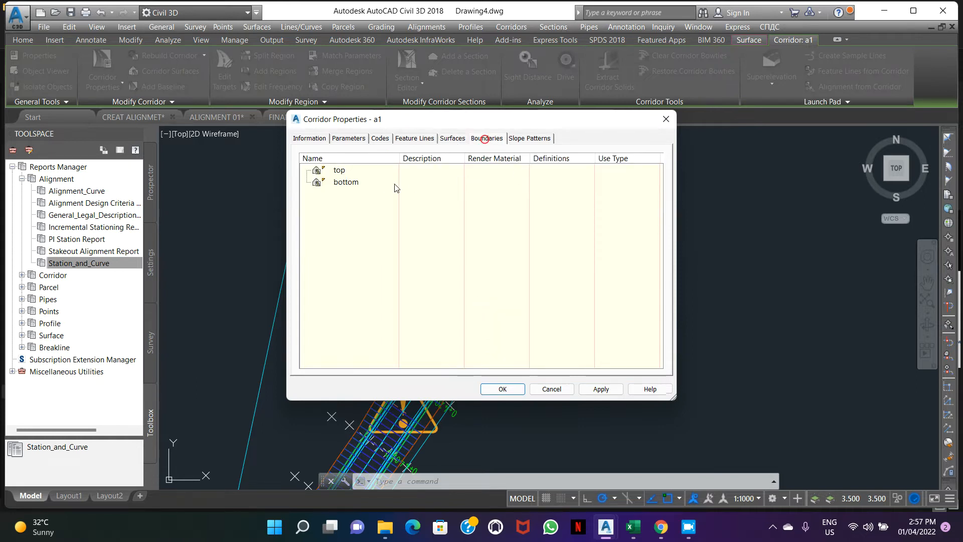
Step: Set Corridor extents as the outer boundary for both top and bottom surfaces and rebuild the corridor
right_click(339, 171)
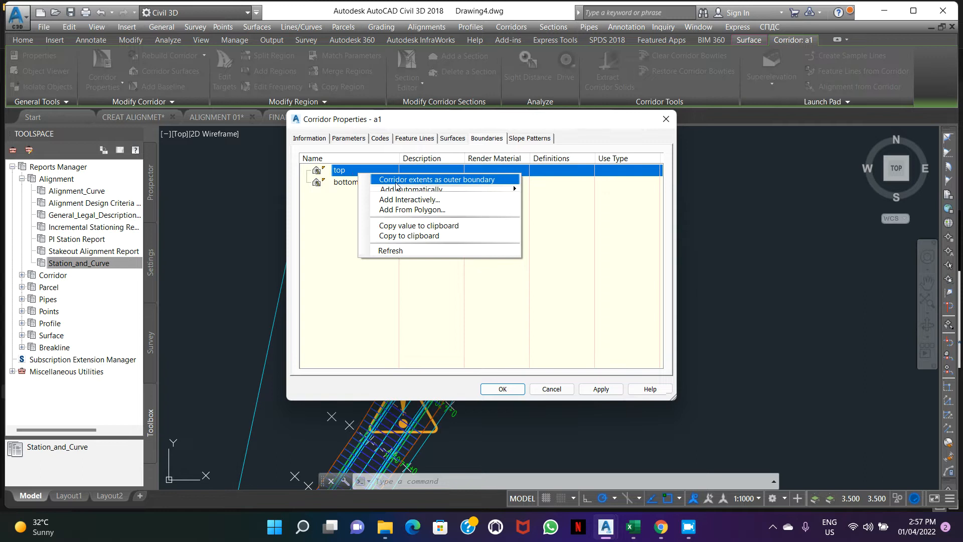
left_click(436, 179)
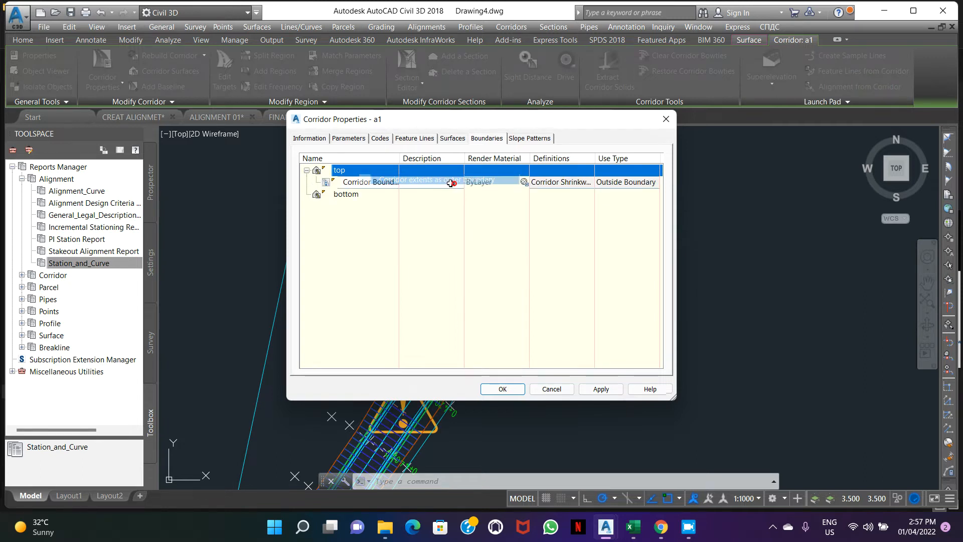
right_click(345, 193)
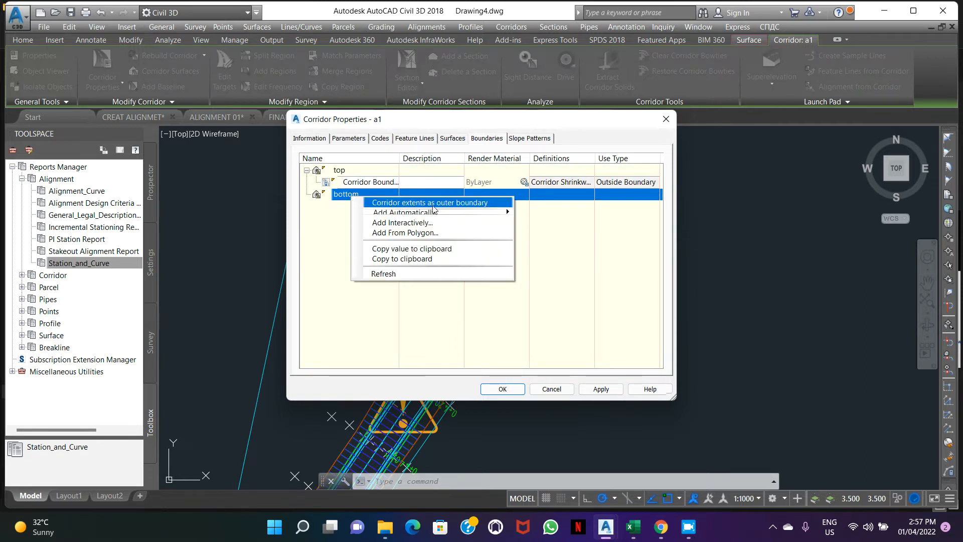
left_click(430, 201)
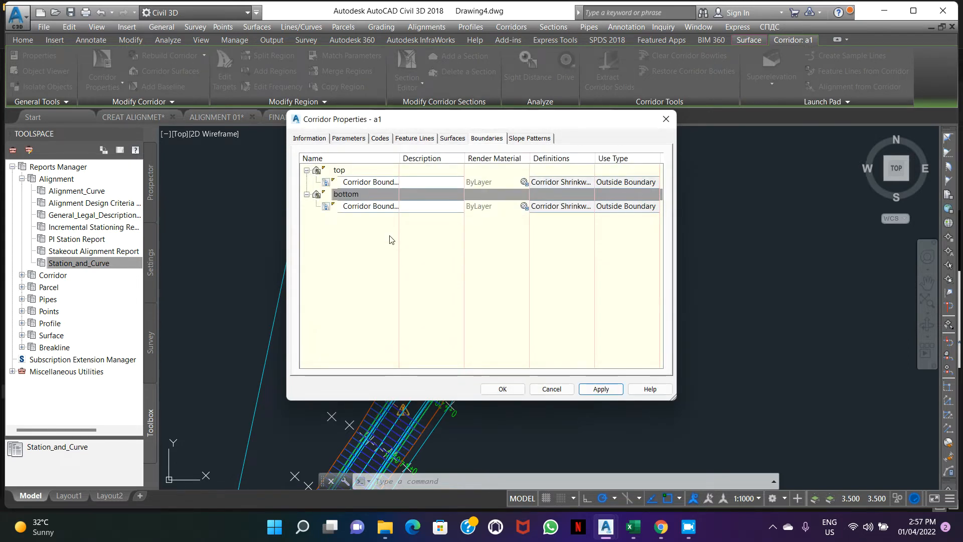
left_click(501, 389)
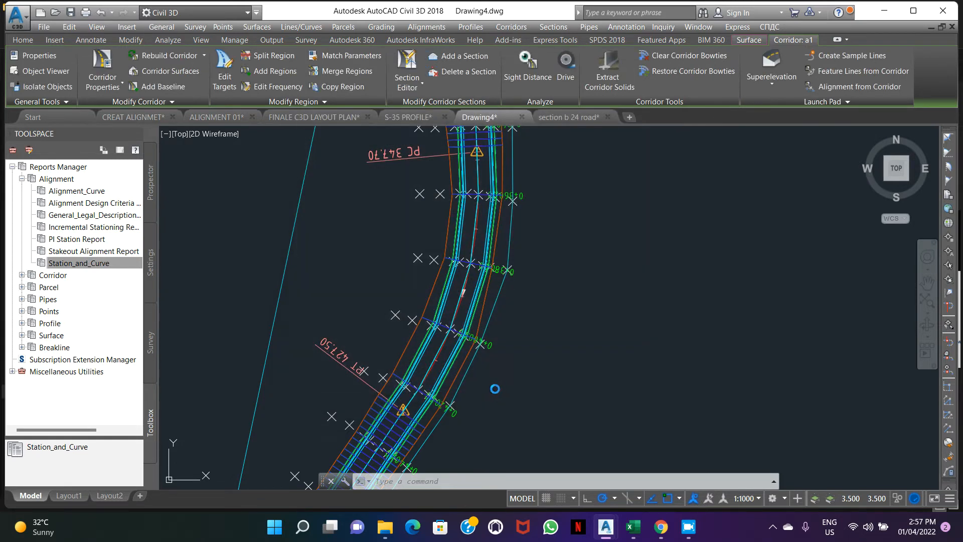
left_click(91, 40)
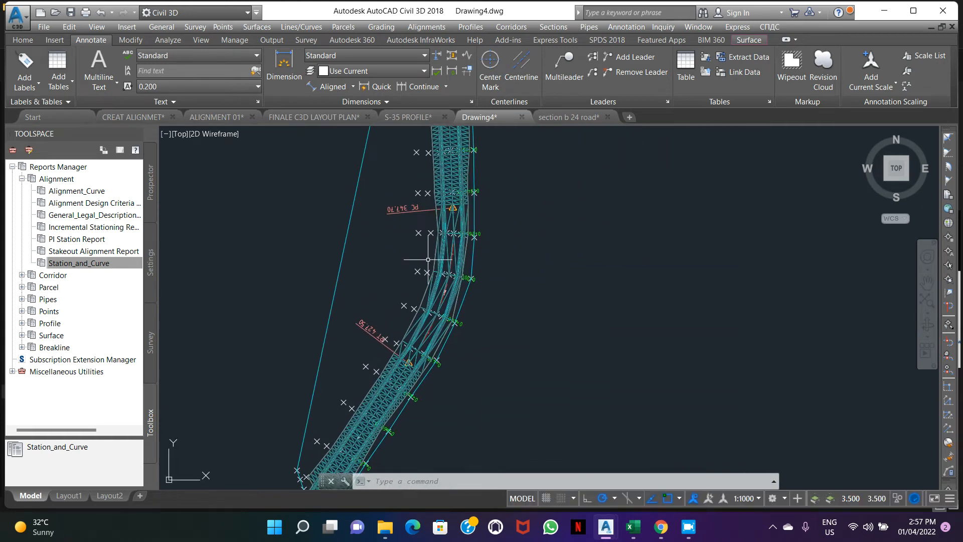
Step: Start Create Sample Lines on alignment S-35 using the By range of stations method
left_click(552, 27)
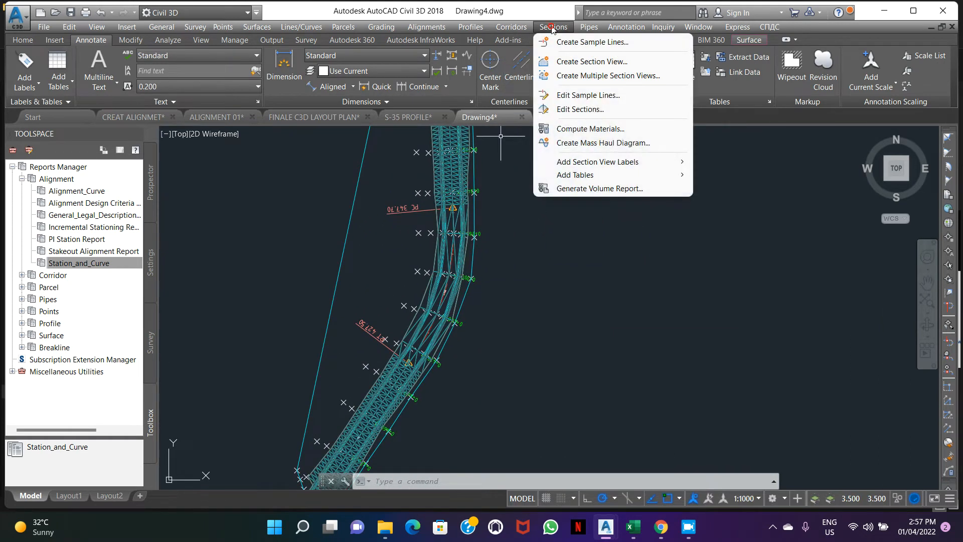
left_click(592, 42)
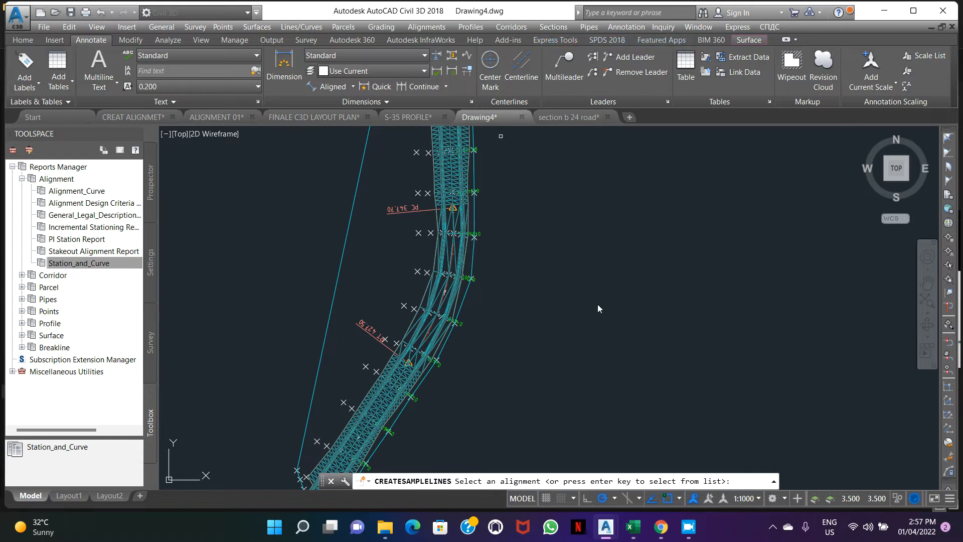
mouse_move(526, 280)
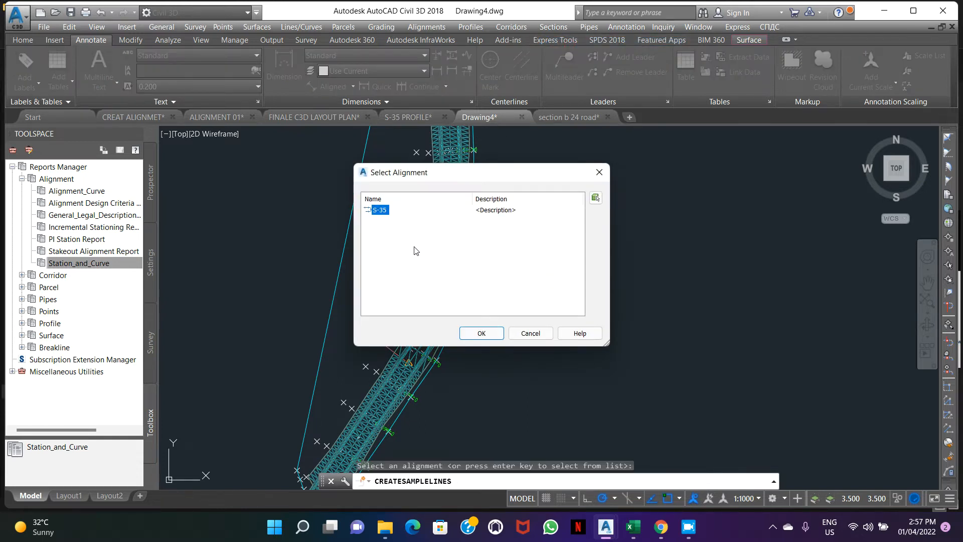
left_click(482, 333)
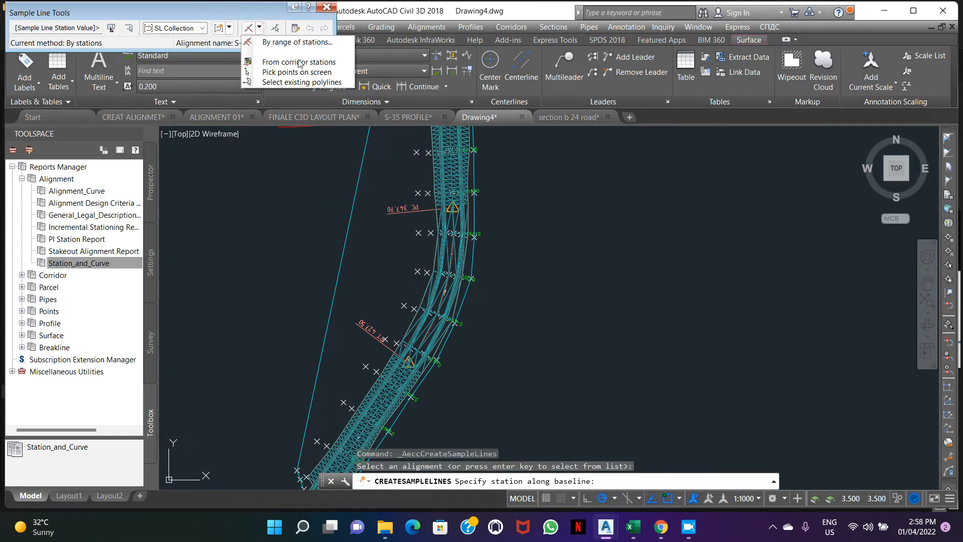
mouse_move(297, 42)
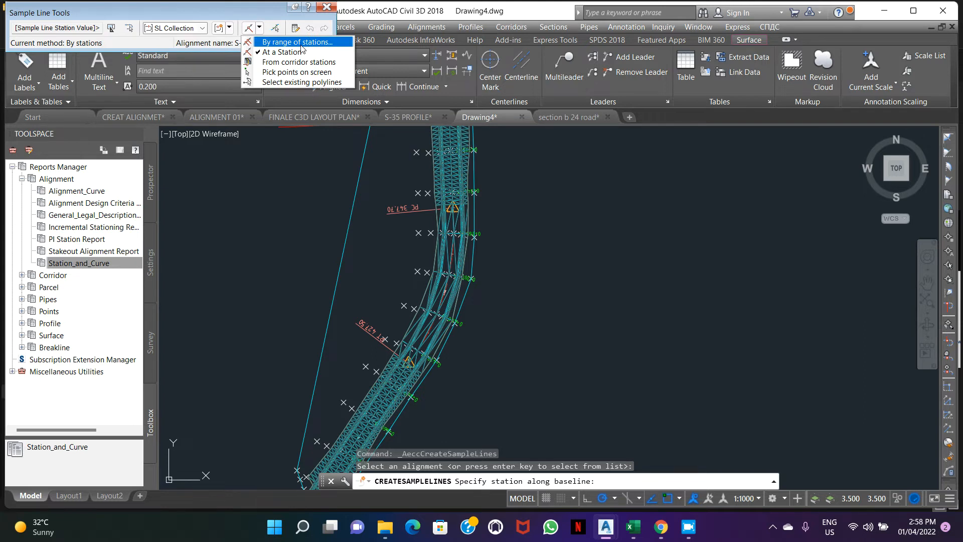
left_click(297, 42)
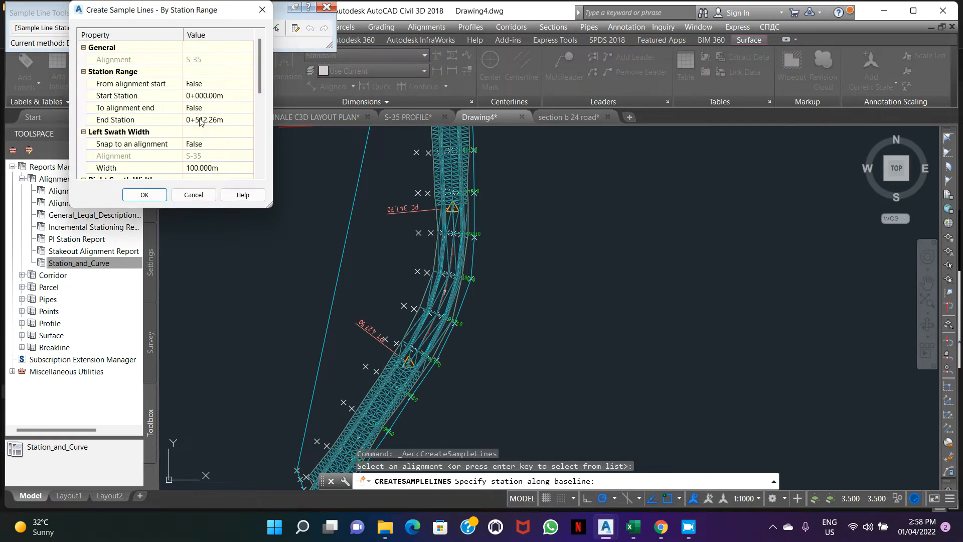
Step: Set left and right swath widths to 30 and confirm the sample line creation
scroll("down", 3)
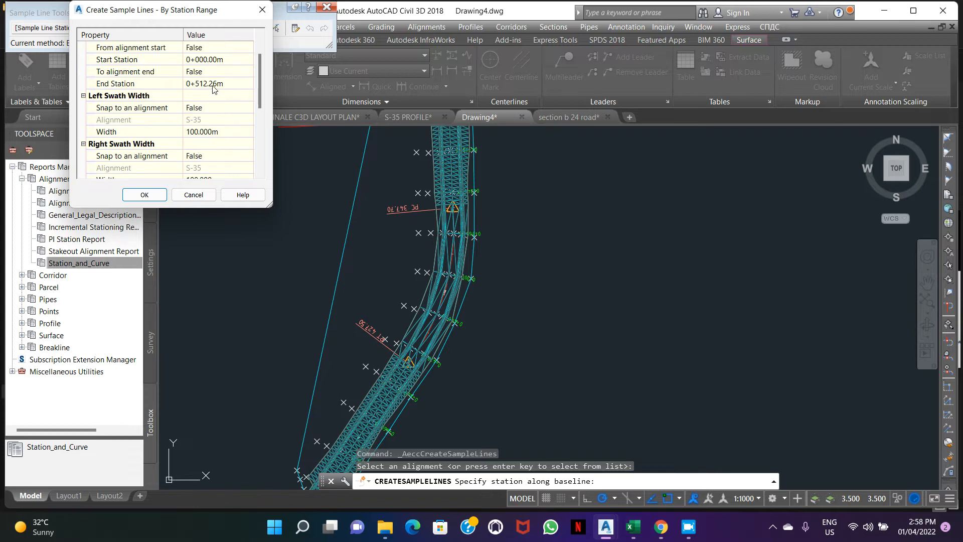
mouse_move(164, 148)
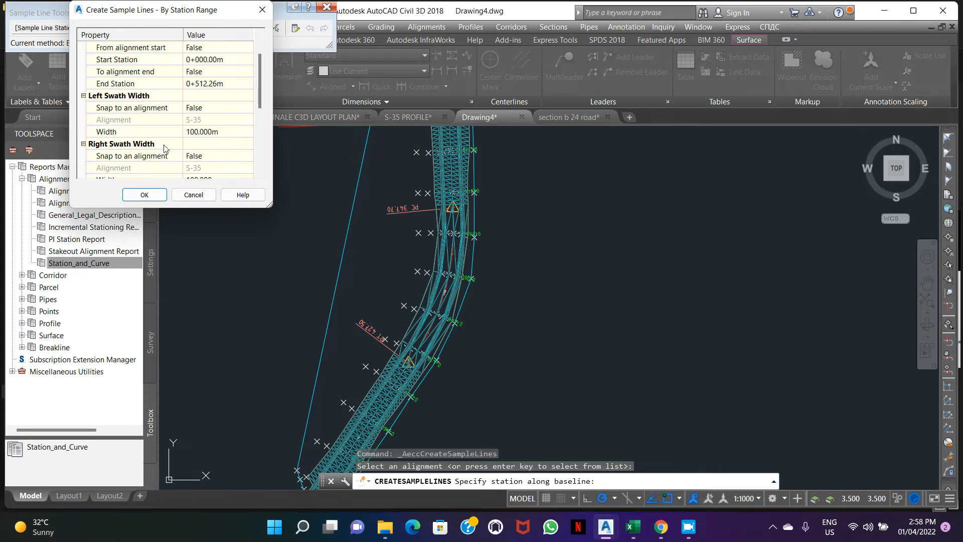
mouse_move(196, 120)
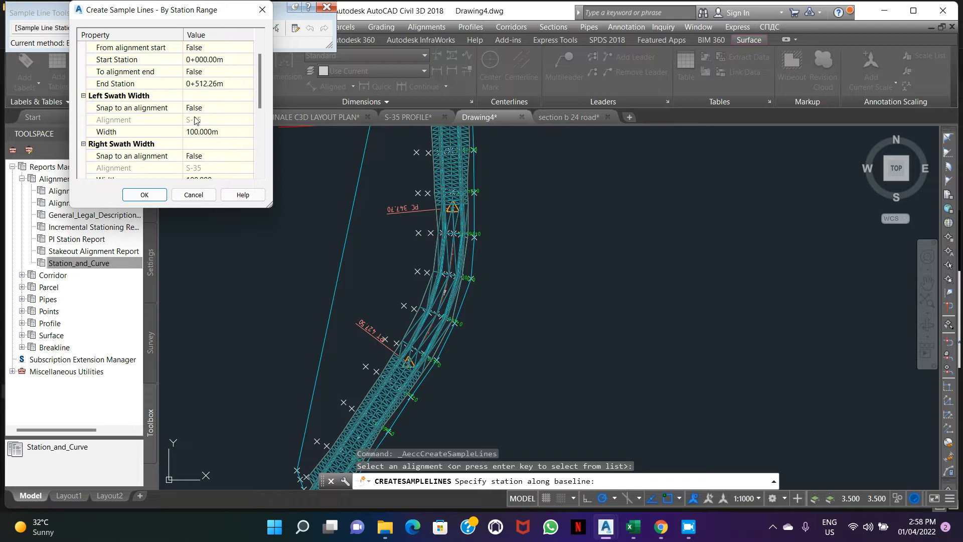
mouse_move(214, 125)
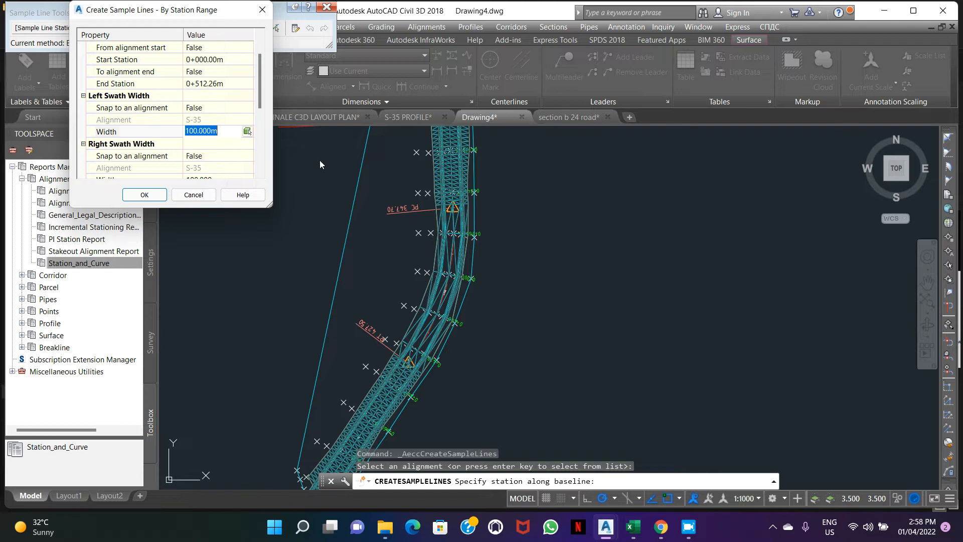
type("30")
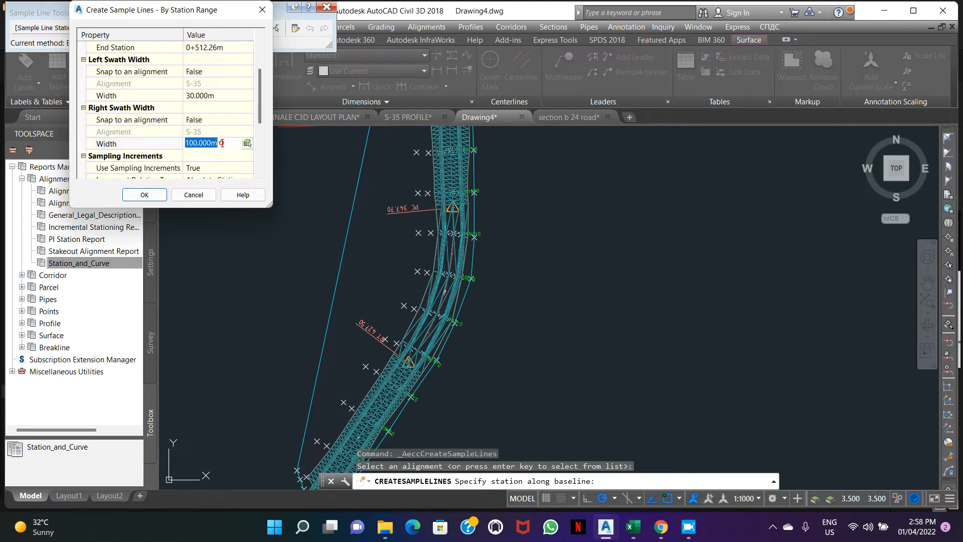
type("30")
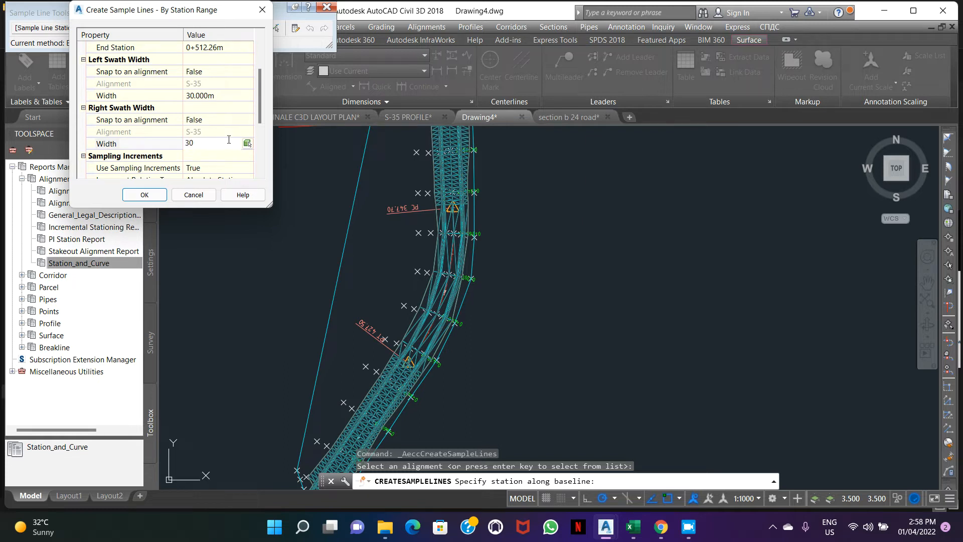
left_click(144, 195)
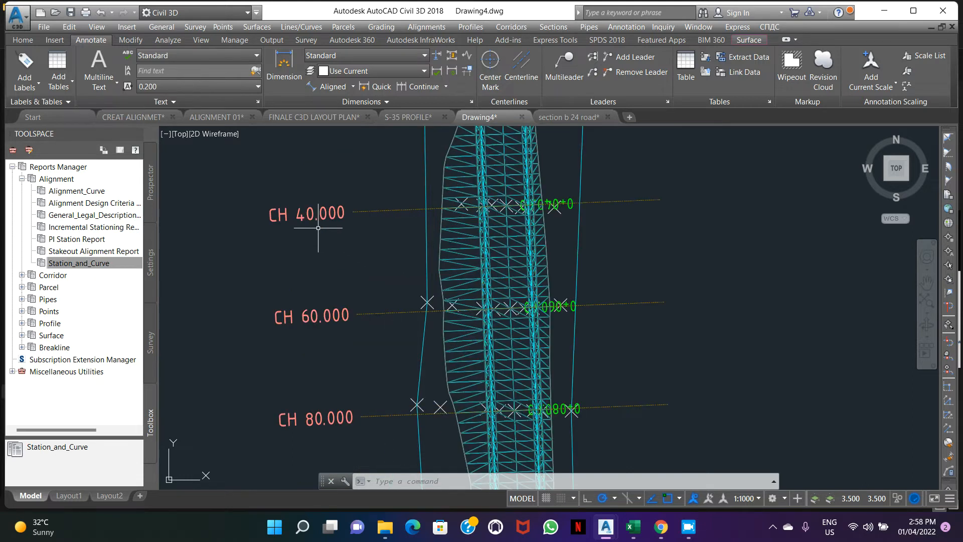
Step: Zoom out to view the sample lines and bring up the Sections menu for Compute Materials
scroll("down", 3)
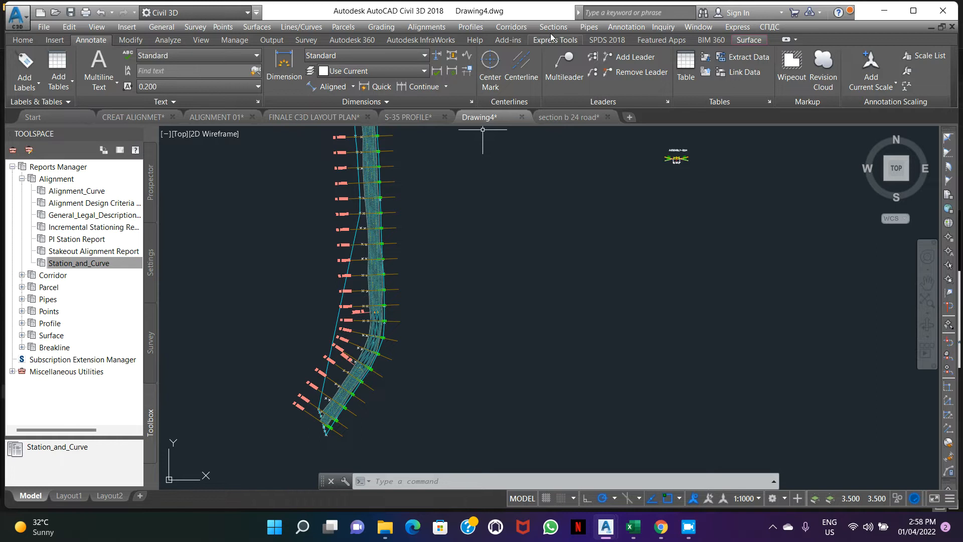
left_click(552, 26)
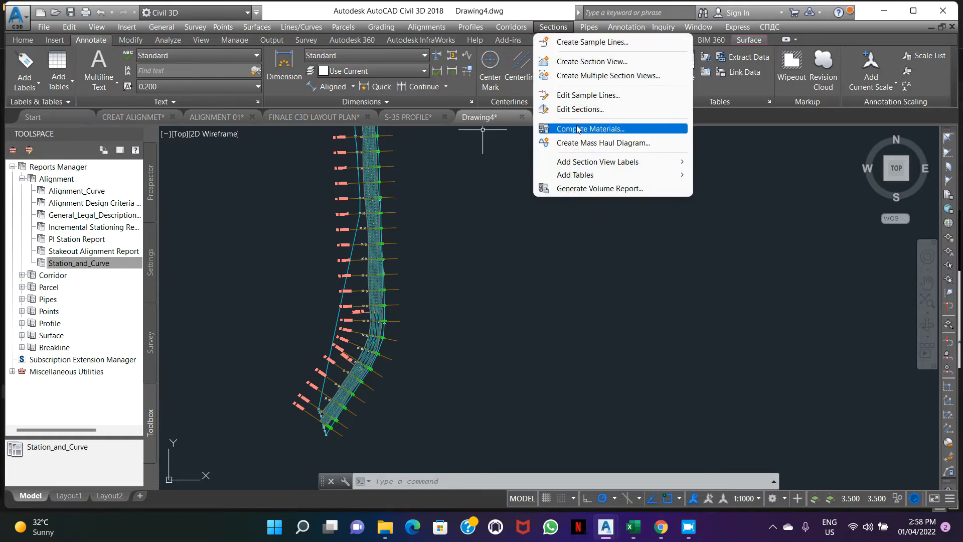
Step: Compute materials for S-35 / SL Collection - 3 with OGL as existing ground and a1 bottom as datum
left_click(589, 129)
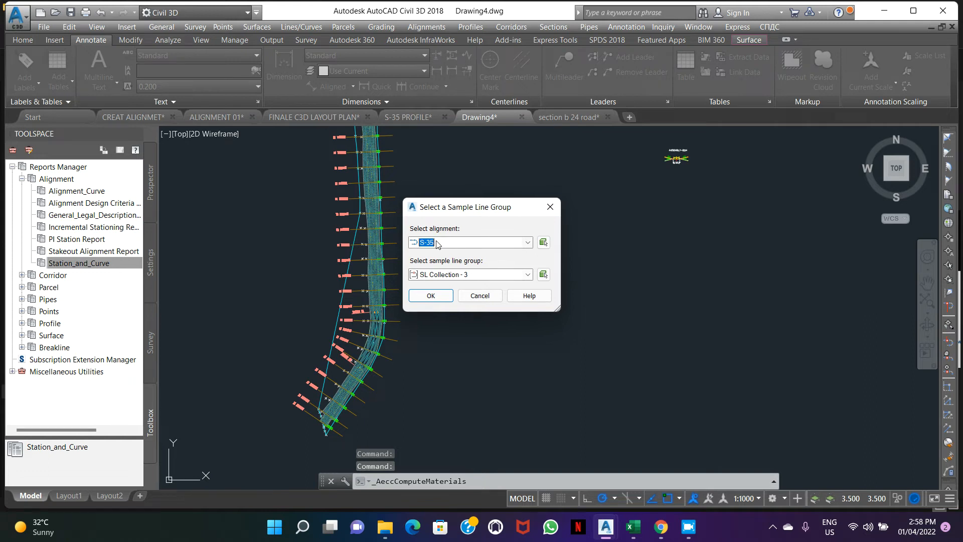
mouse_move(439, 286)
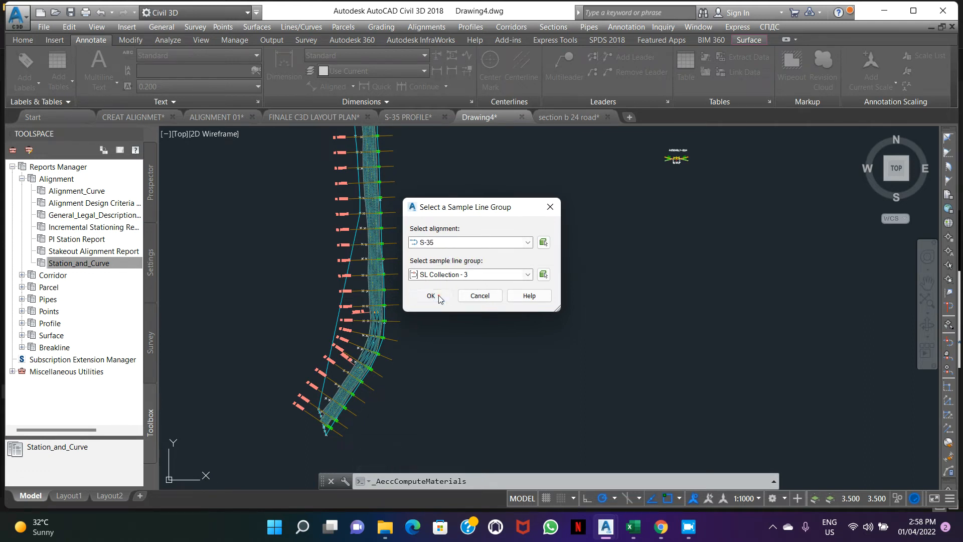
left_click(430, 295)
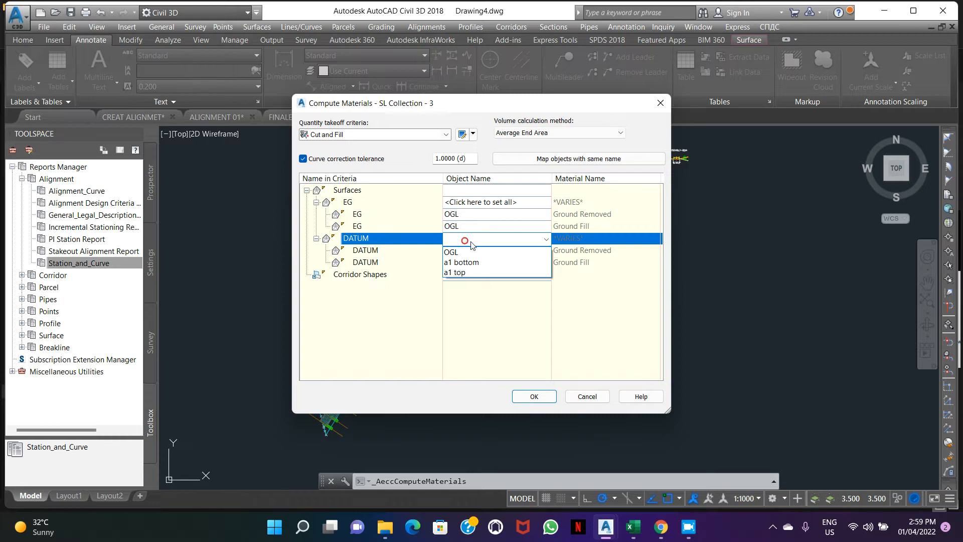
left_click(460, 261)
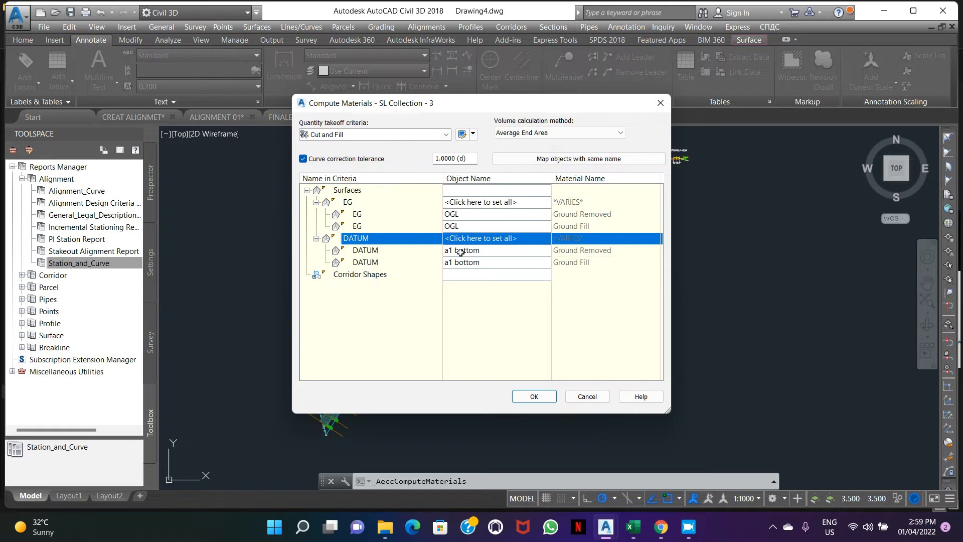
mouse_move(499, 257)
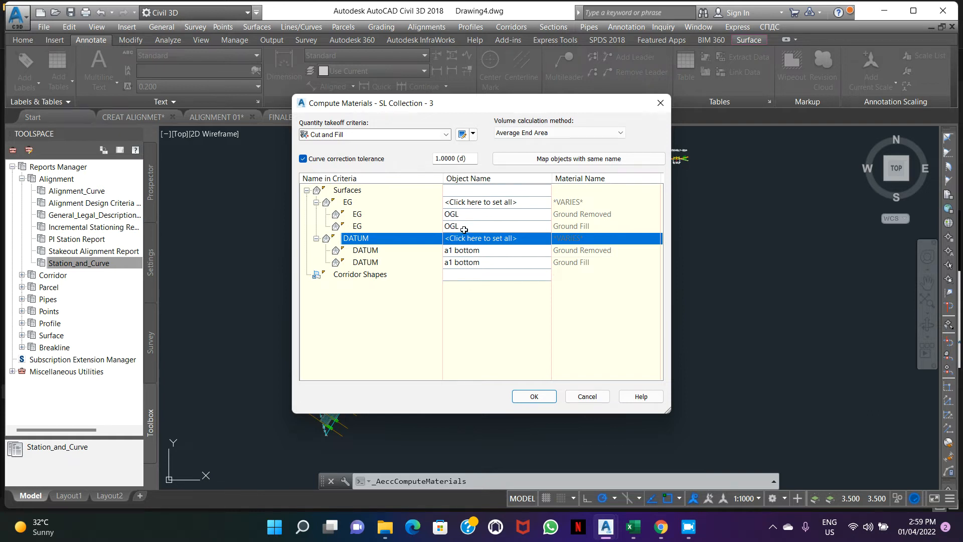
mouse_move(532, 396)
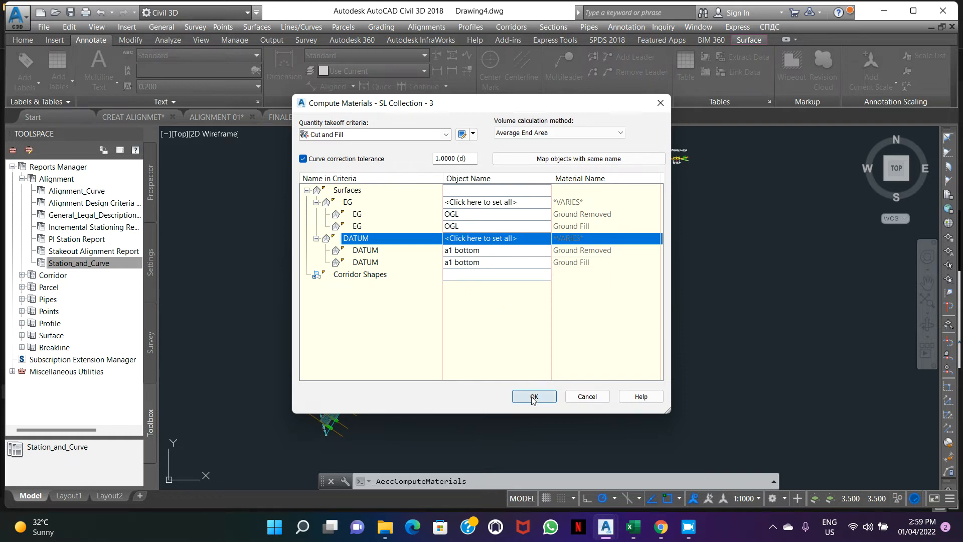
left_click(533, 396)
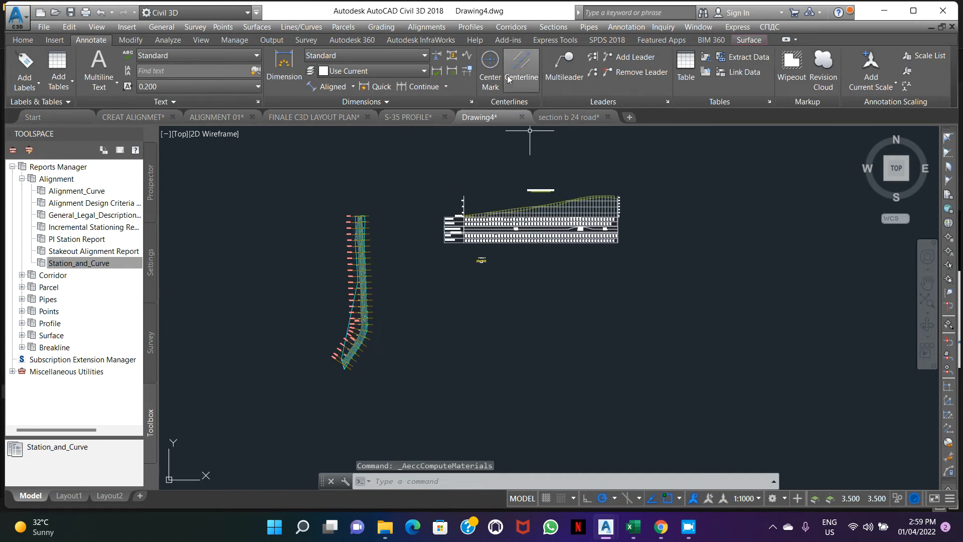
Step: Run Create Multiple Section Views and step through the placement, elevation and data band pages
left_click(552, 26)
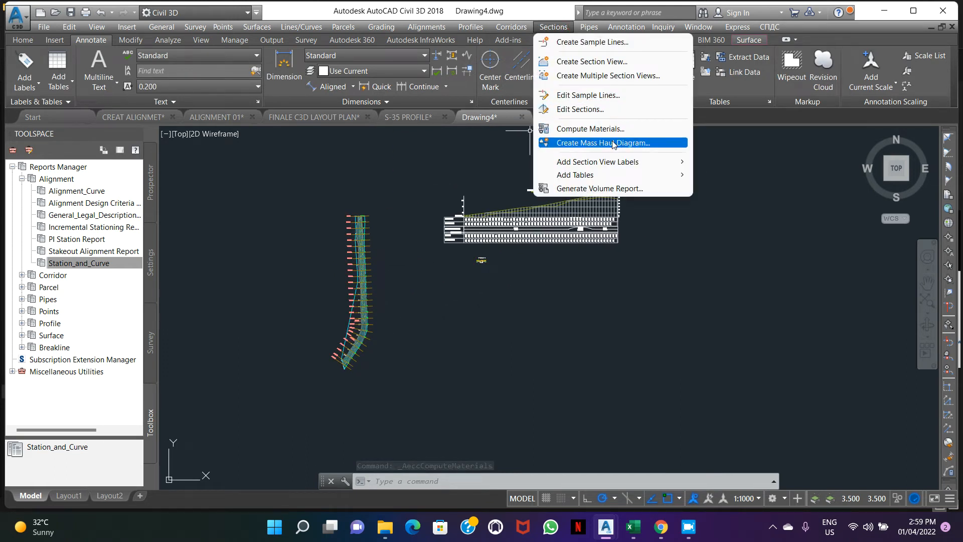
mouse_move(606, 75)
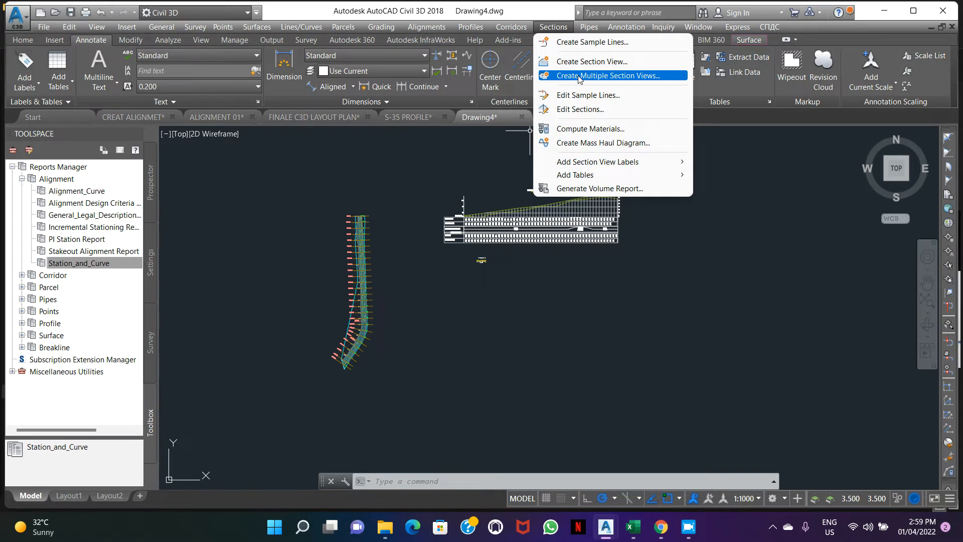
left_click(608, 75)
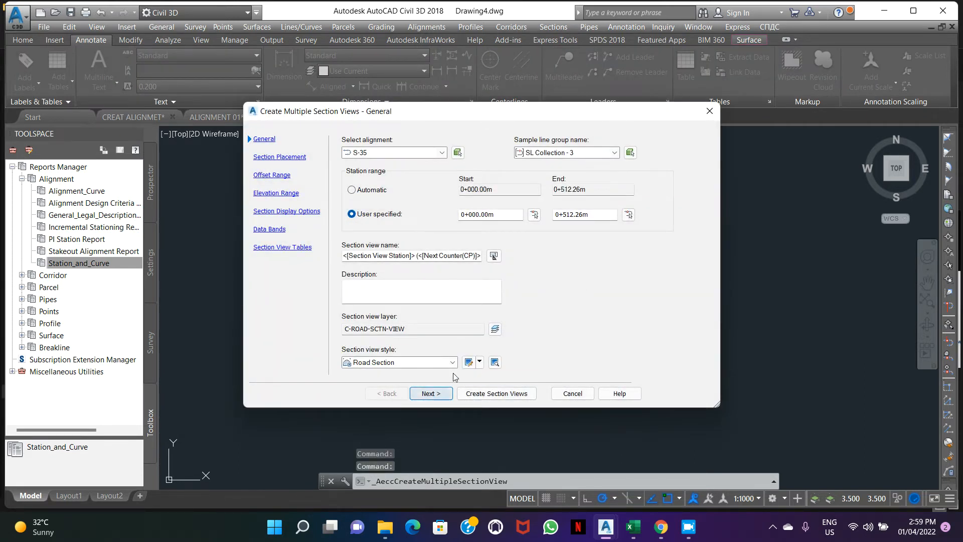
left_click(431, 393)
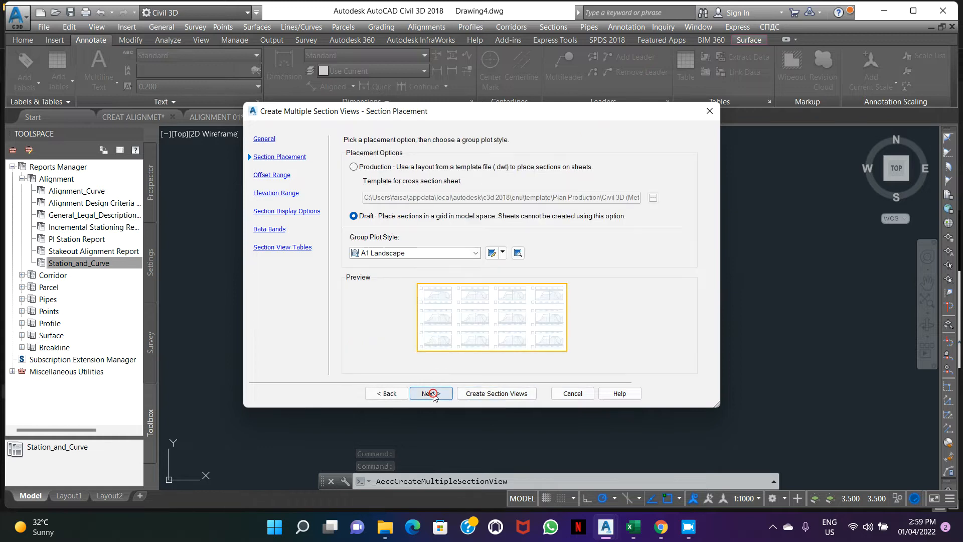
left_click(431, 394)
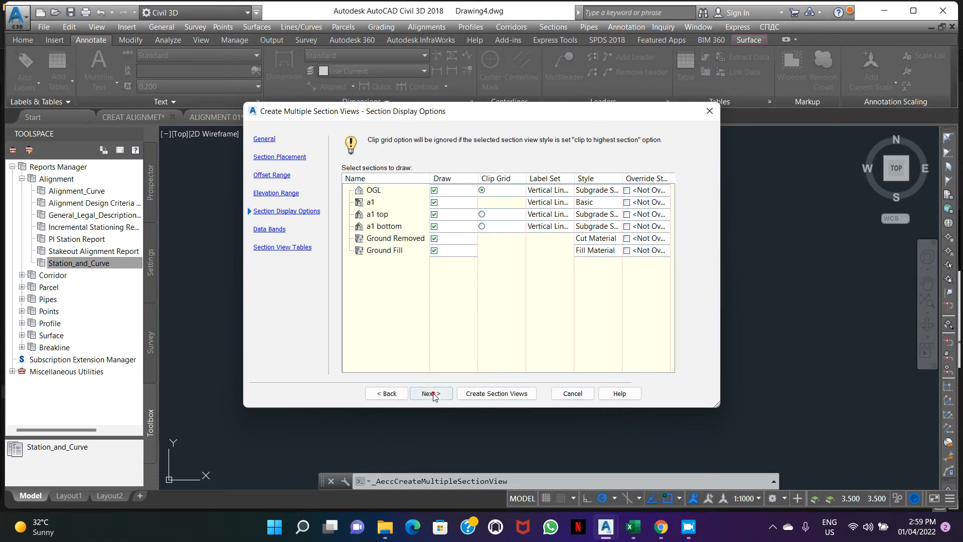
left_click(430, 393)
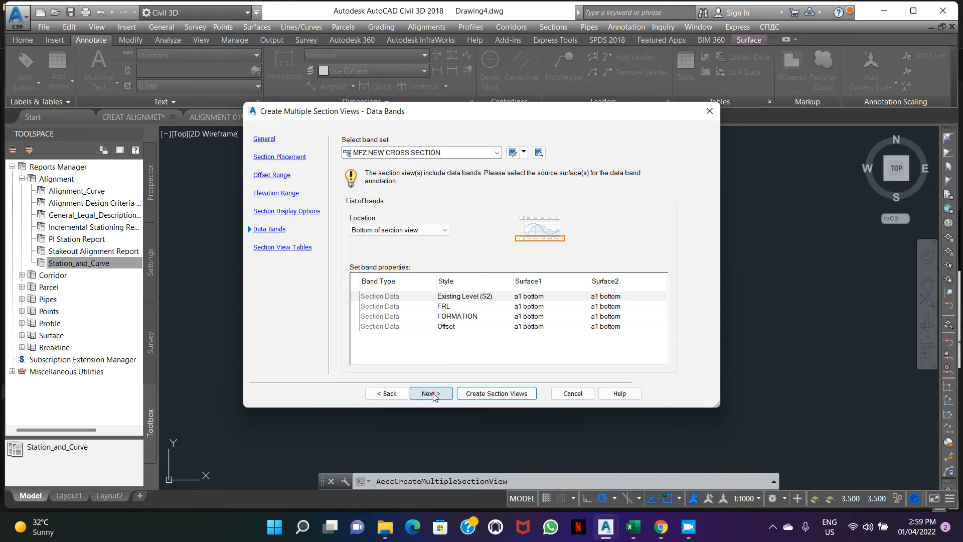
left_click(430, 393)
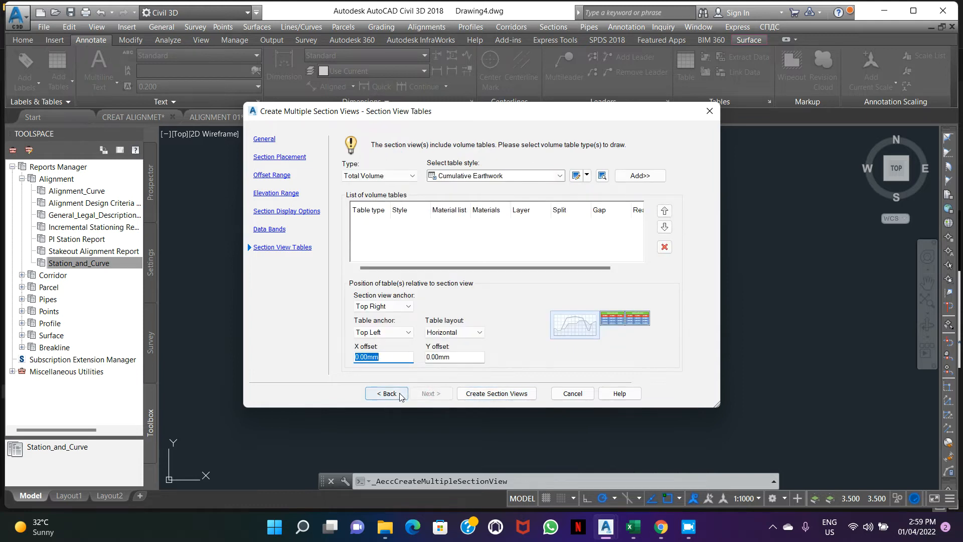
Step: Review the elevation range setting, then create the section views for placement in model space
left_click(388, 393)
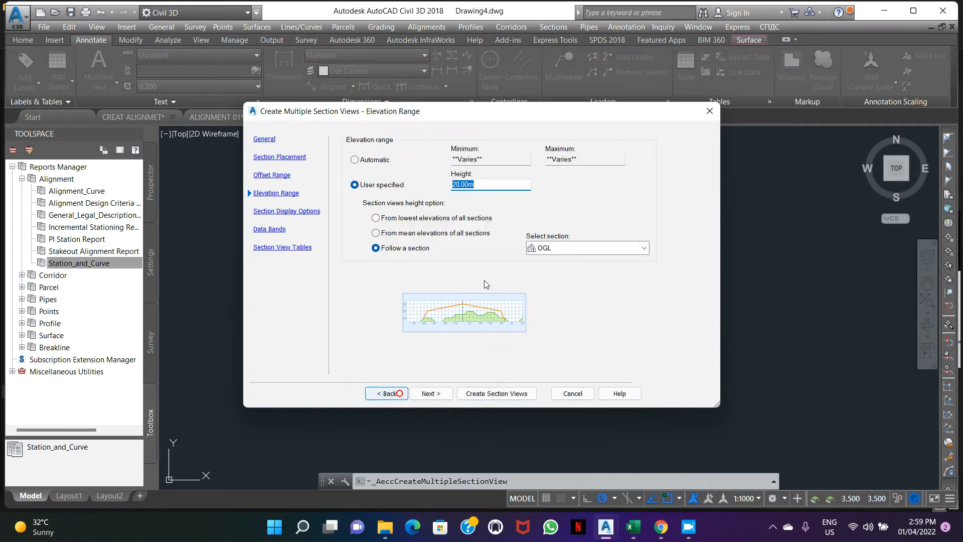
mouse_move(448, 242)
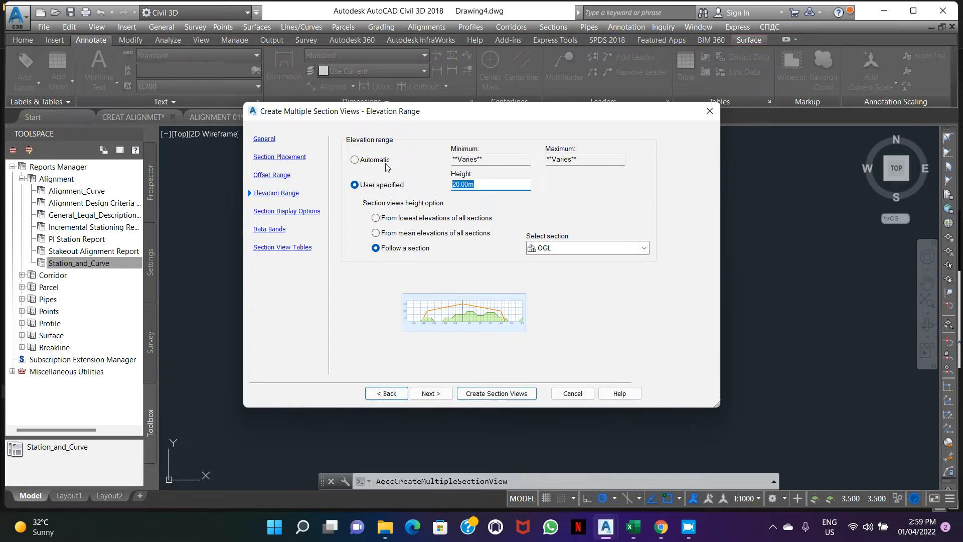
left_click(272, 175)
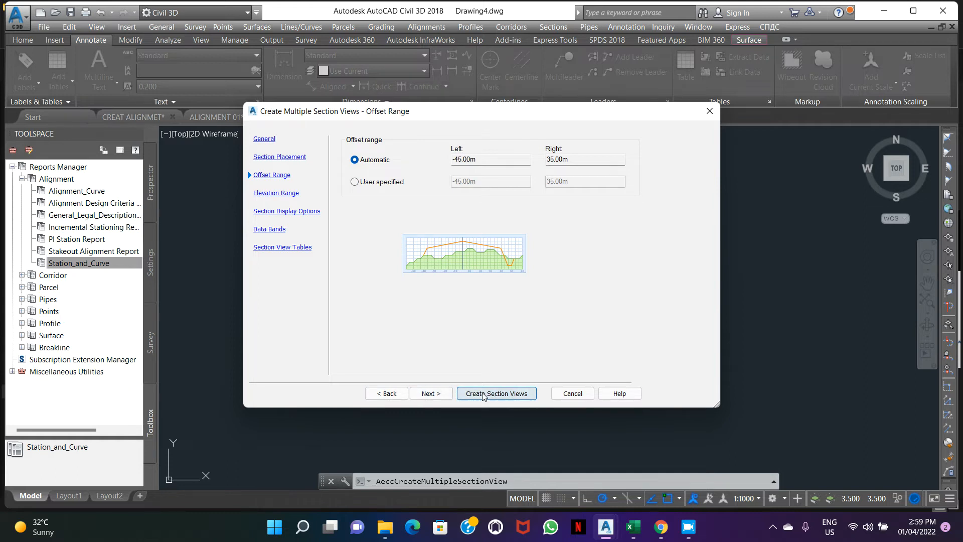
left_click(430, 394)
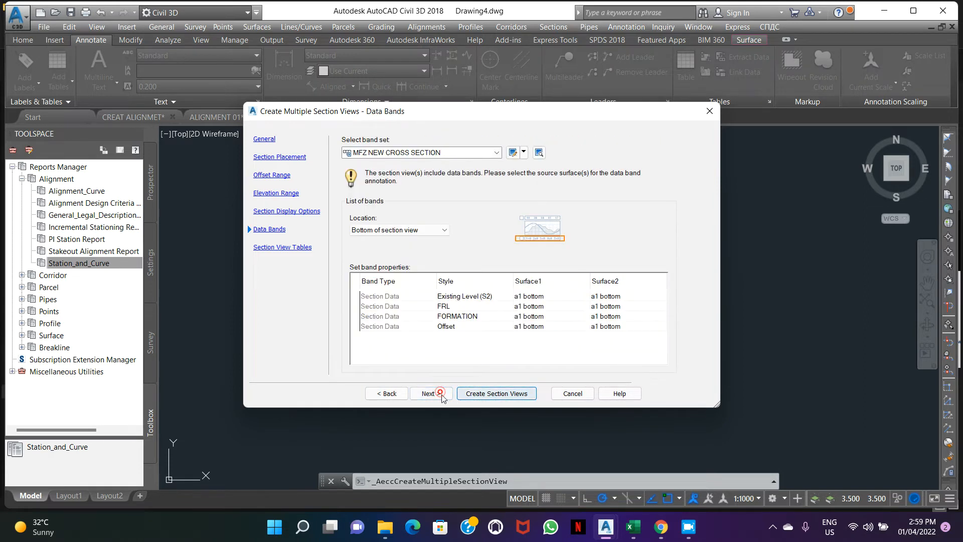
left_click(495, 393)
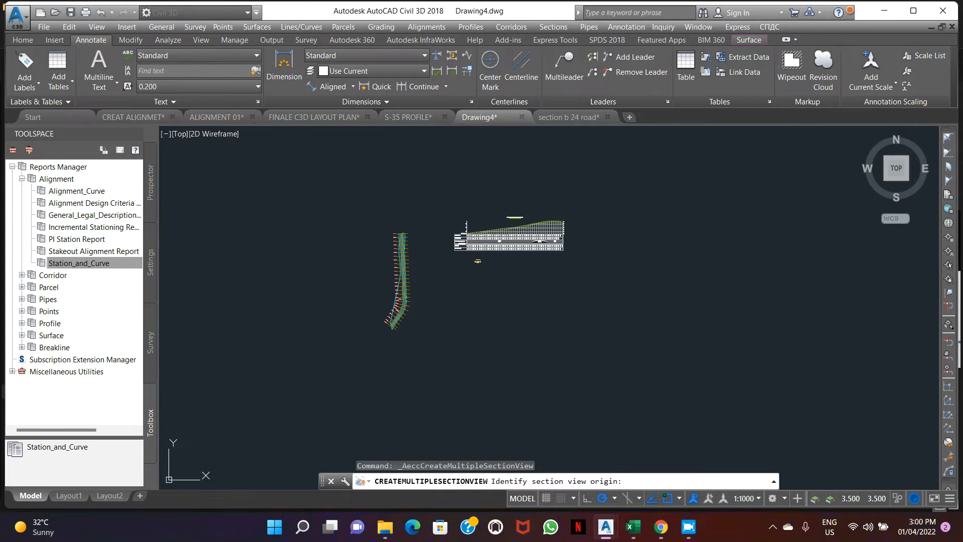
left_click(607, 371)
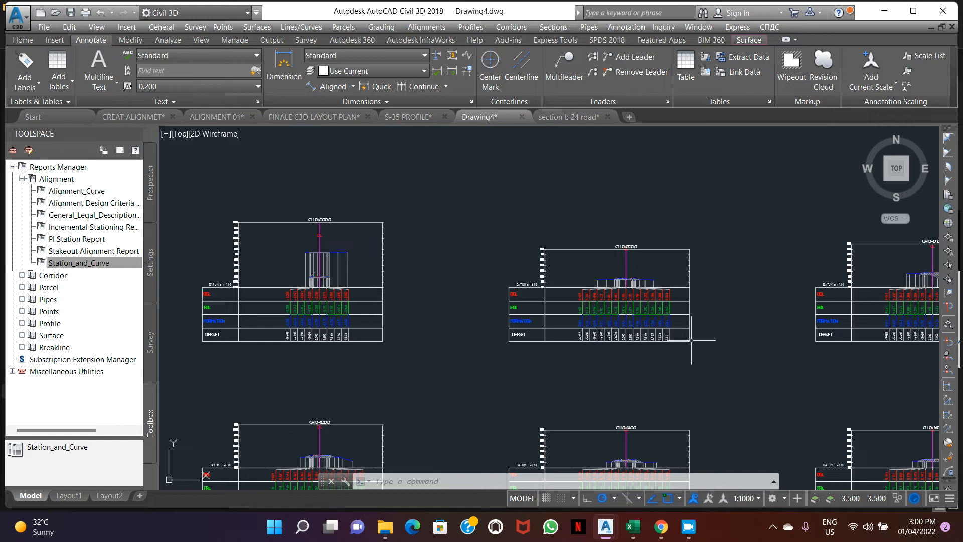
Step: Set the drawing's annotation scale to 1:200 from the status bar
left_click(758, 498)
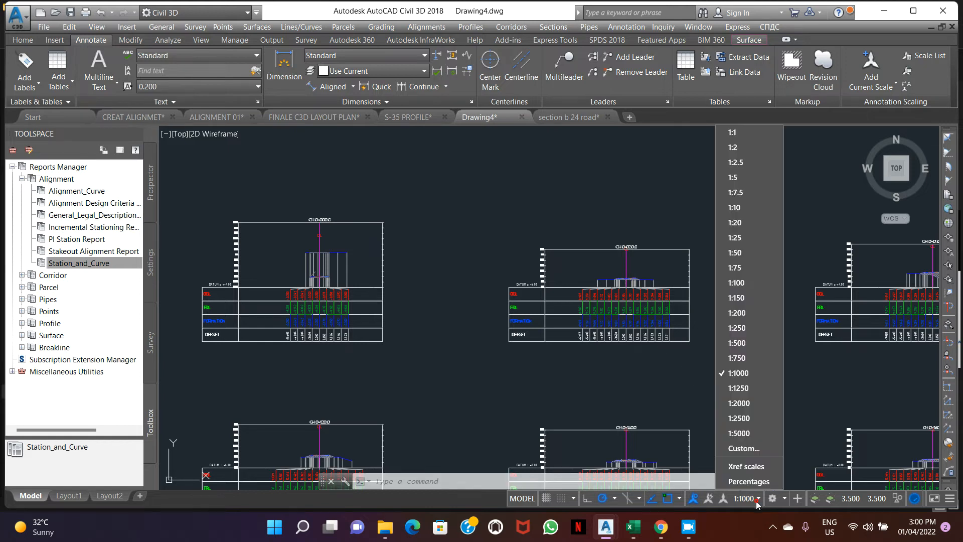
mouse_move(737, 342)
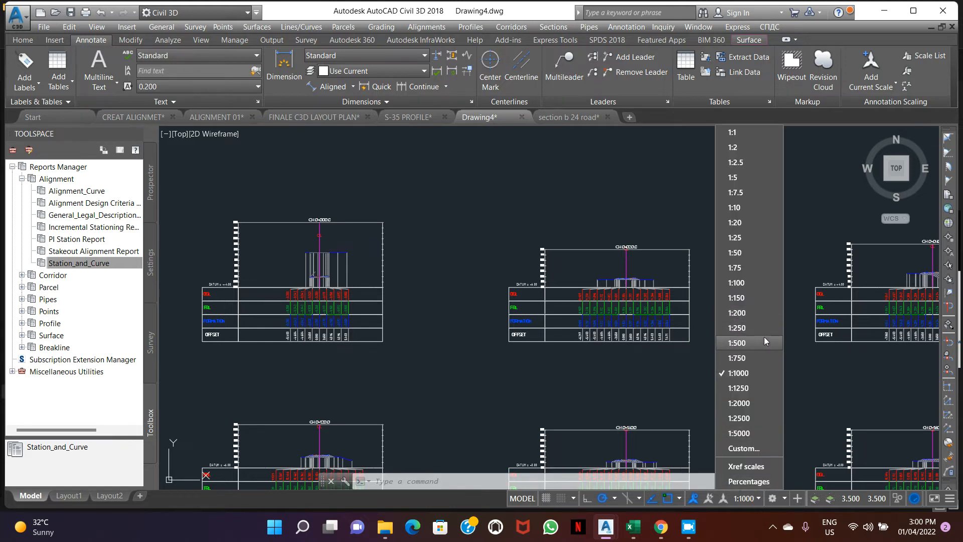
mouse_move(748, 312)
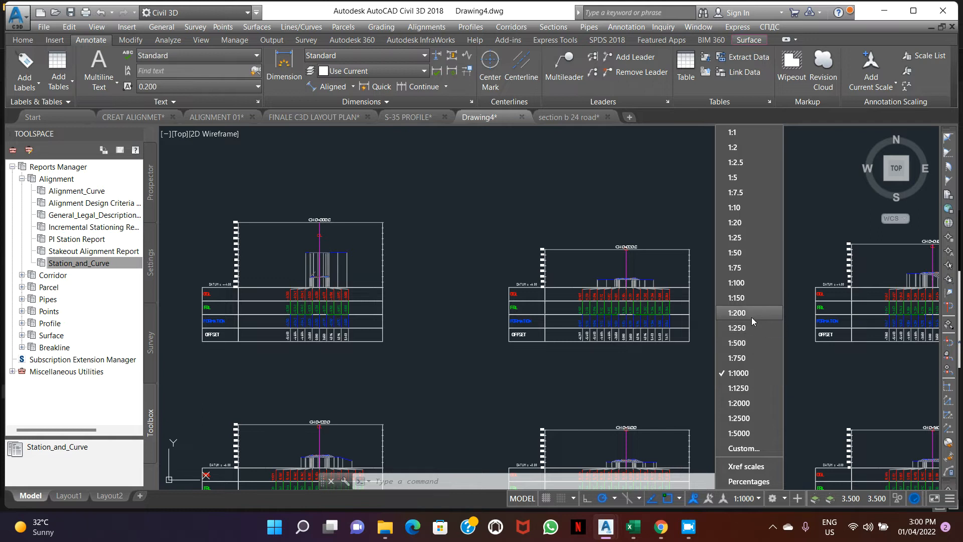
left_click(737, 313)
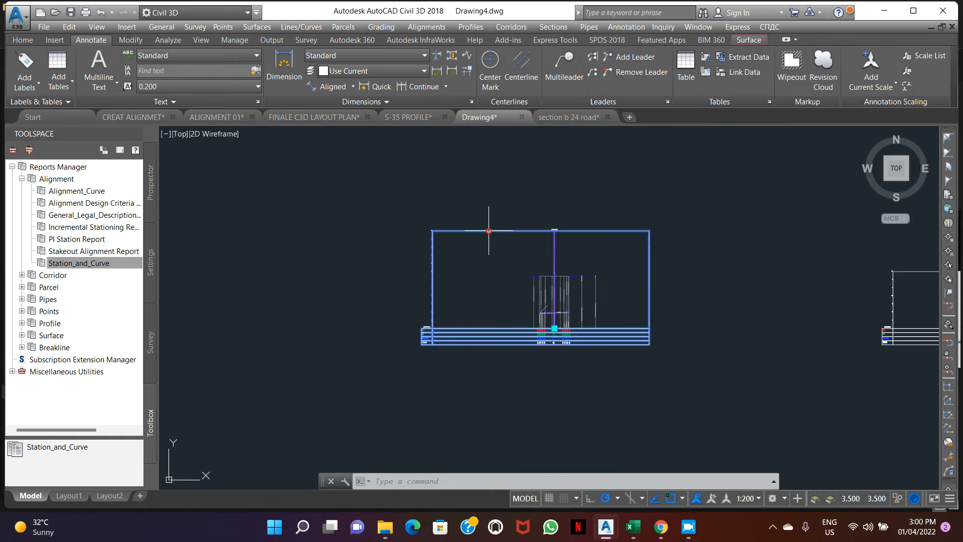
Step: In the first section view's properties, set a user-specified offset range of -20.000m to 20.000m
right_click(553, 284)
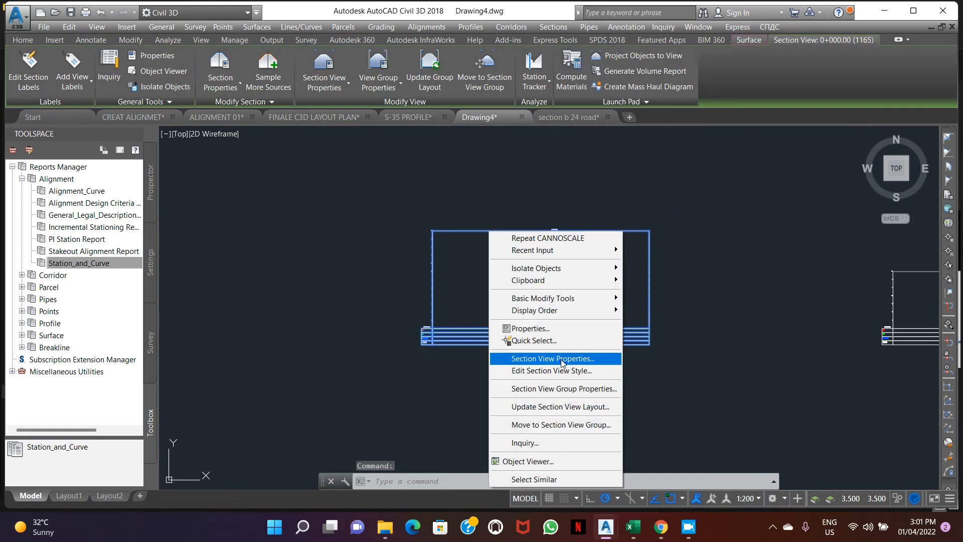
left_click(554, 358)
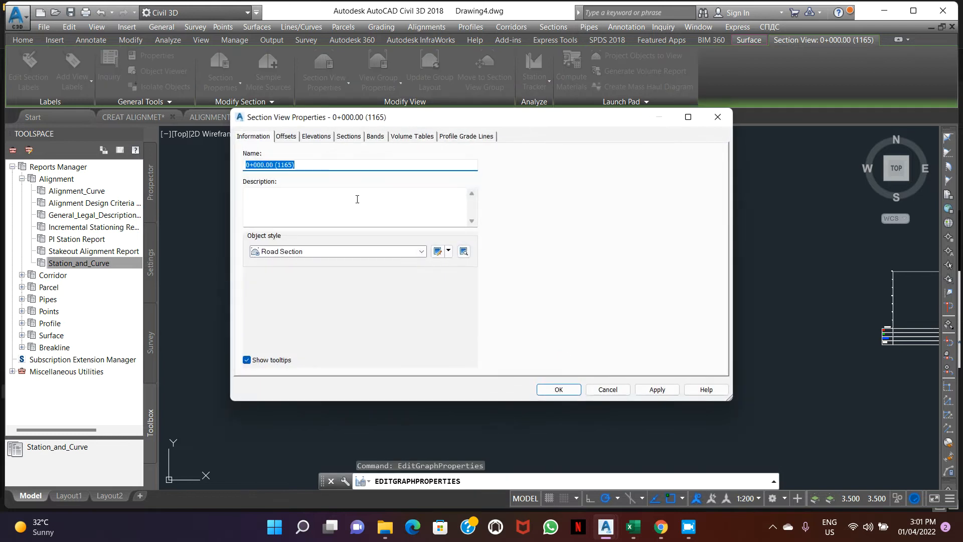
left_click(285, 136)
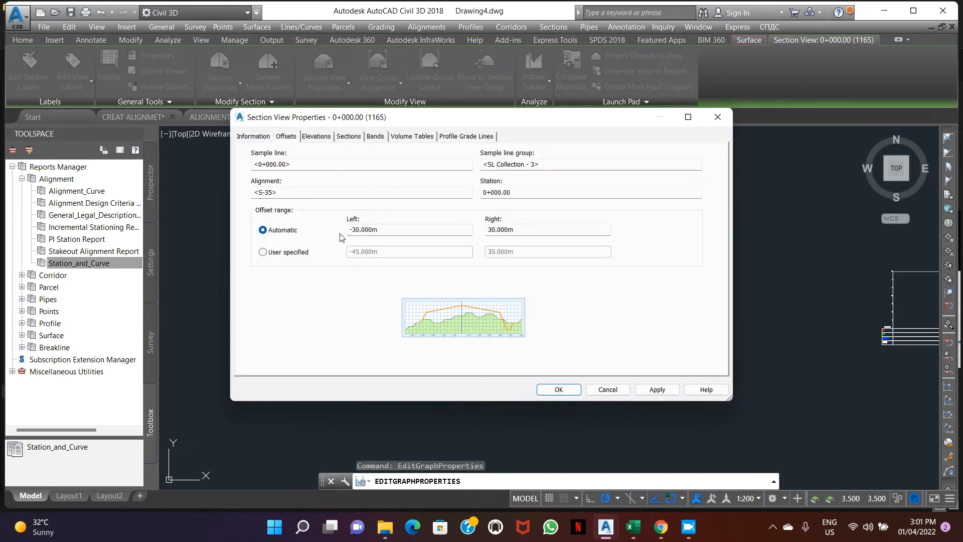
left_click(262, 252)
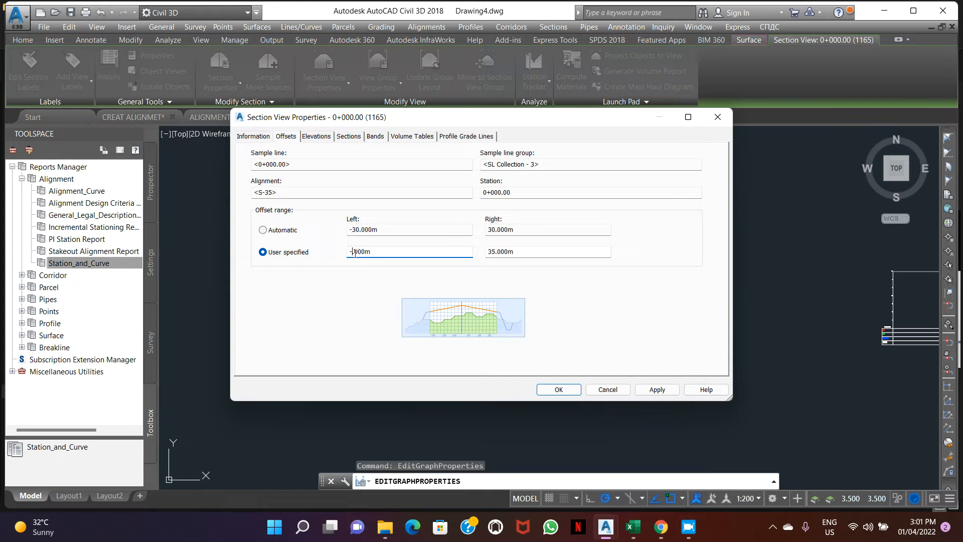
type("-20.000m")
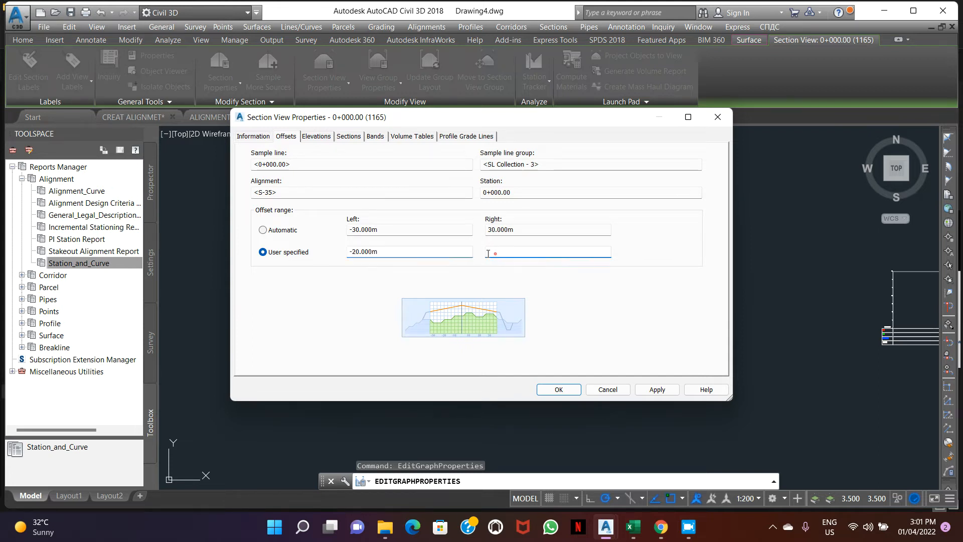
type("20.000m")
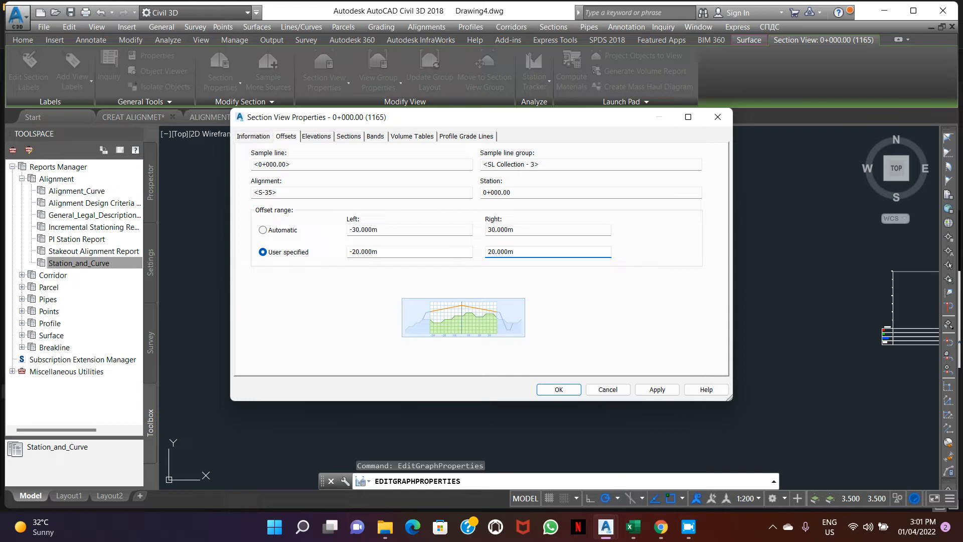
Step: Switch to a custom elevation range, review the Sections and Bands tabs, then cancel the properties
left_click(316, 135)
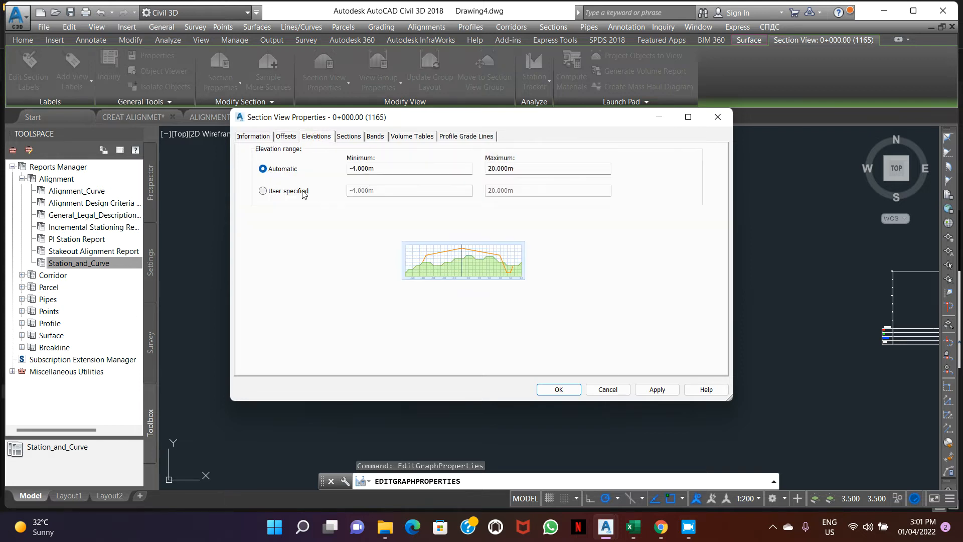
left_click(263, 190)
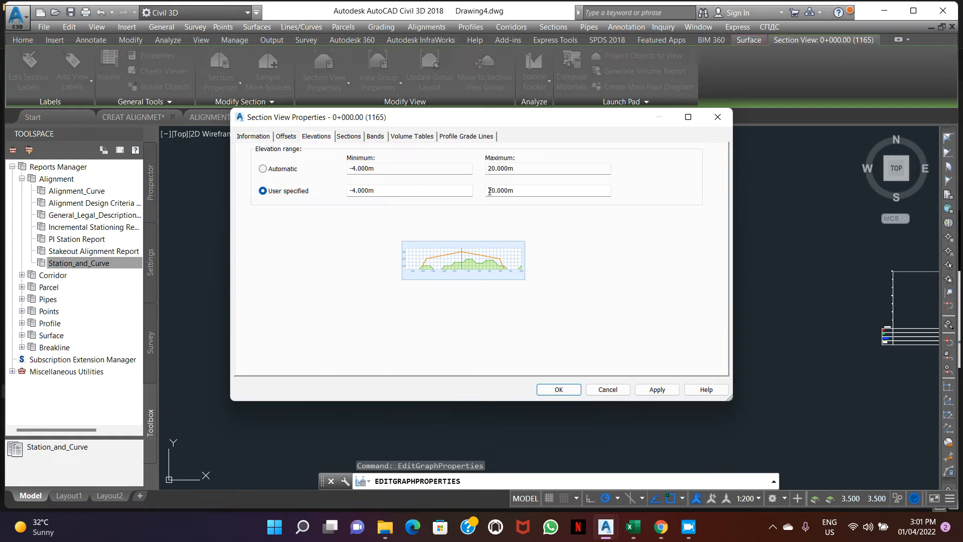
triple_click(546, 190)
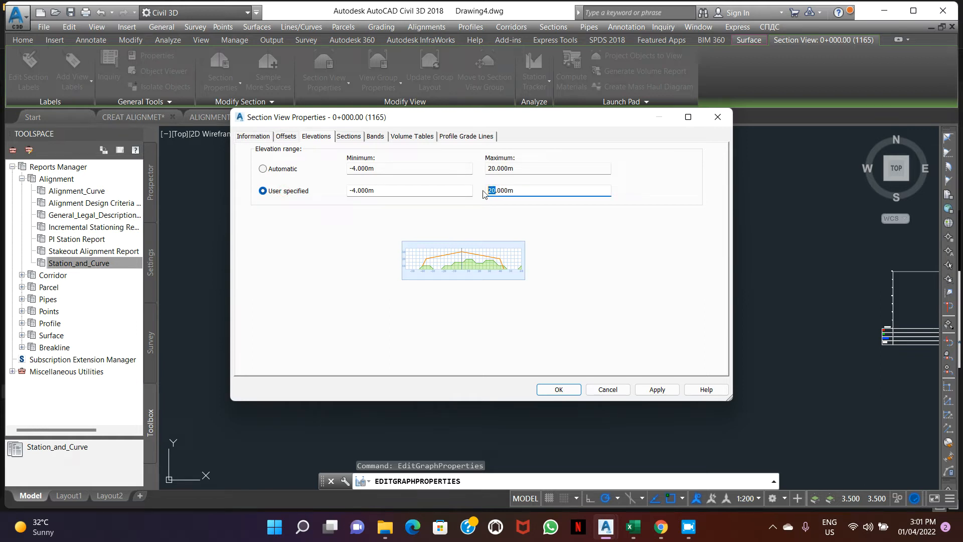
left_click(347, 135)
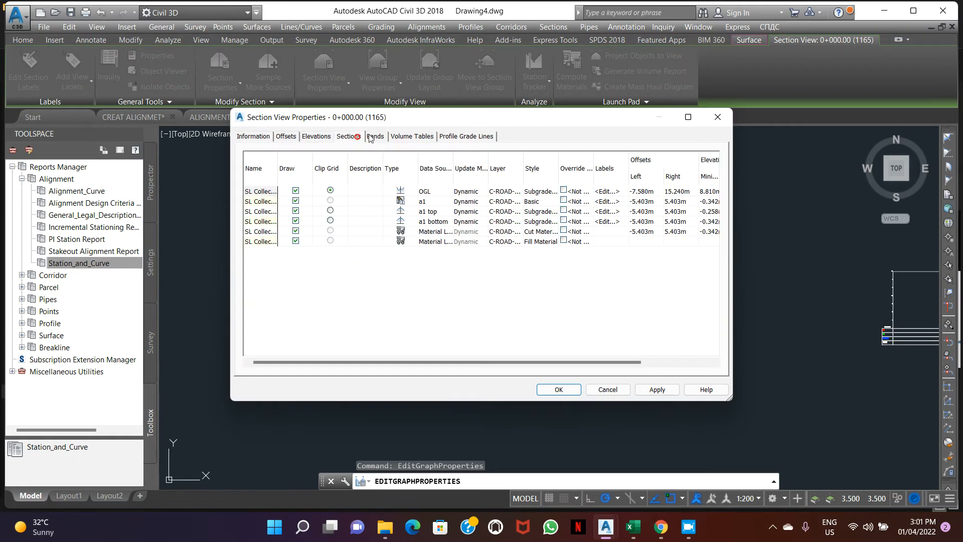
left_click(374, 136)
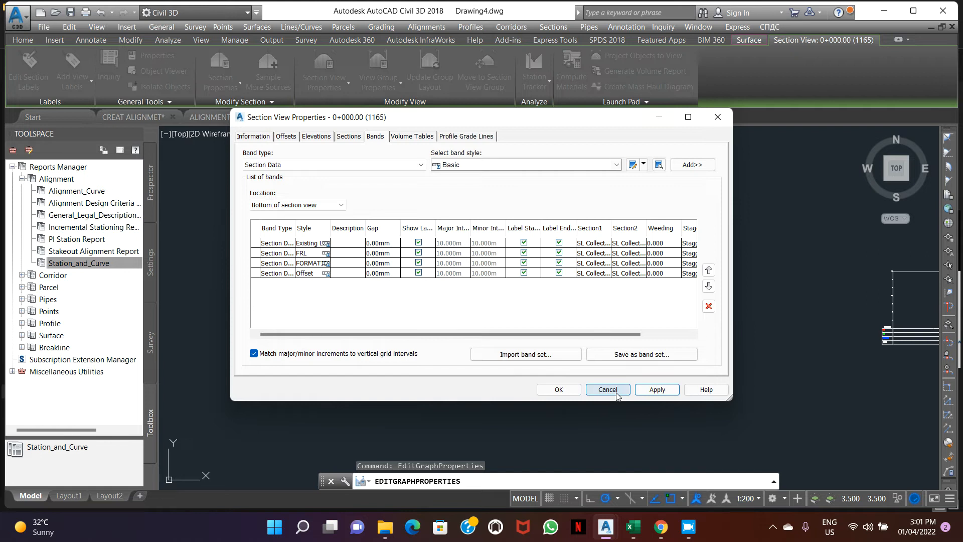
left_click(607, 389)
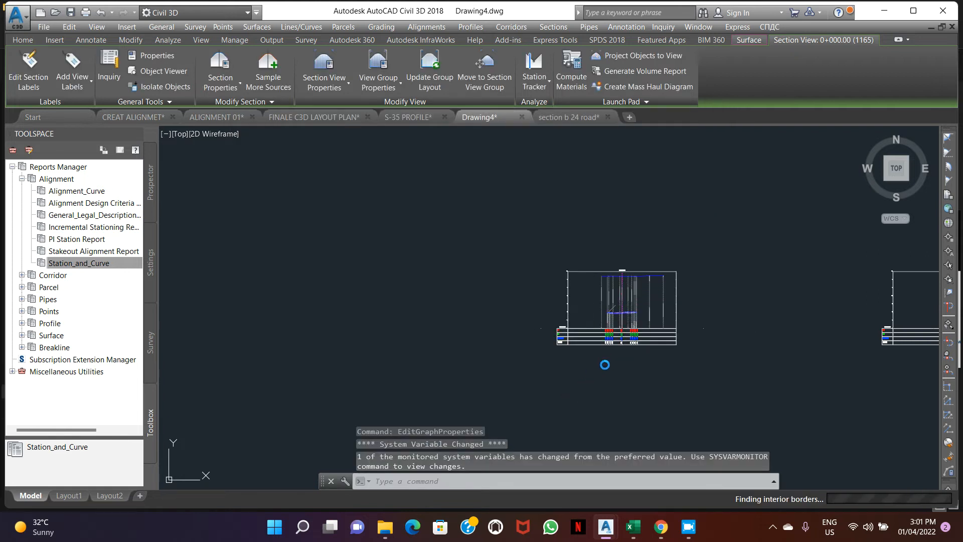
mouse_move(621, 355)
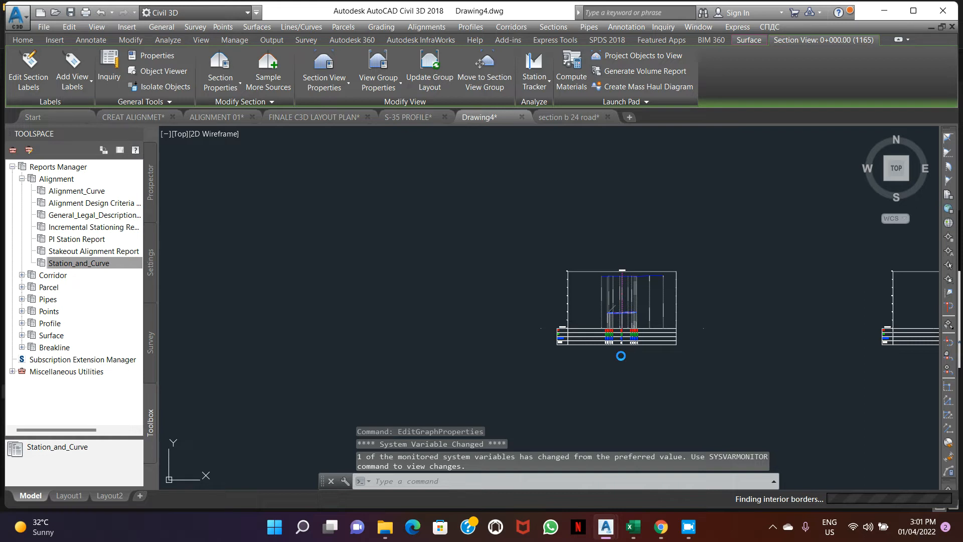
Step: Deselect, then bring up the right-click options for the 0+000 section view
left_click(90, 40)
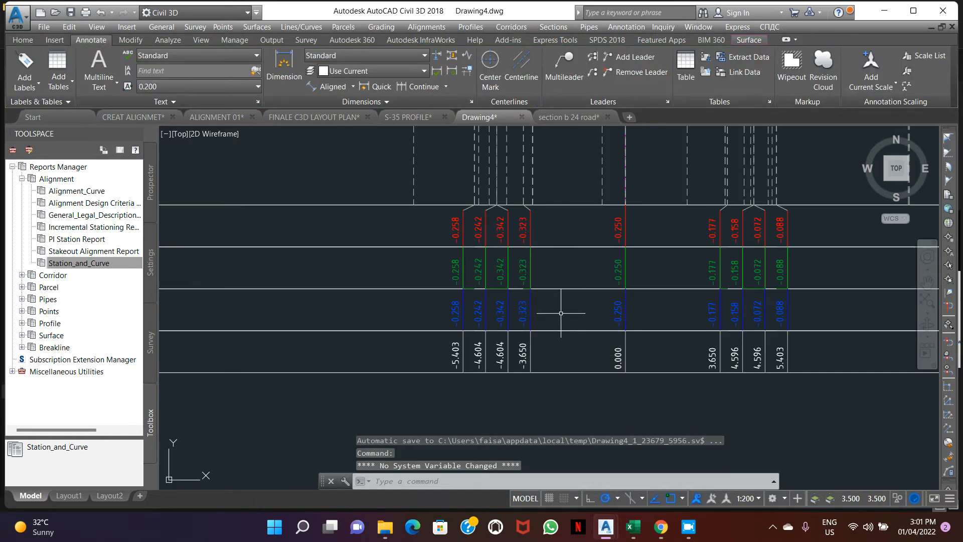
mouse_move(431, 307)
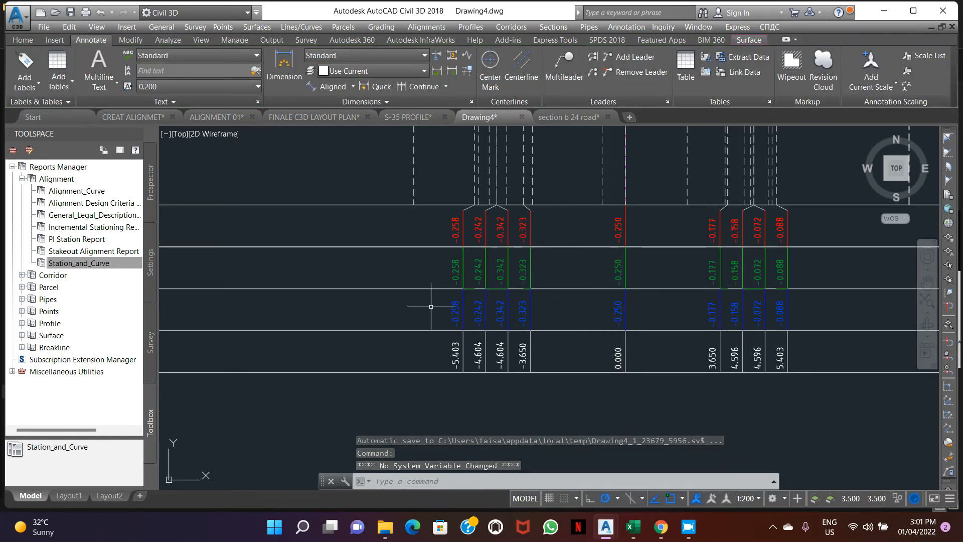
mouse_move(595, 260)
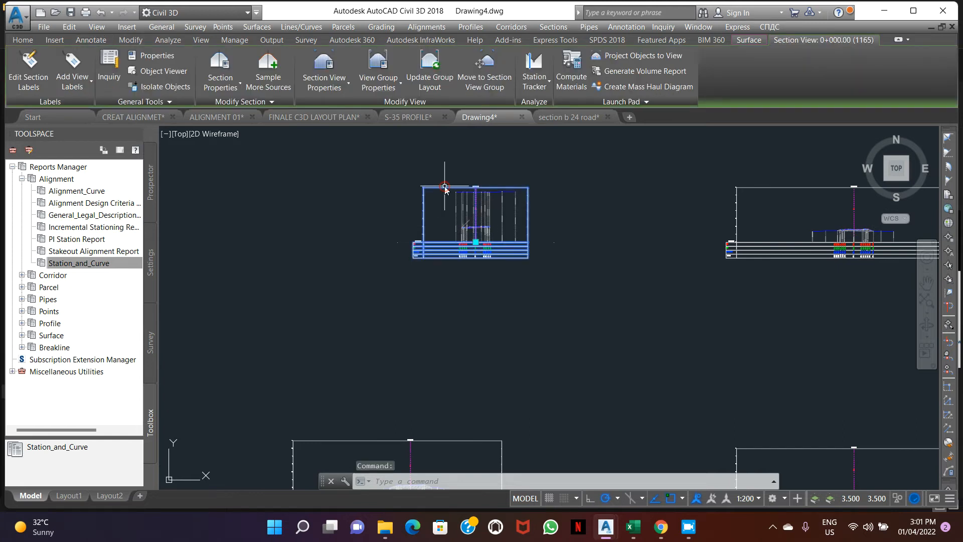
right_click(445, 187)
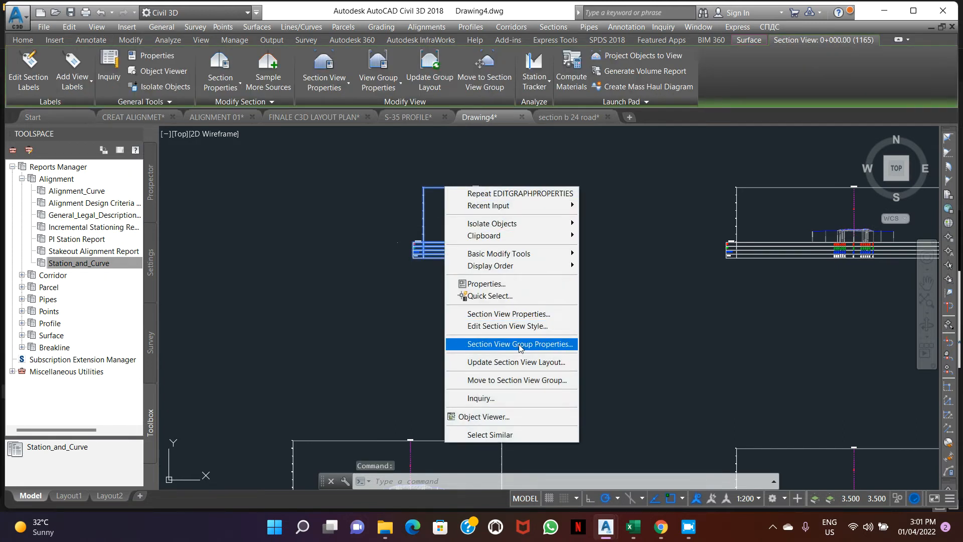
Step: In Section View Group Properties, change the band set's first surfaces for the existing ground and formation bands
left_click(517, 344)
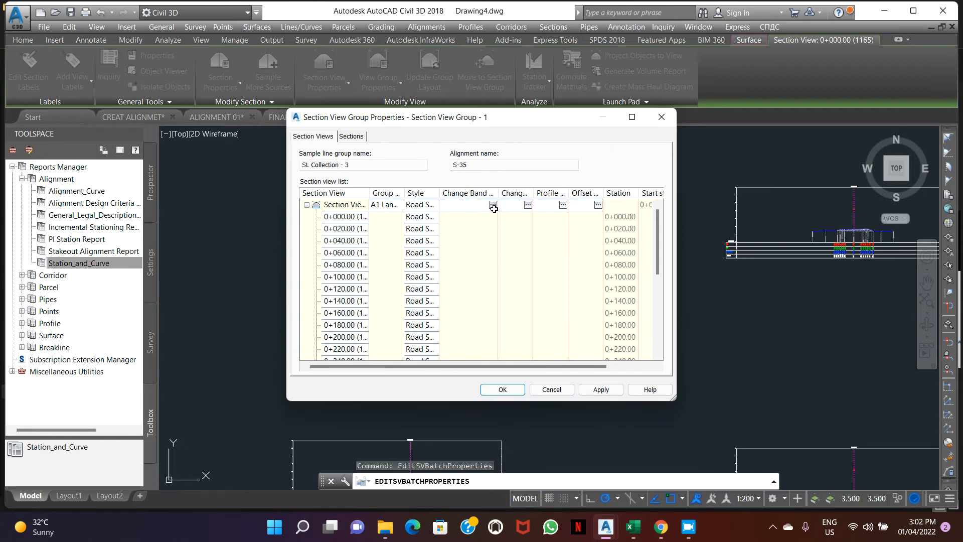
left_click(492, 205)
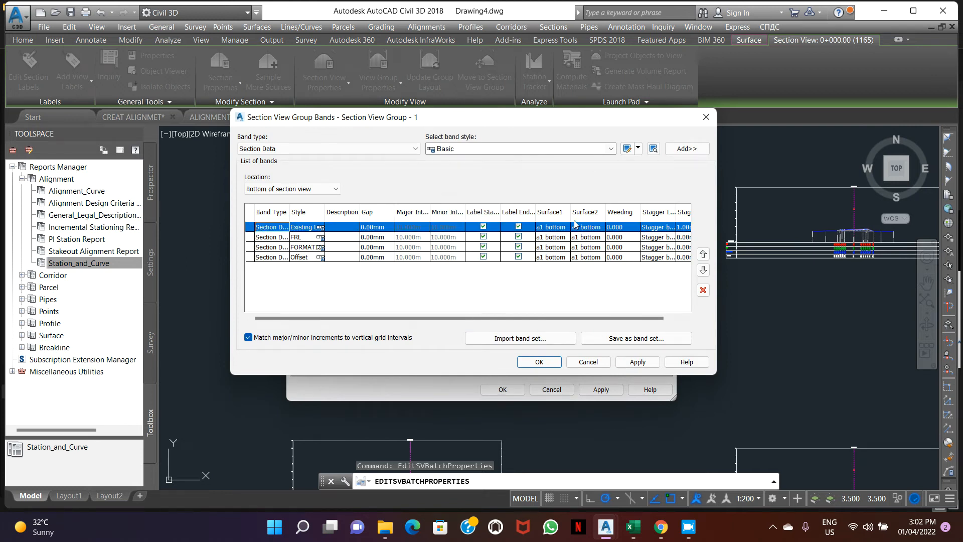
left_click(549, 227)
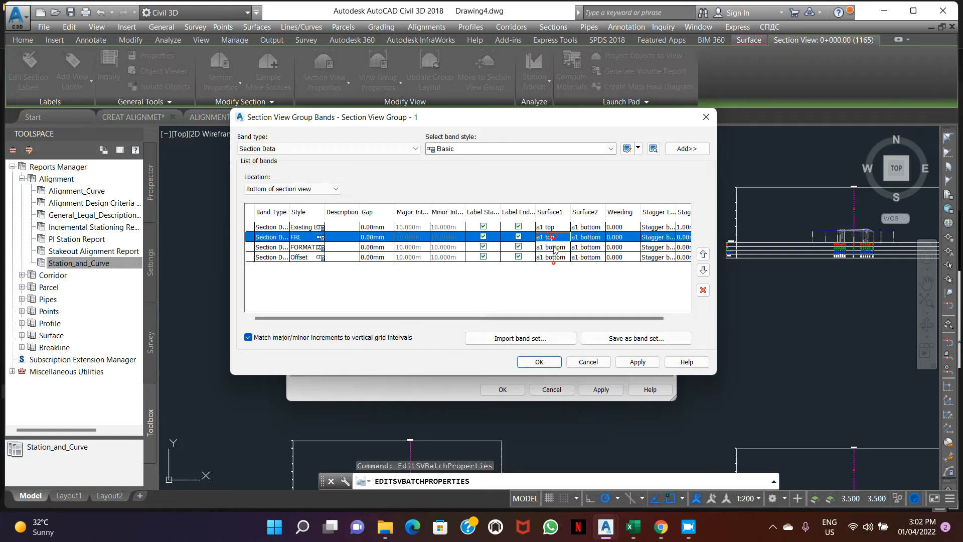
left_click(552, 257)
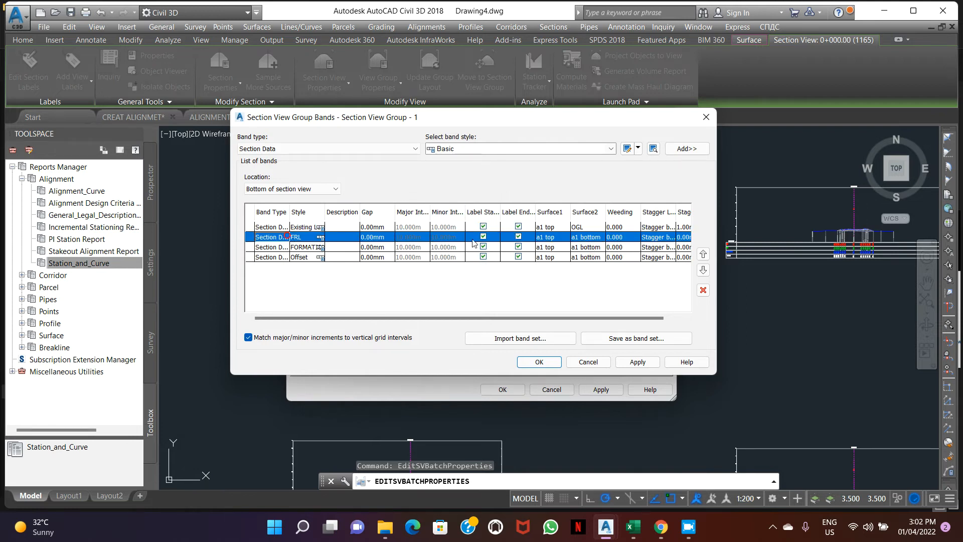
Step: Set a1 bottom as the formation band's second surface and a1 top for the offset band, then confirm
left_click(605, 236)
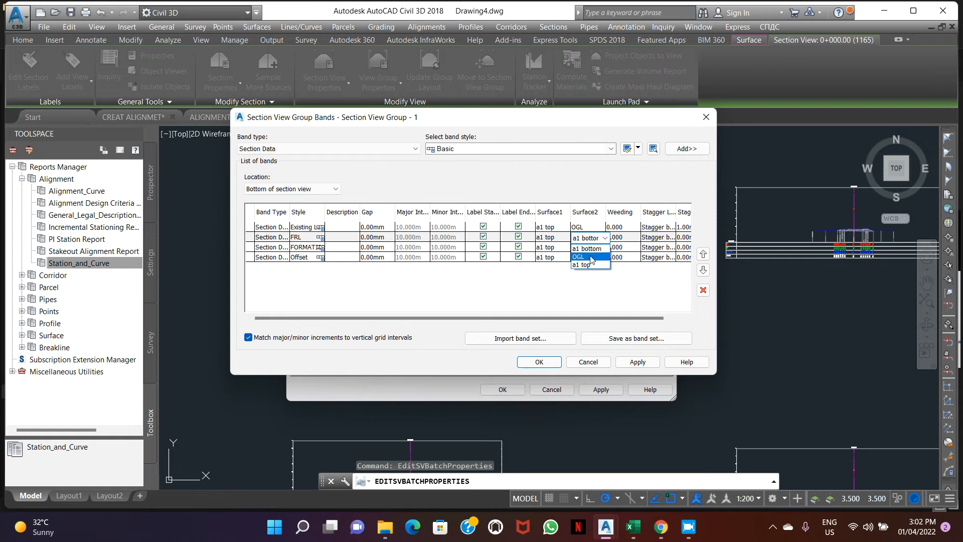
left_click(587, 248)
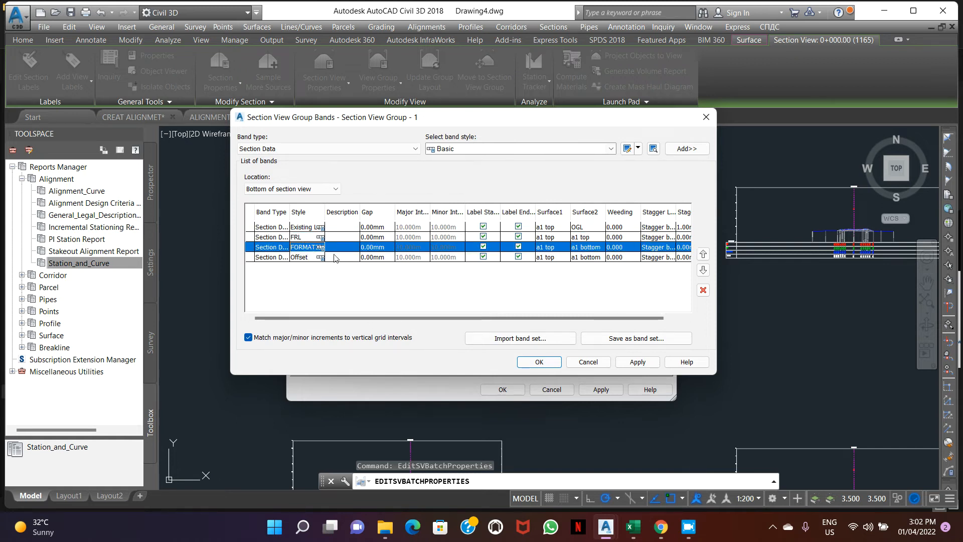
left_click(607, 256)
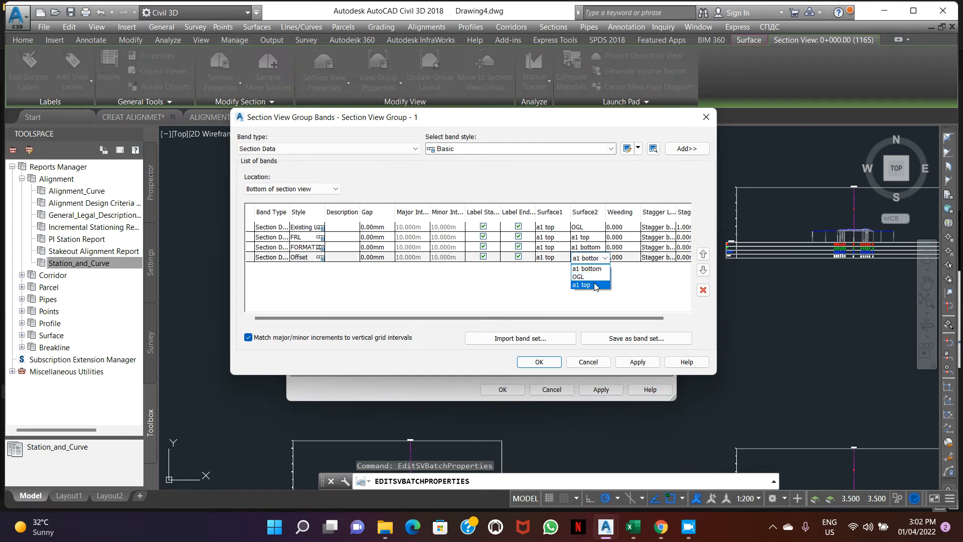
left_click(586, 268)
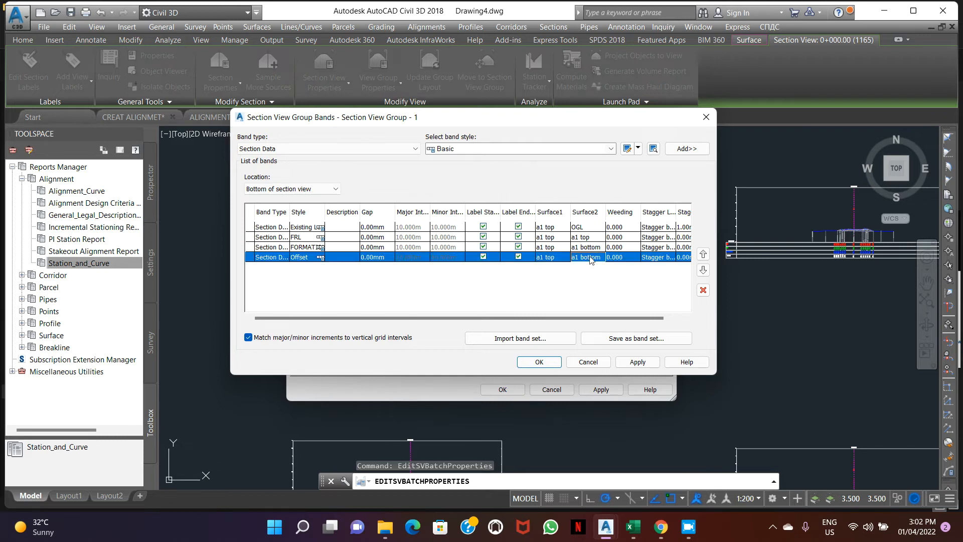
left_click(587, 258)
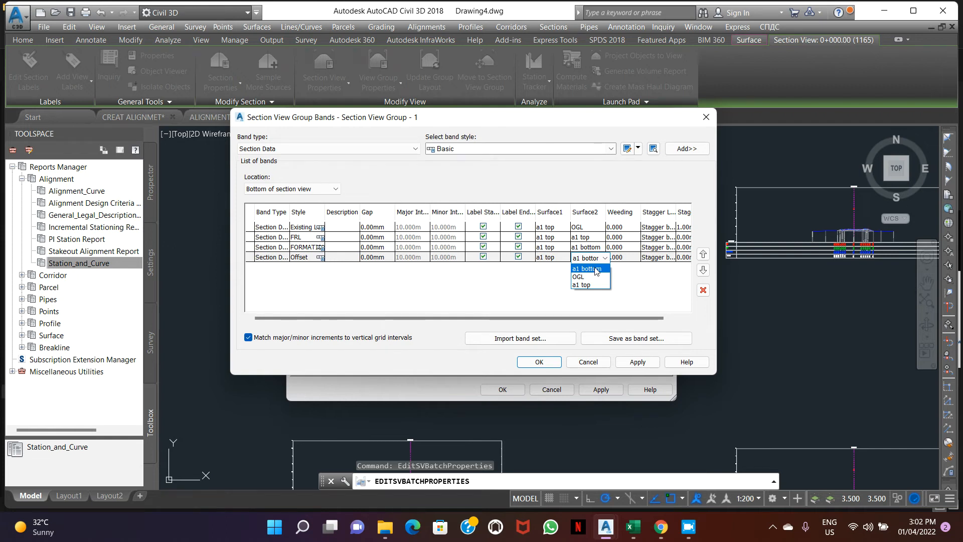
left_click(582, 284)
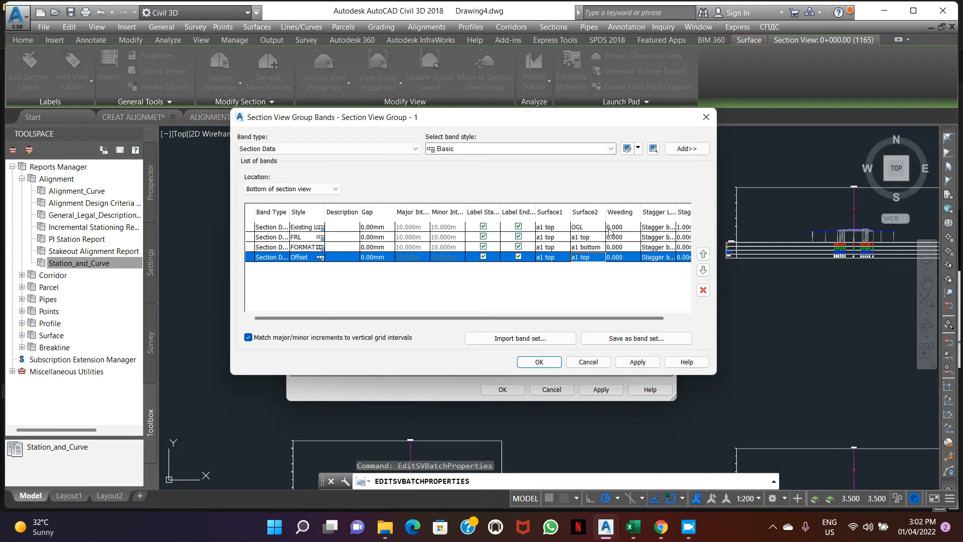
mouse_move(626, 345)
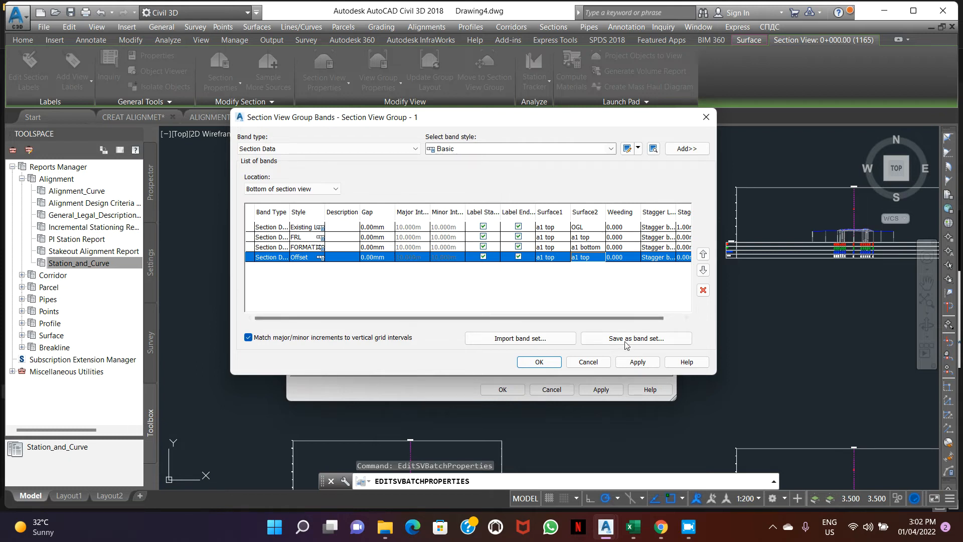
left_click(636, 362)
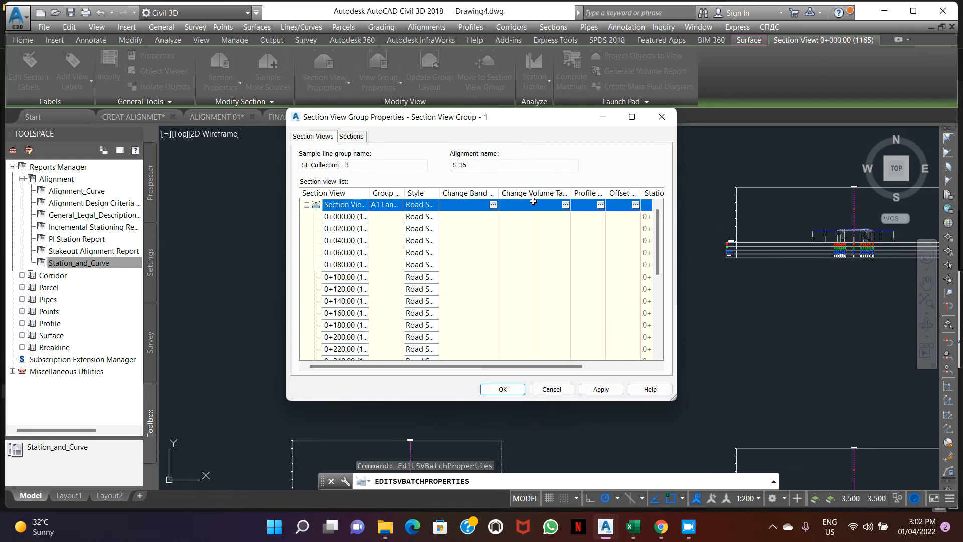
mouse_move(565, 206)
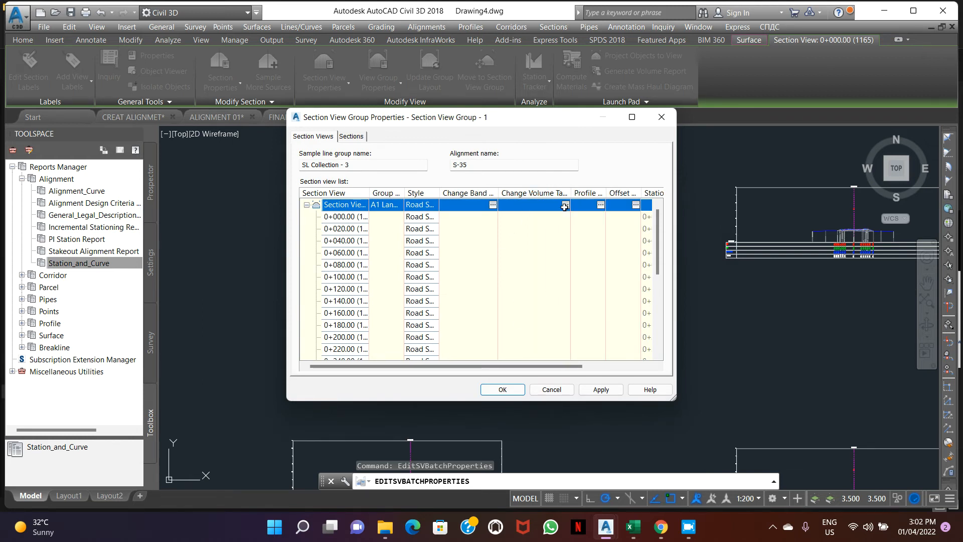
Step: Add a Material volume table with Ground Removed and Ground Fill and apply it to the section views
left_click(550, 204)
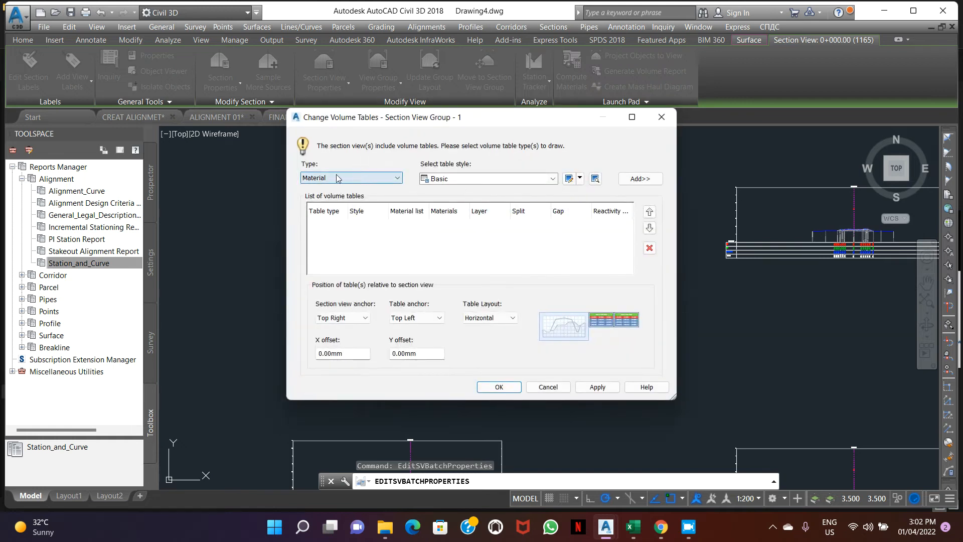
left_click(592, 178)
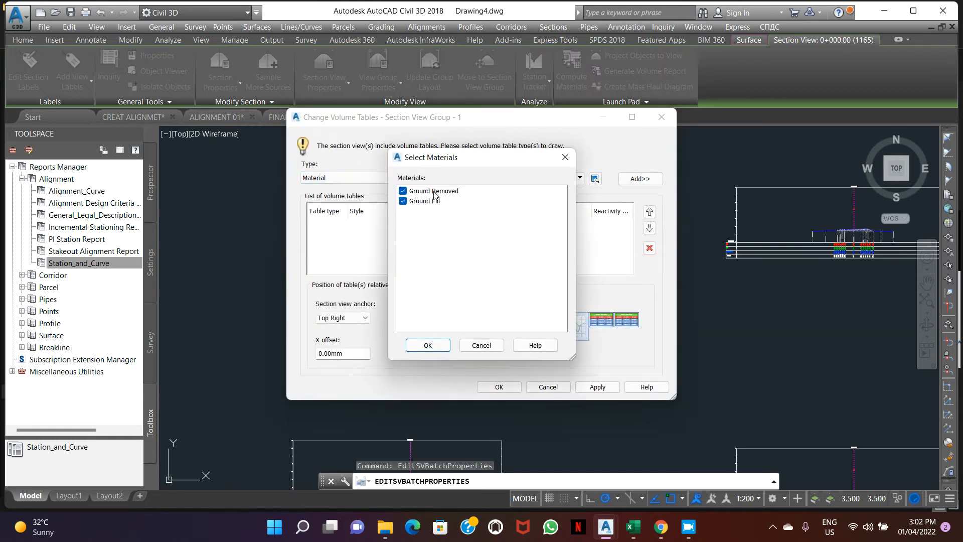
left_click(428, 344)
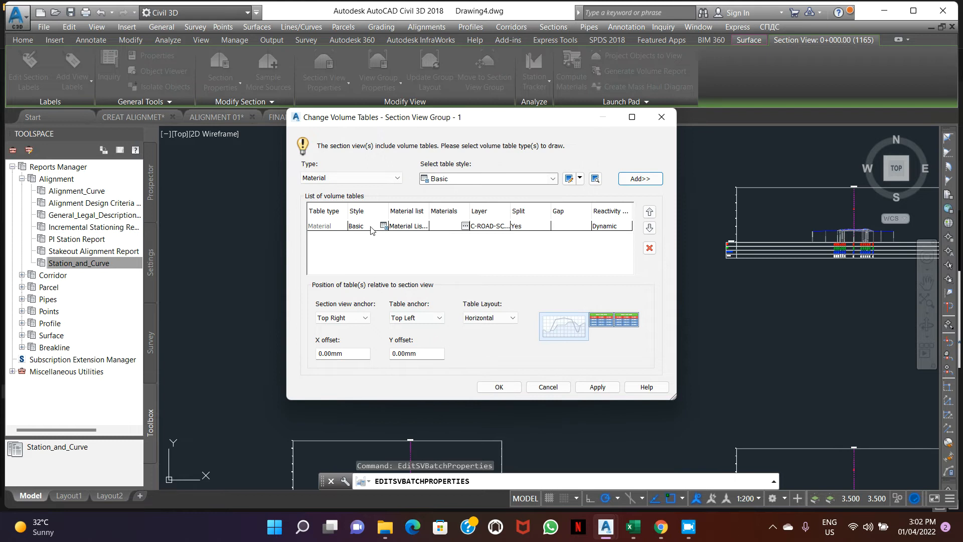
left_click(596, 387)
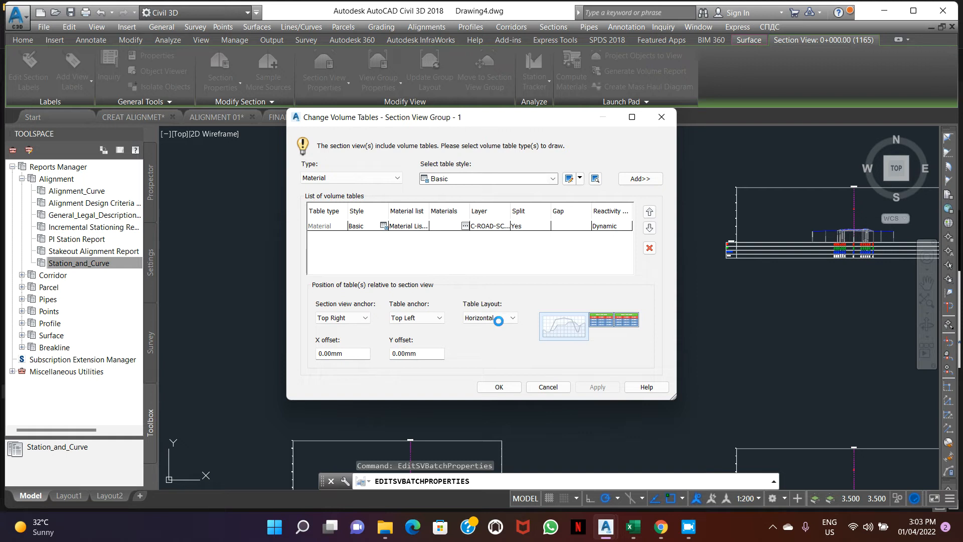
left_click(596, 387)
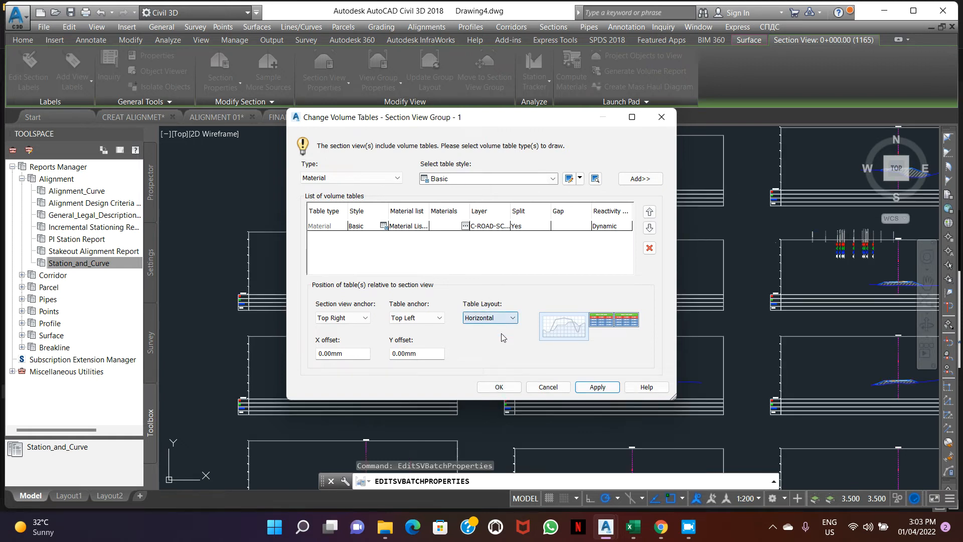
left_click(498, 387)
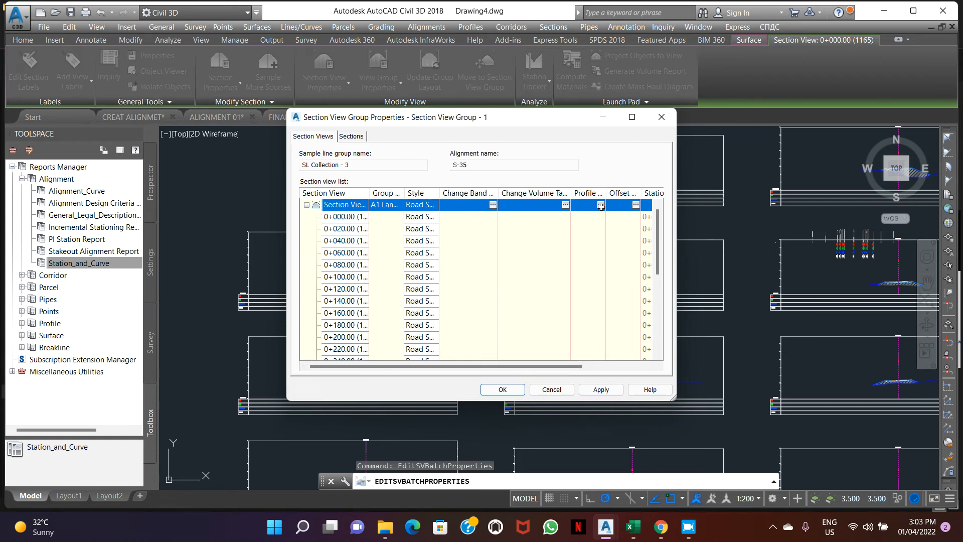
Step: Confirm the section view group properties so the S-35 sections redraw with the volume table
left_click(600, 206)
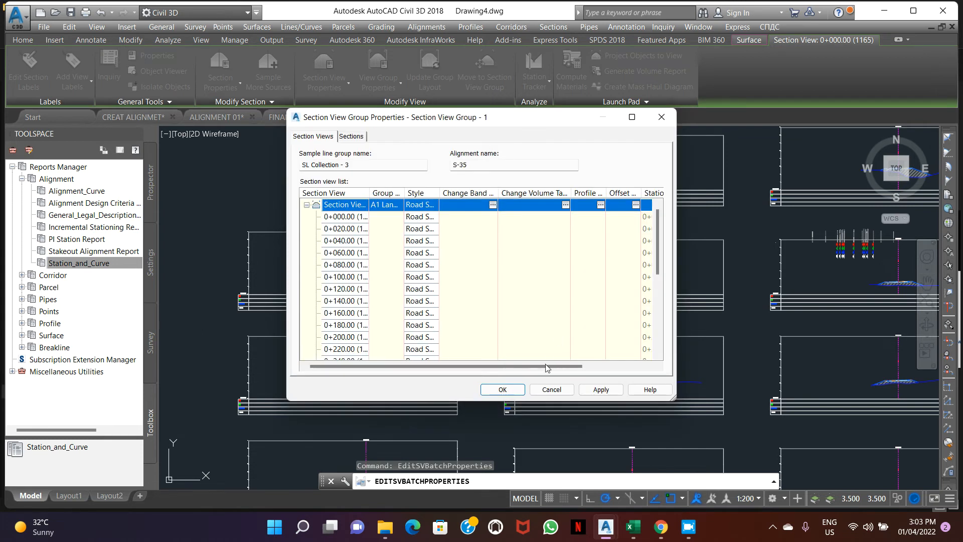
left_click(502, 389)
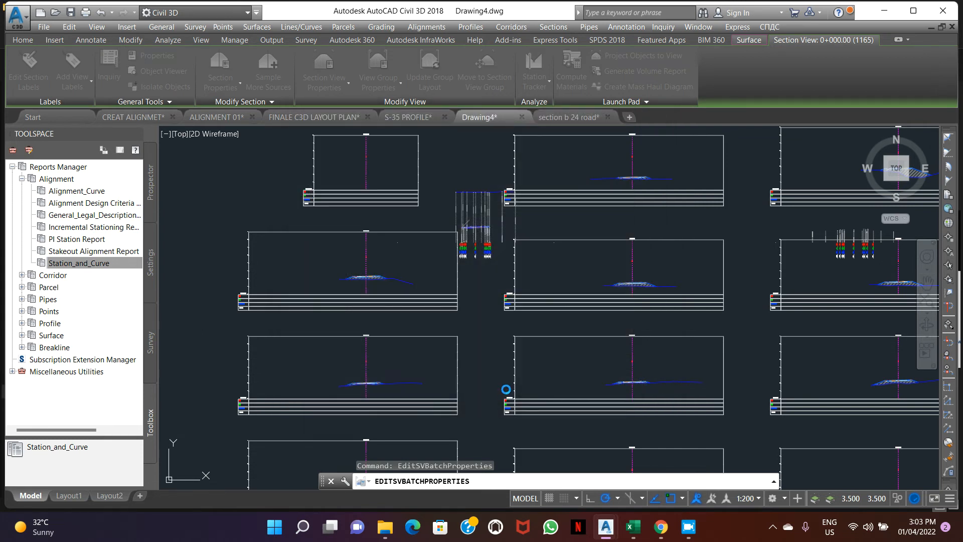
mouse_move(482, 385)
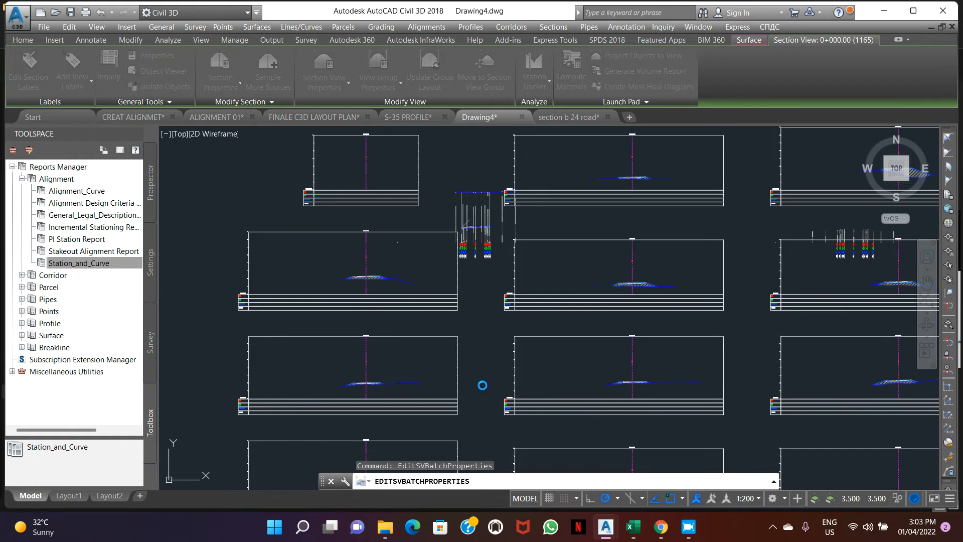
Step: Zoom to the 0+060 section view and reach its Section View Group Properties
left_click(90, 26)
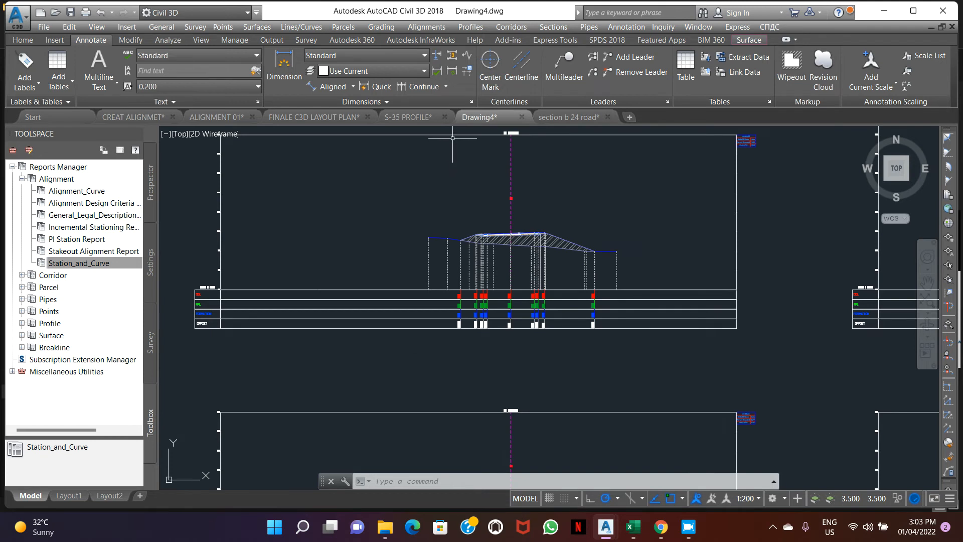
right_click(452, 195)
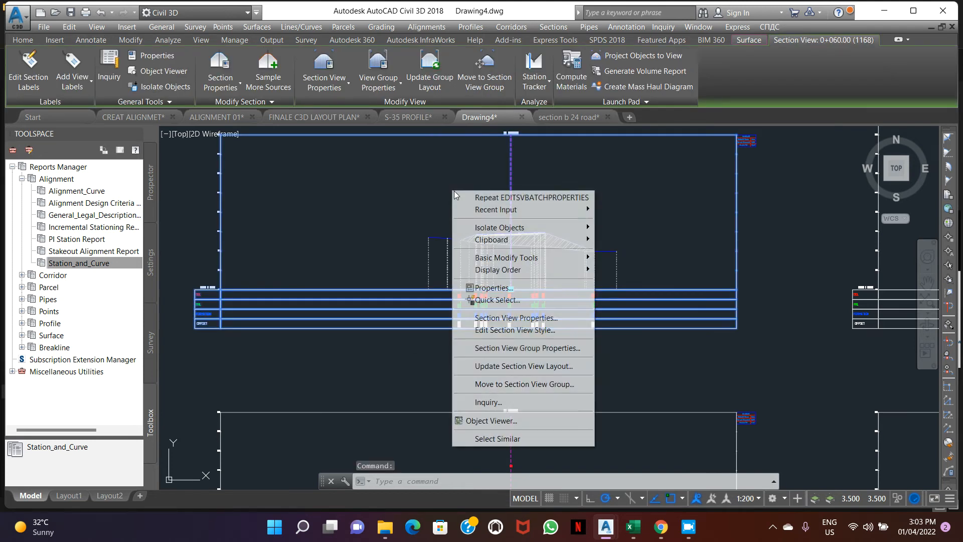
left_click(525, 348)
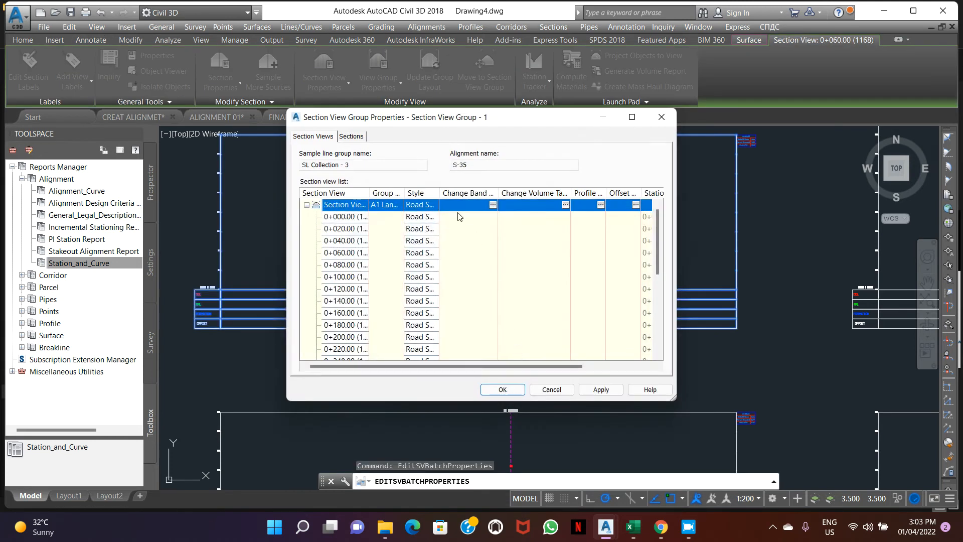
Step: On the Sections list keep a1 without labels and give OGL the Existing Ground style
left_click(350, 135)
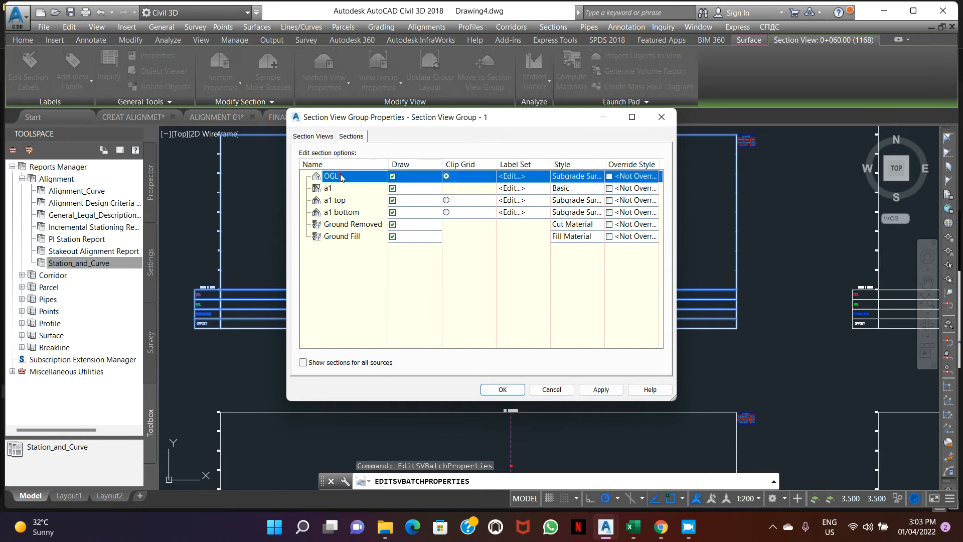
left_click(510, 175)
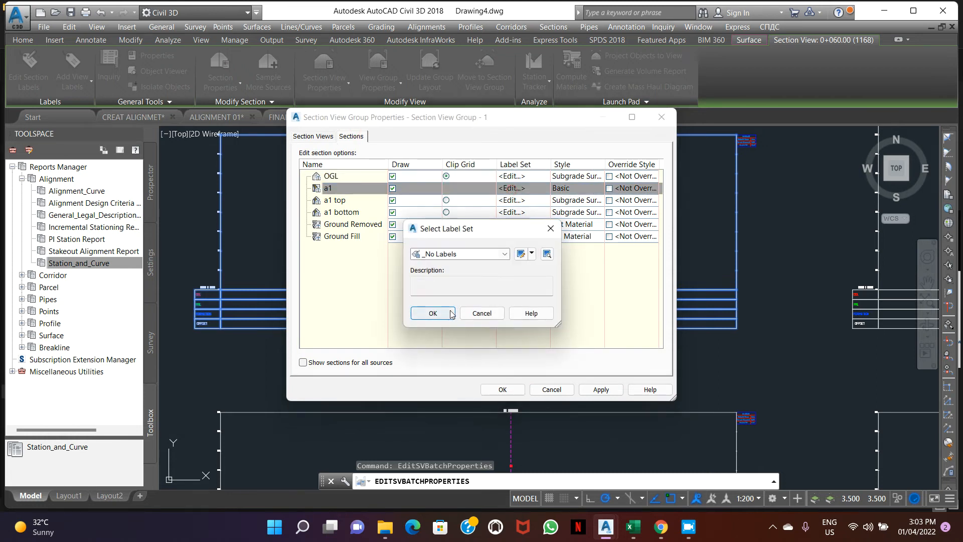
left_click(433, 313)
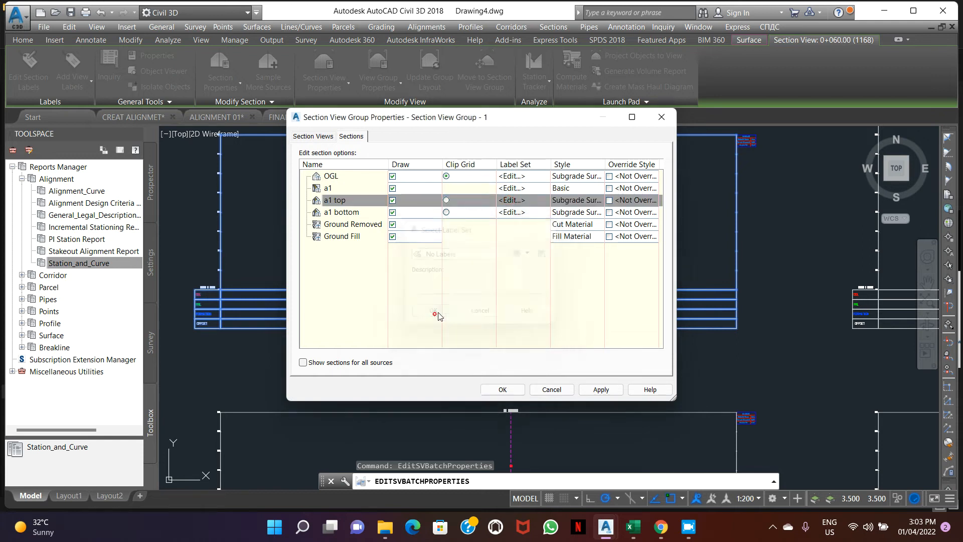
left_click(342, 211)
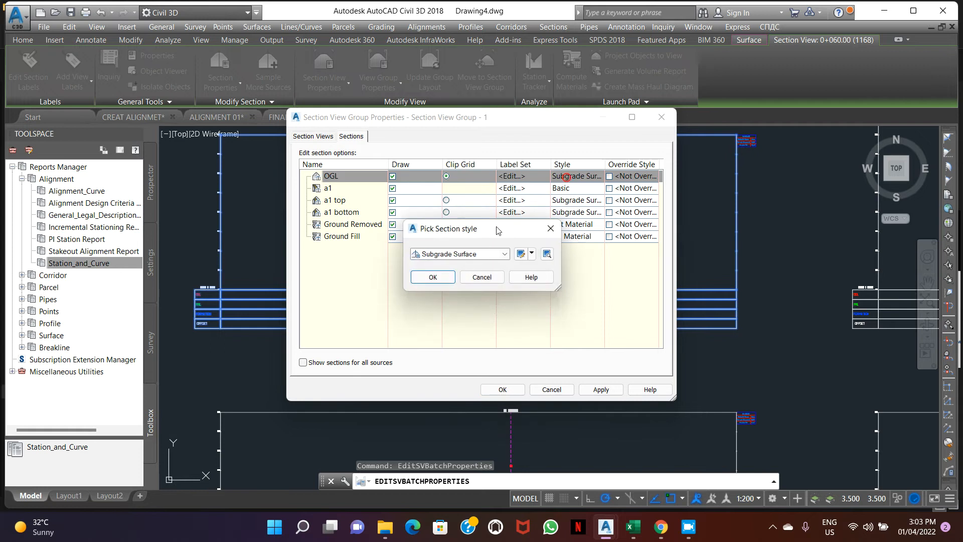
left_click(502, 254)
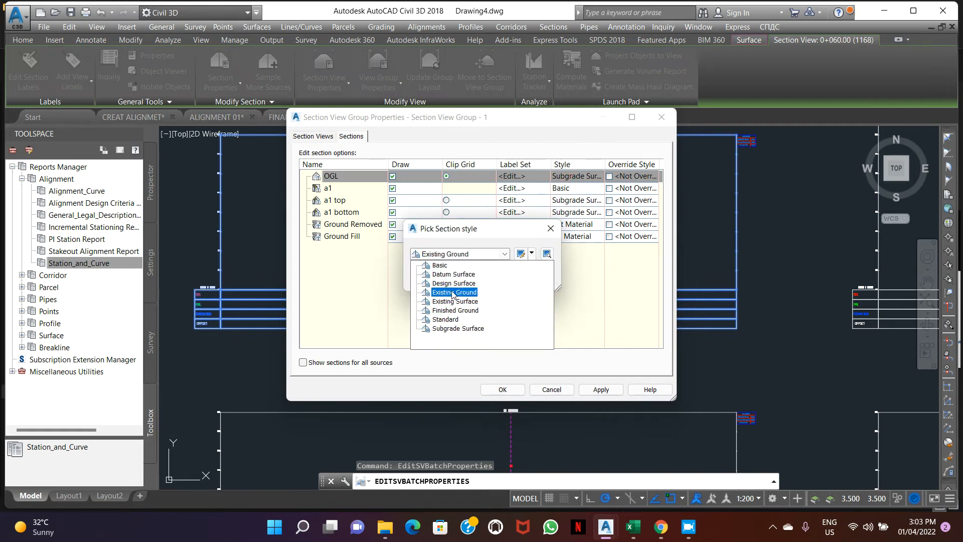
left_click(454, 292)
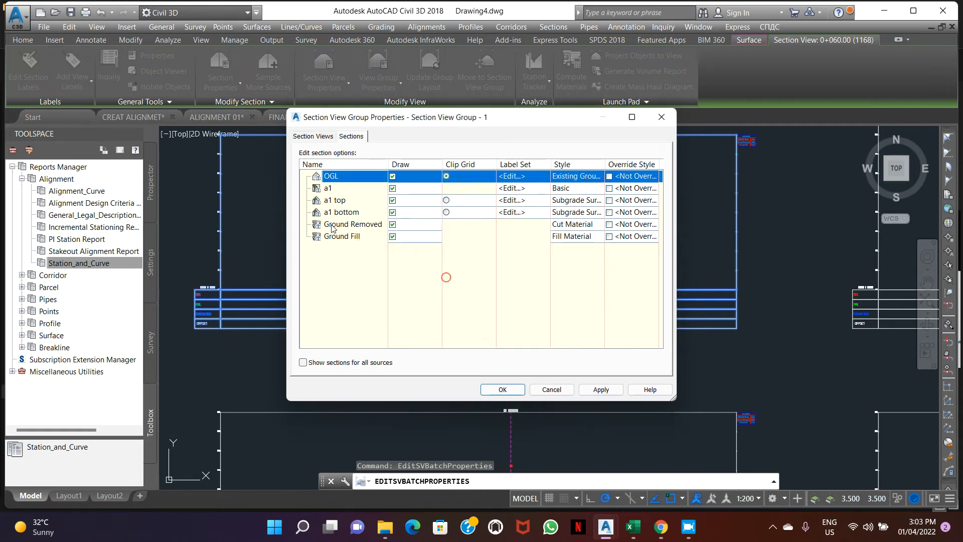
Step: Give a1 top the Design Surface style and a1 bottom the Datum Surface style
left_click(575, 200)
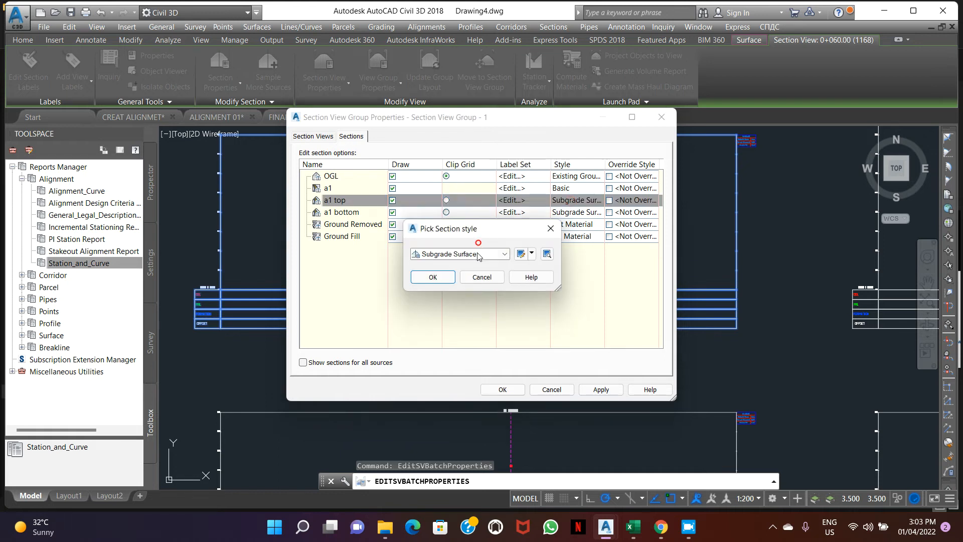
left_click(431, 277)
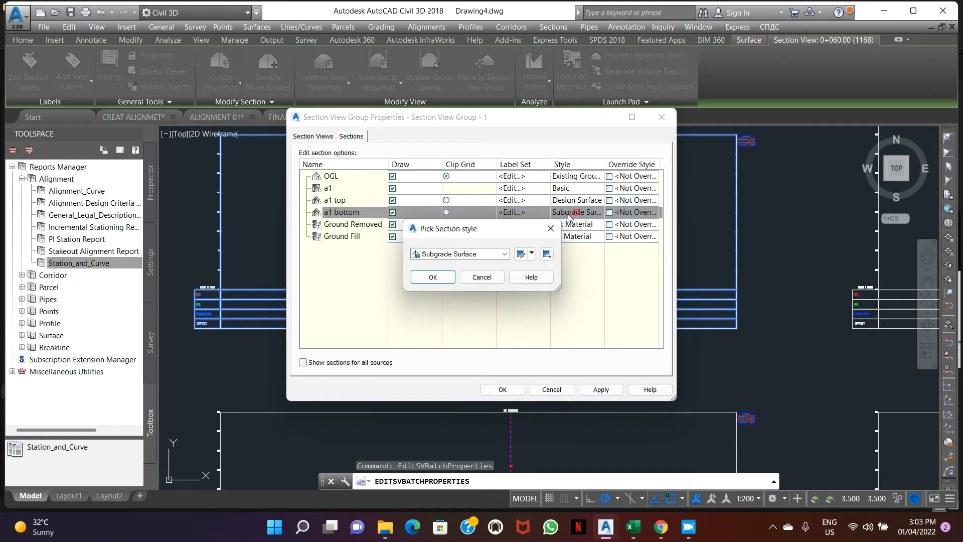
left_click(457, 253)
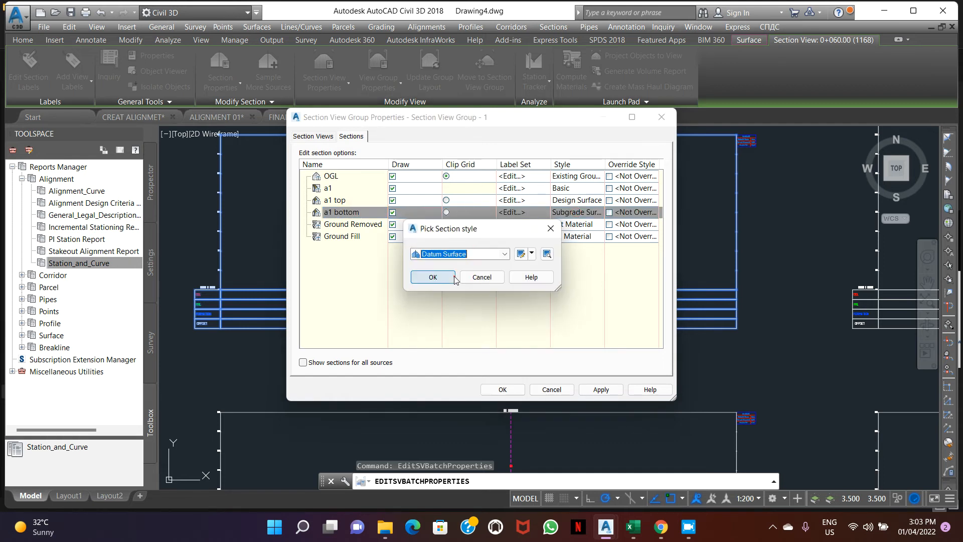
left_click(432, 276)
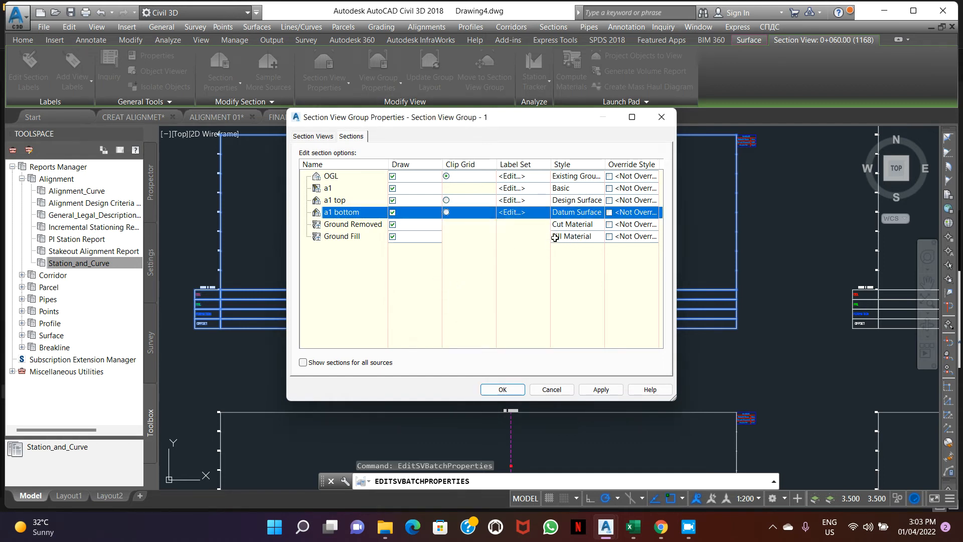
left_click(334, 199)
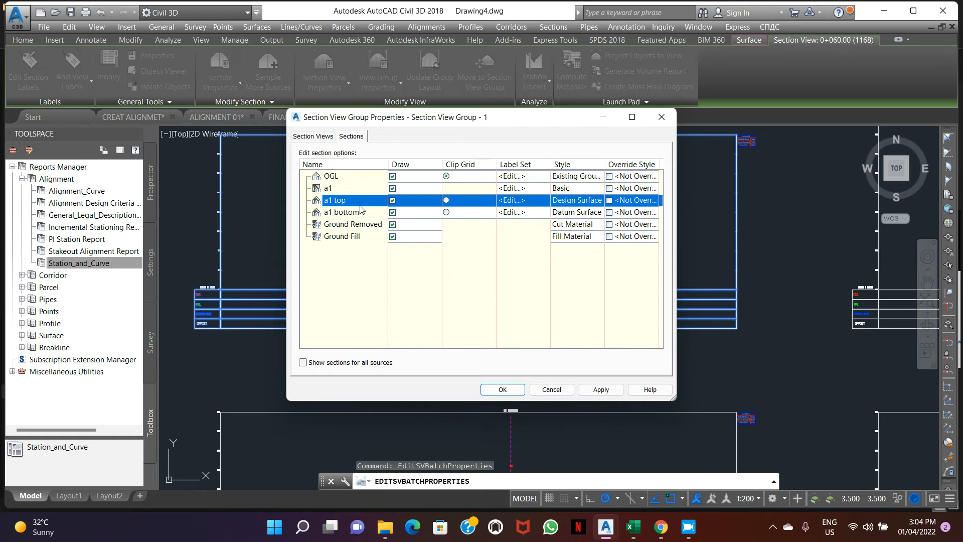
Step: Edit a1 top's label set, adding grade break labels and a segment label
left_click(510, 201)
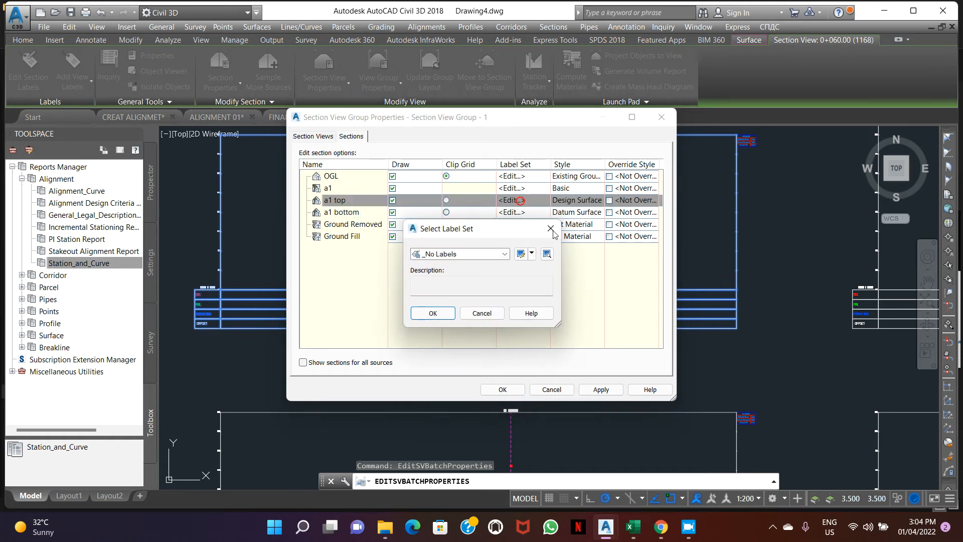
left_click(545, 253)
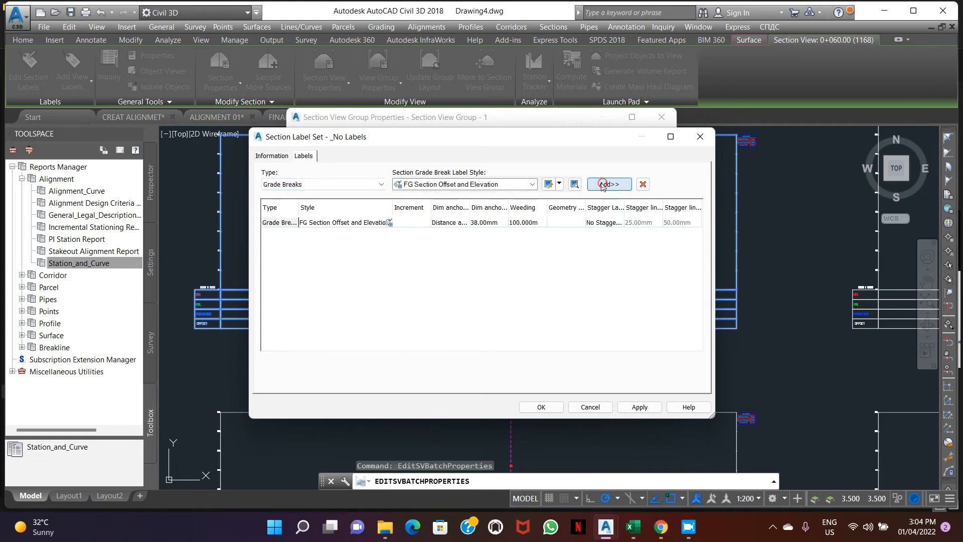
left_click(381, 185)
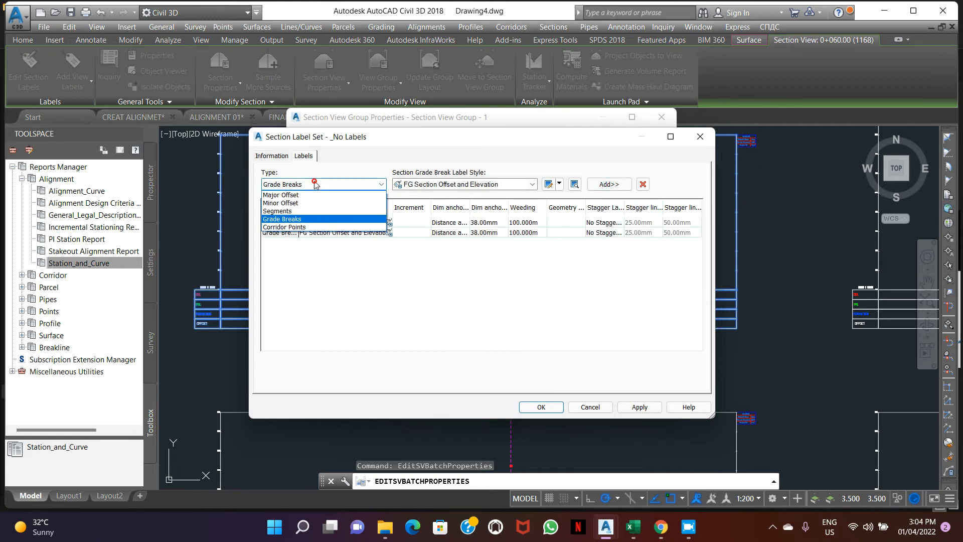
left_click(276, 202)
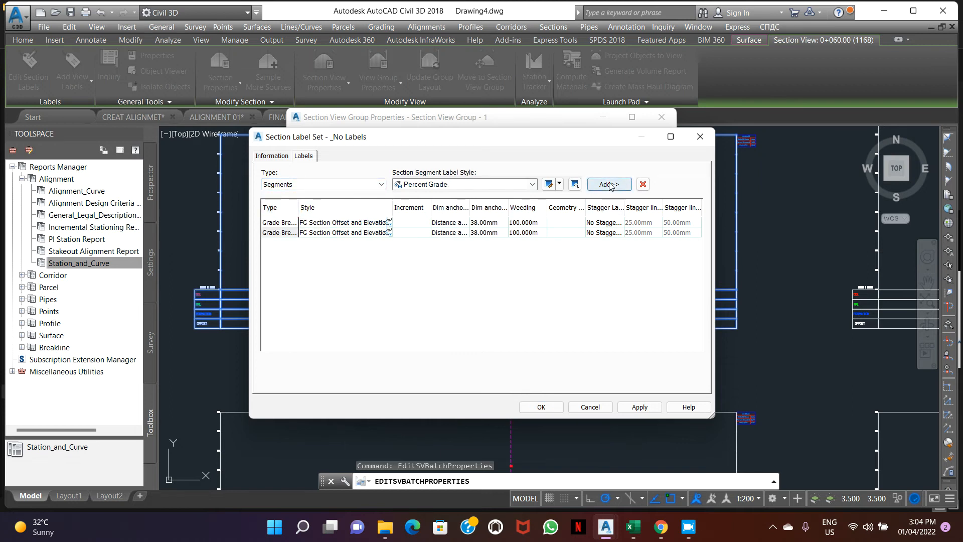
left_click(607, 183)
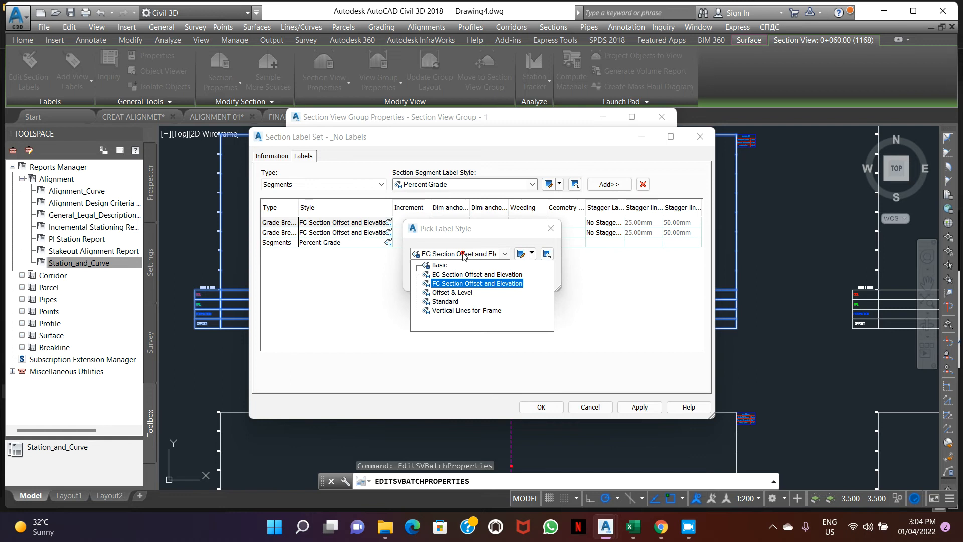
Step: Style the grade break labels as Offset & Level and Vertical Lines for Frame
left_click(452, 292)
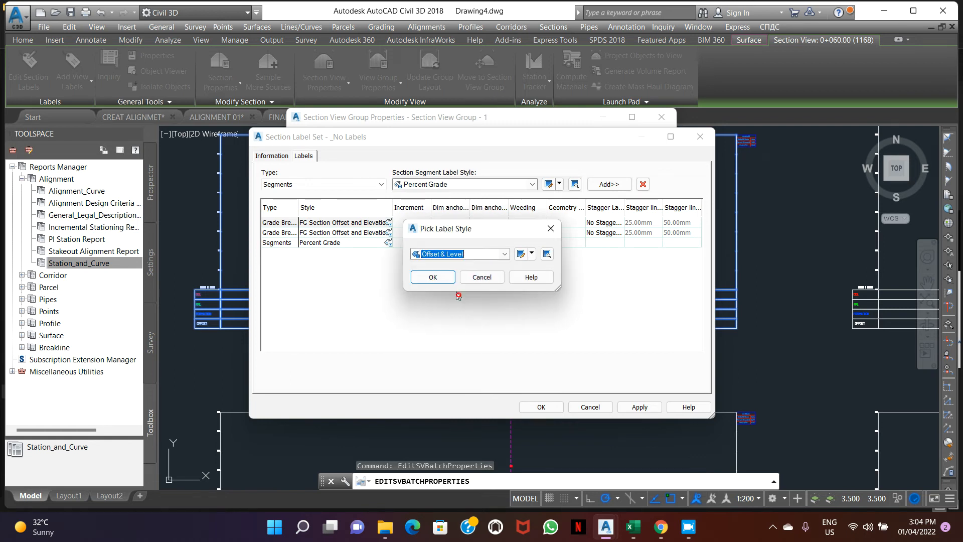
left_click(431, 276)
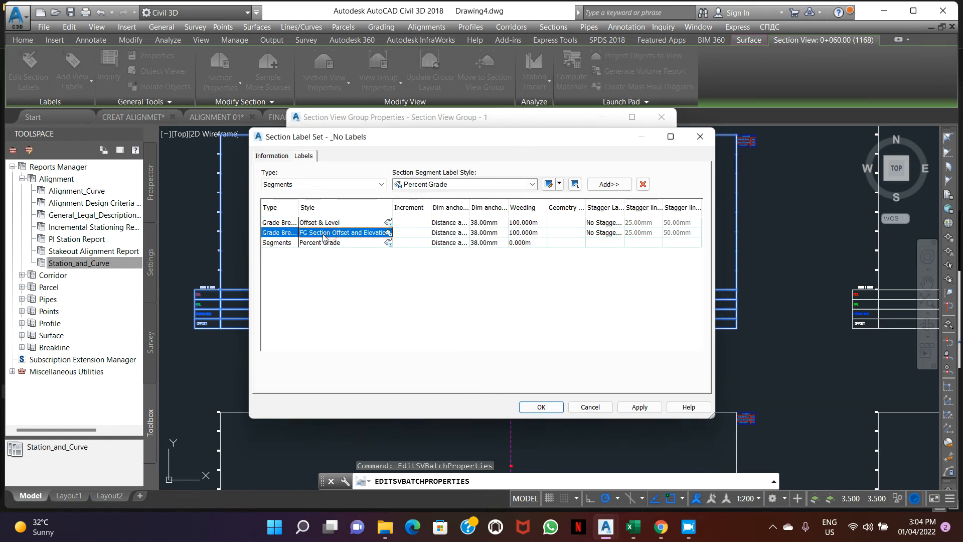
left_click(408, 232)
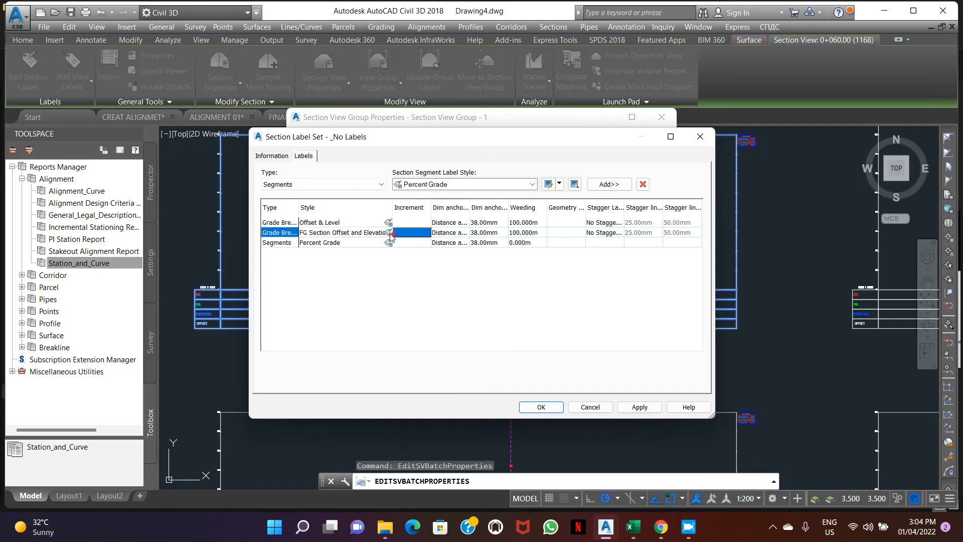
left_click(388, 232)
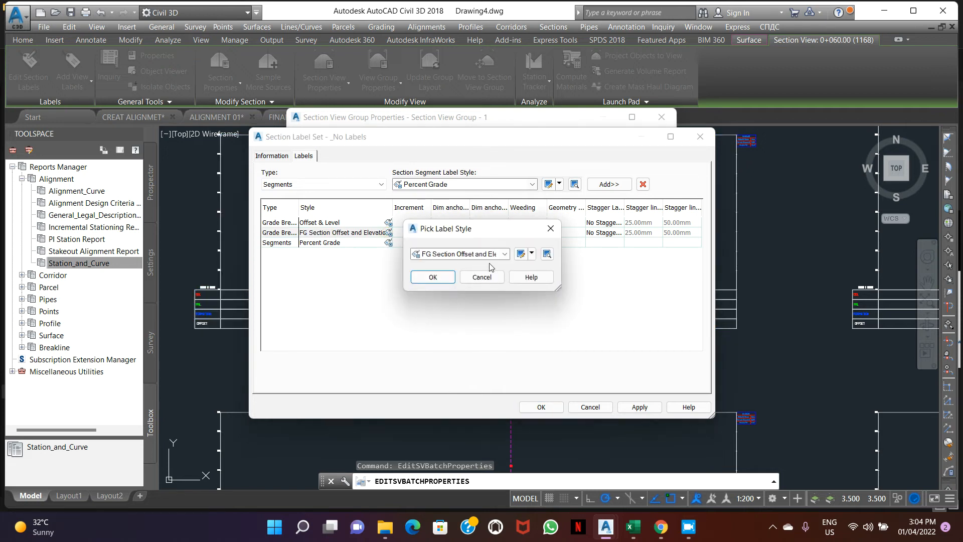
left_click(503, 254)
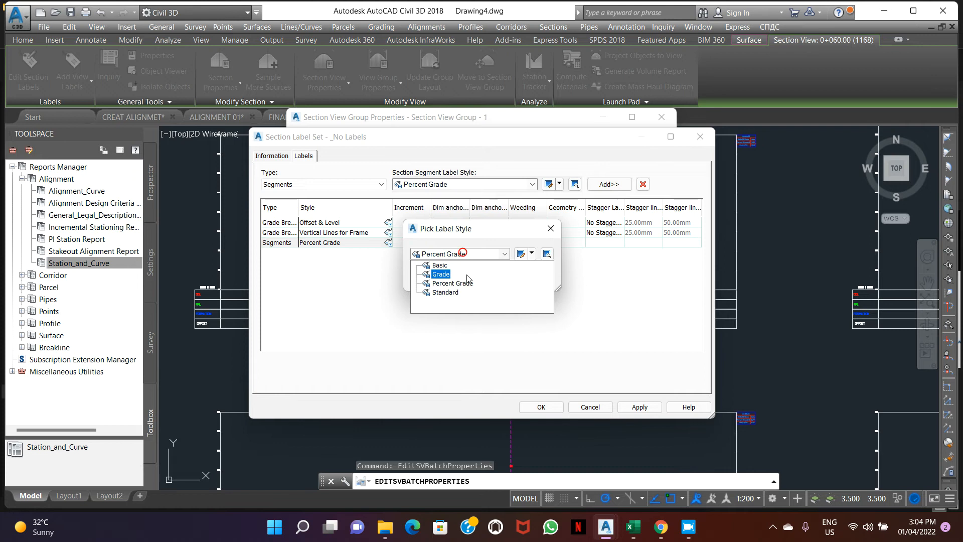
Step: Make the segment label Grade with 1.000m weeding and confirm the label set
left_click(442, 273)
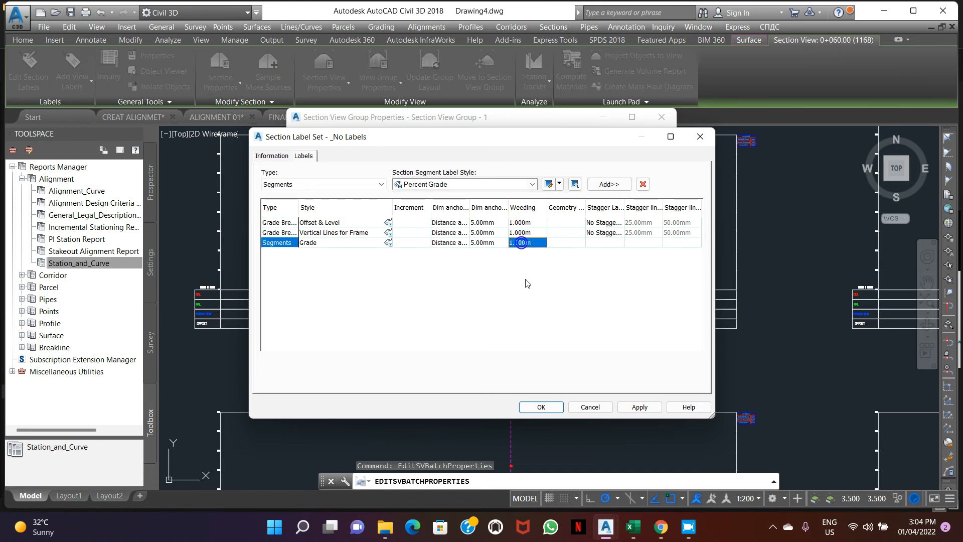
left_click(541, 406)
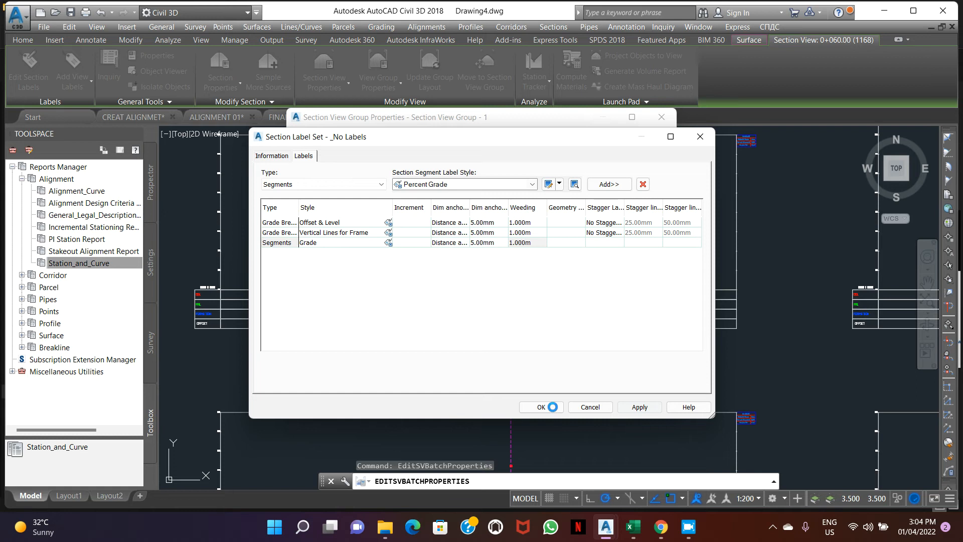
left_click(540, 407)
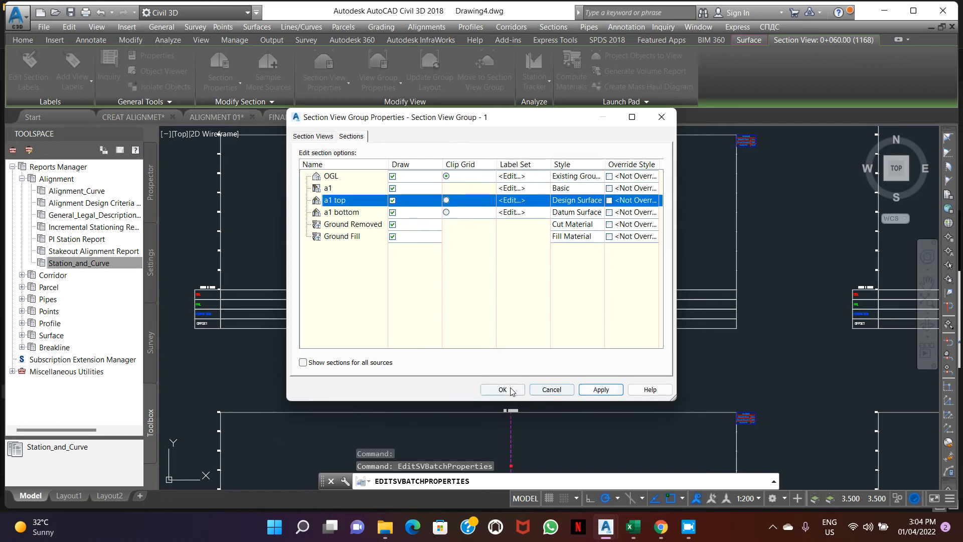
Step: Apply the group properties and set the annotation scale to 1:500 so FRL and grade labels read larger
left_click(499, 389)
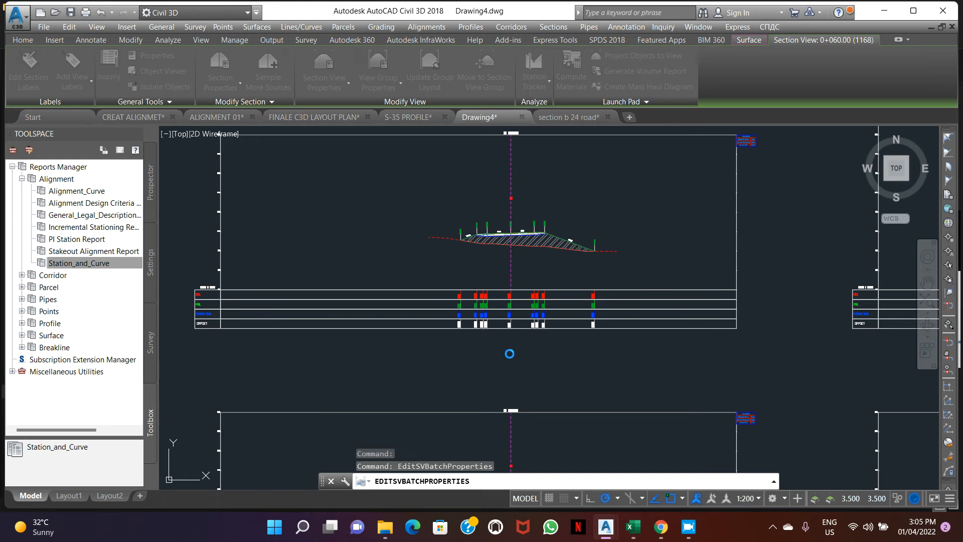
left_click(90, 26)
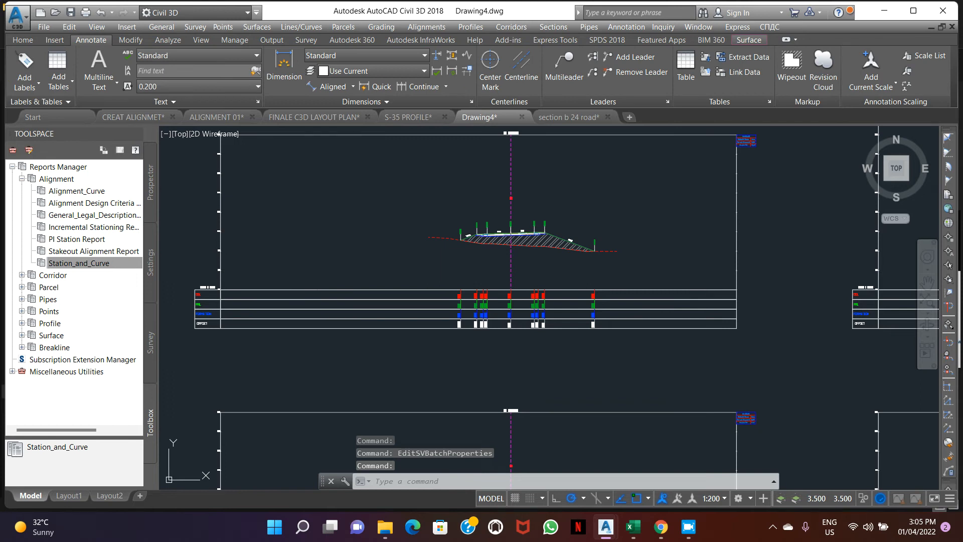
mouse_move(624, 349)
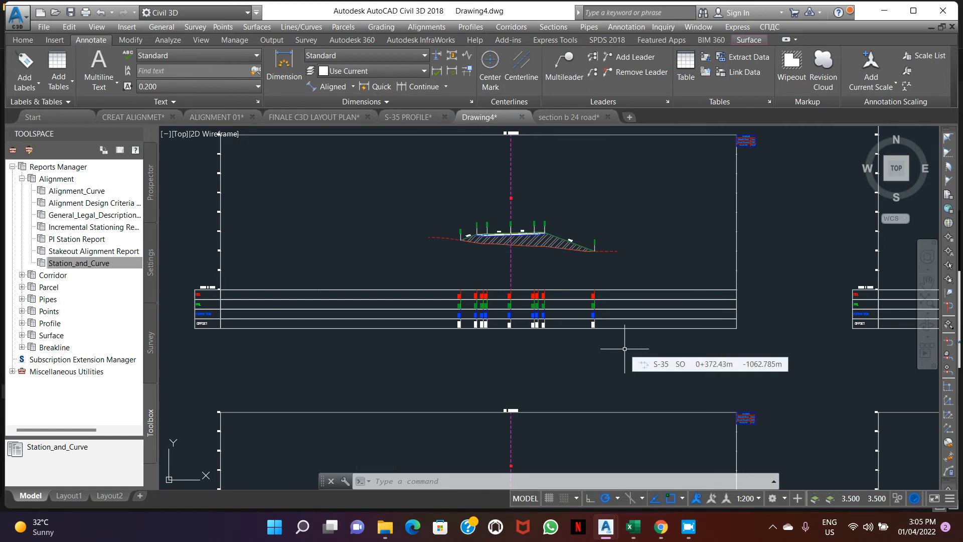
mouse_move(562, 255)
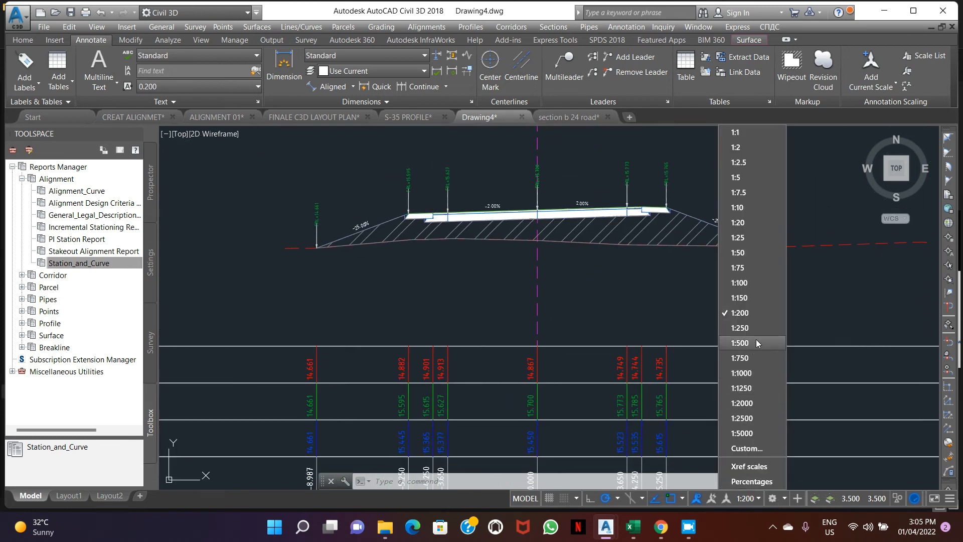
left_click(740, 342)
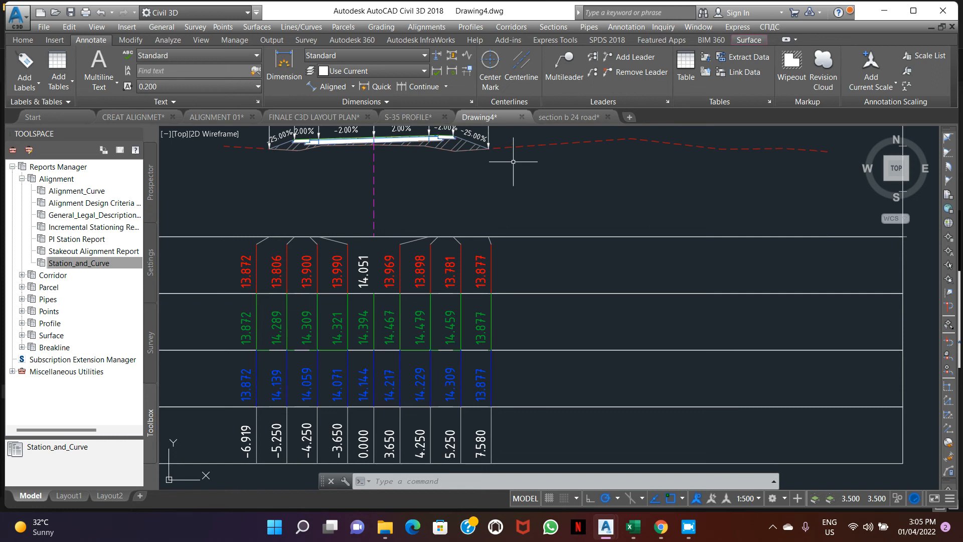
mouse_move(395, 274)
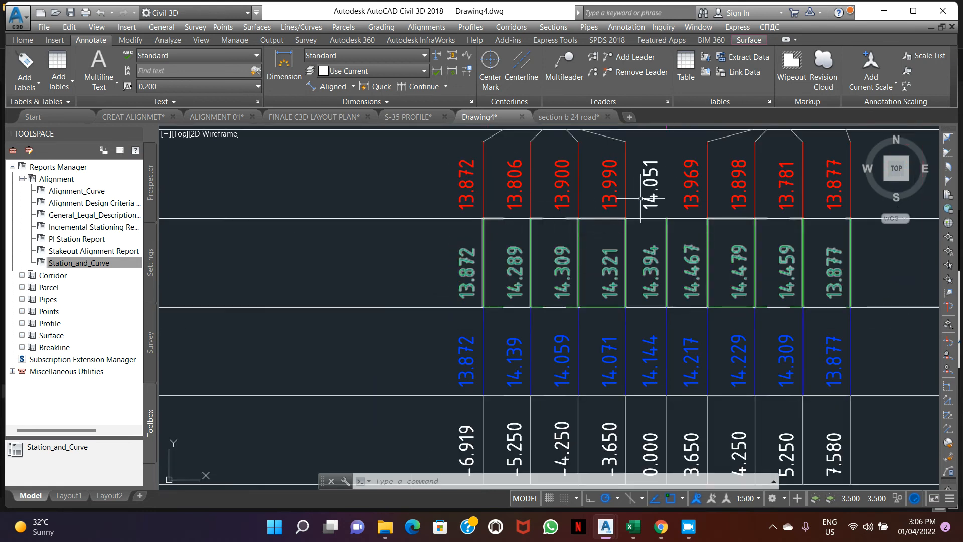
mouse_move(595, 285)
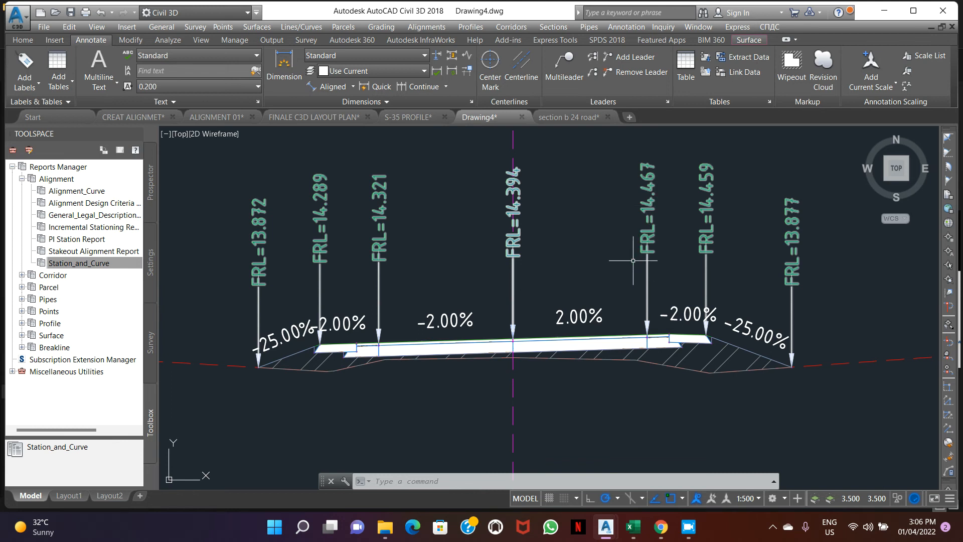
scroll("down", 3)
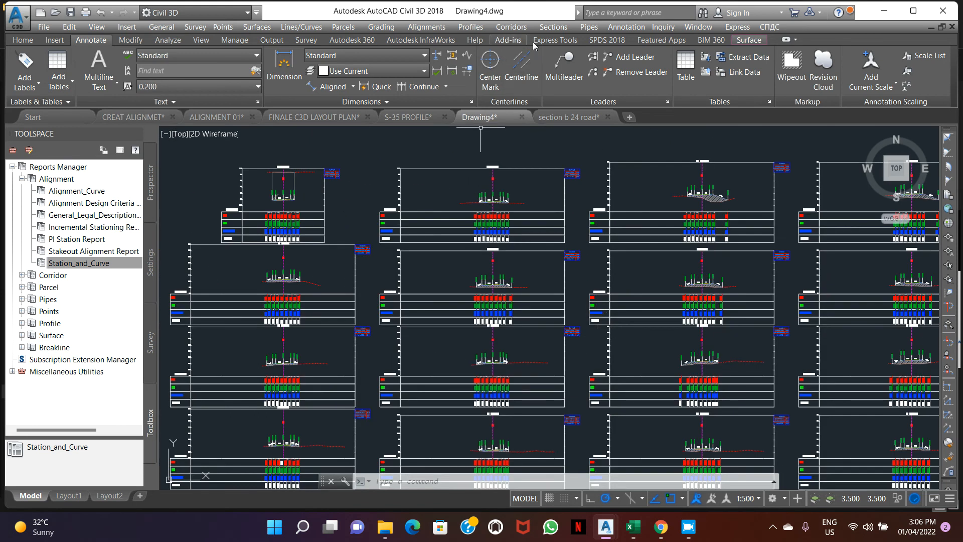
Step: Create a Total Volume table for alignment S-35 with SL Collection - 3 and place it in the drawing
left_click(552, 26)
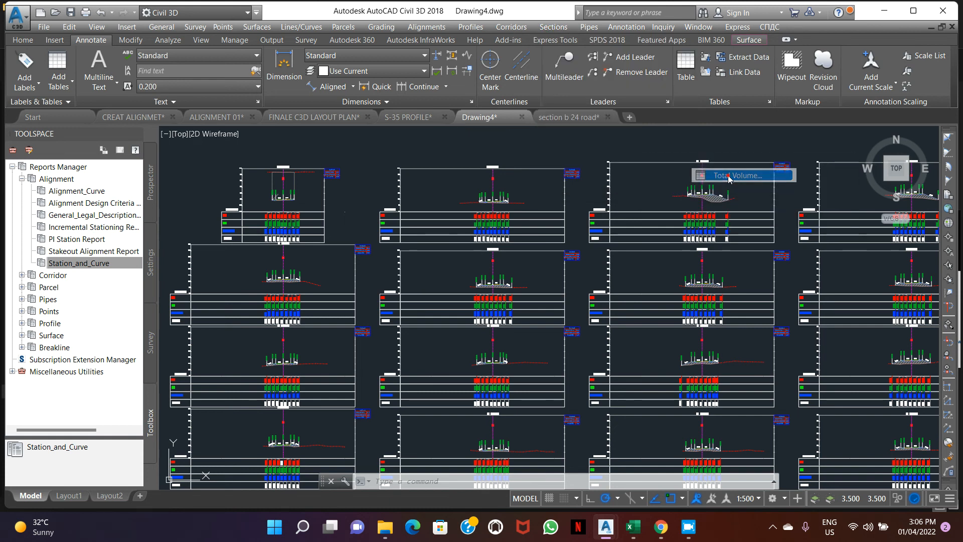
left_click(742, 174)
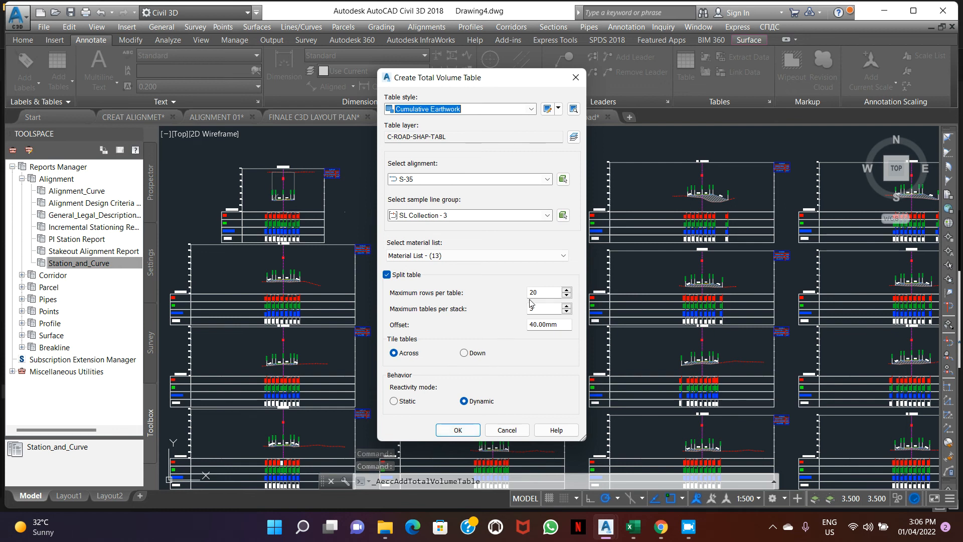
left_click(563, 305)
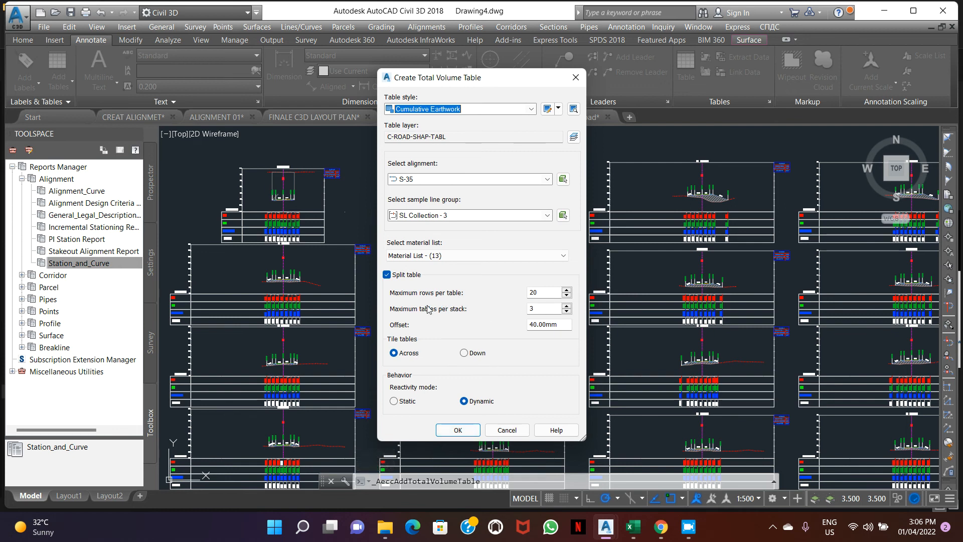
mouse_move(546, 318)
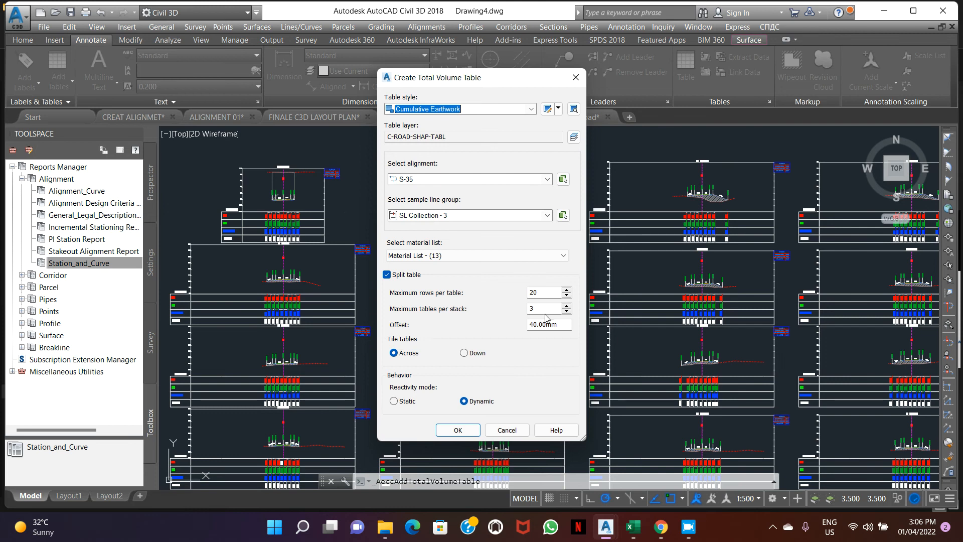
mouse_move(445, 431)
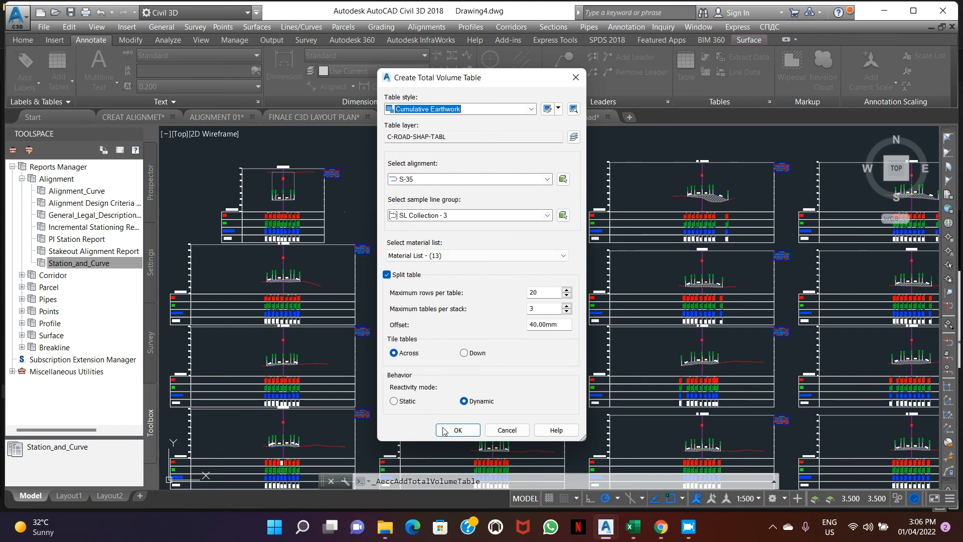
left_click(457, 429)
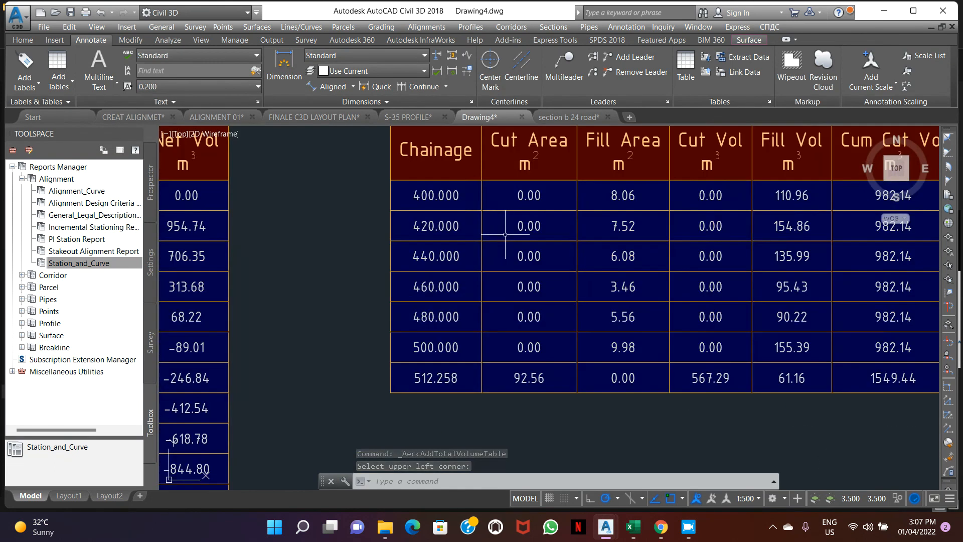
left_click(475, 231)
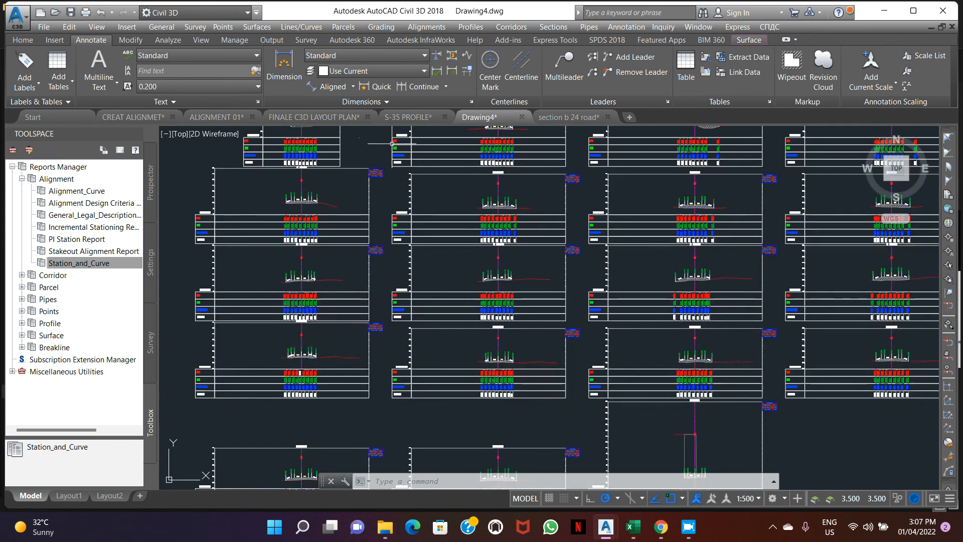
Step: Start Save As and browse to Desktop > learn civil 3d
left_click(15, 12)
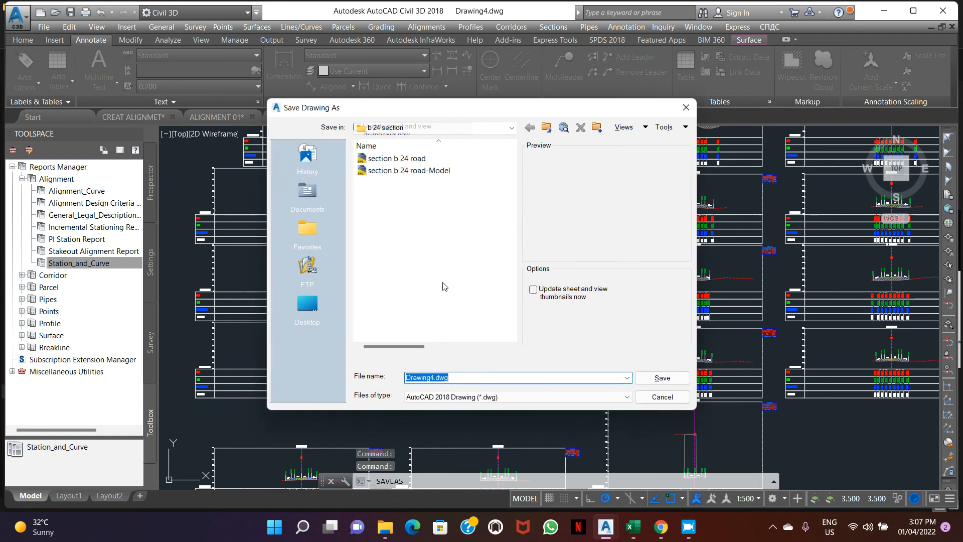
left_click(307, 307)
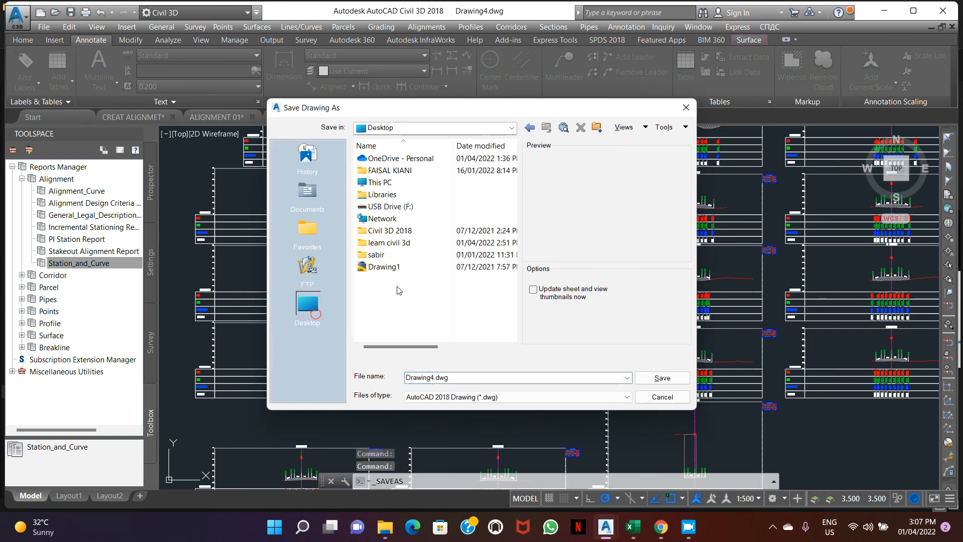
double_click(390, 242)
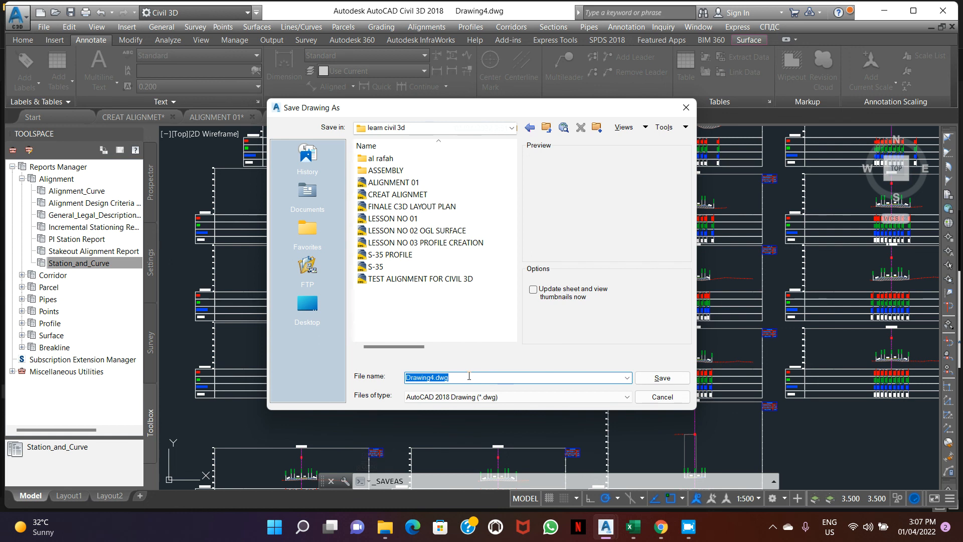
Step: Save the drawing as 'earth work cross sections s35road'
type("earth wo")
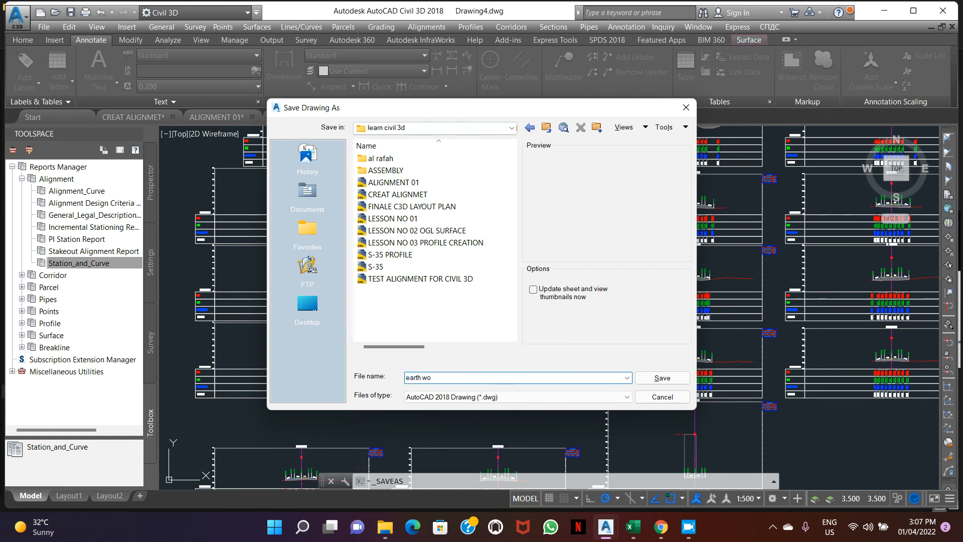
type("rk cros")
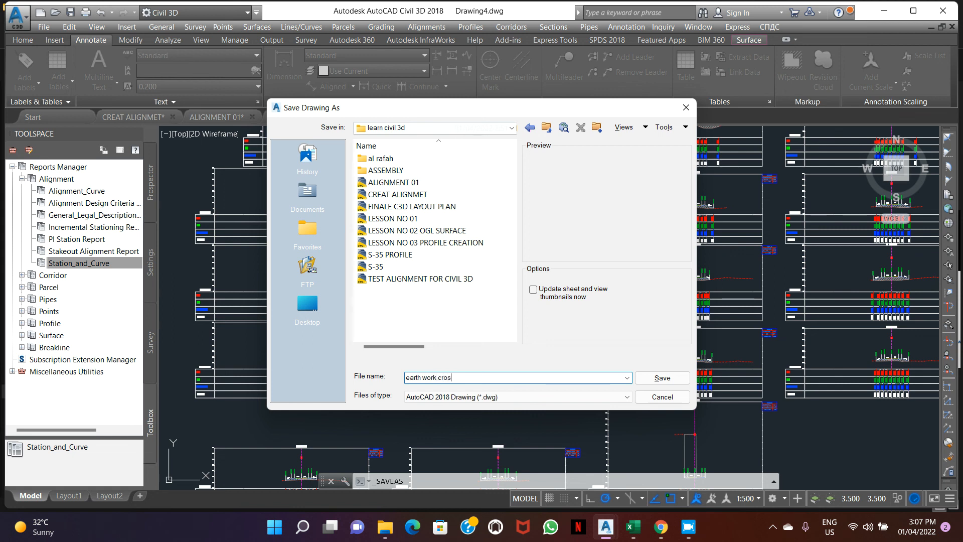
type("s se")
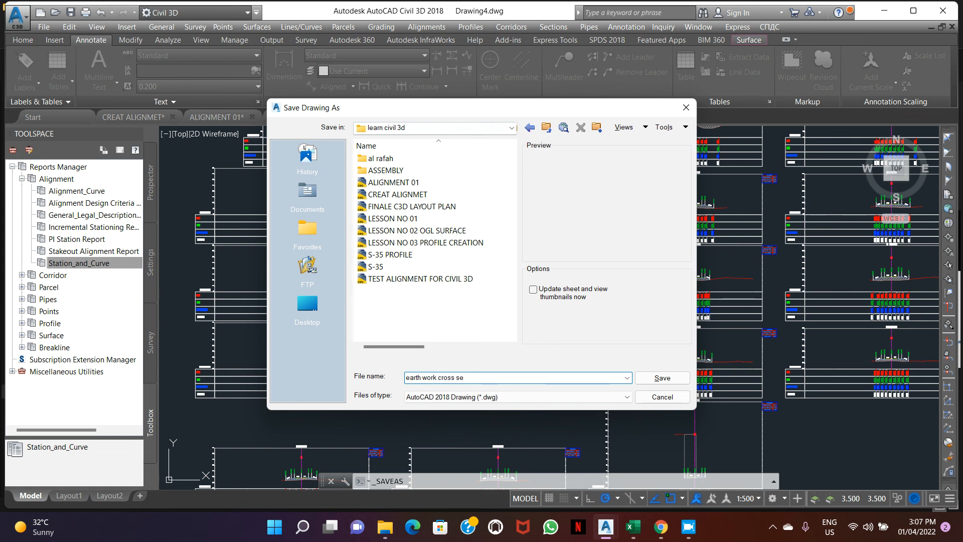
type("ctions")
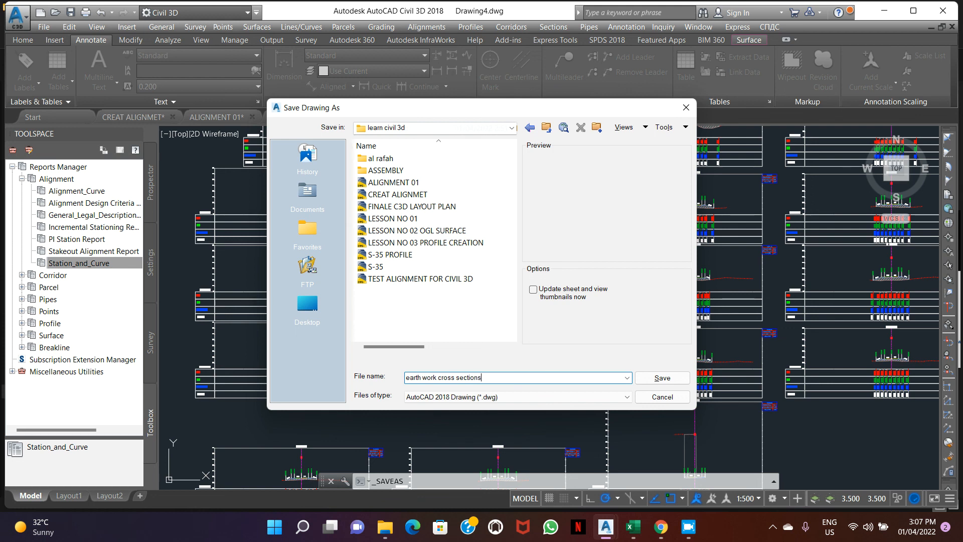
type("s")
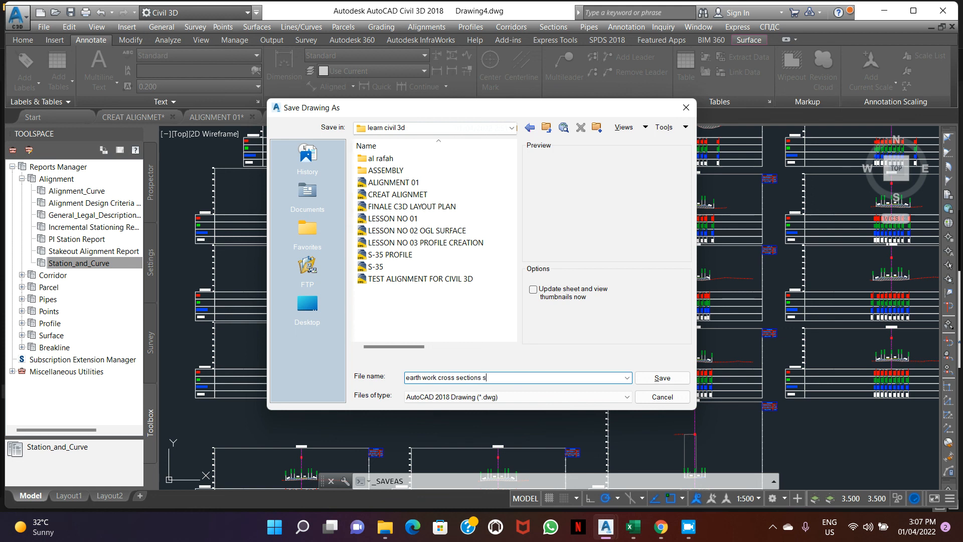
type("35ro")
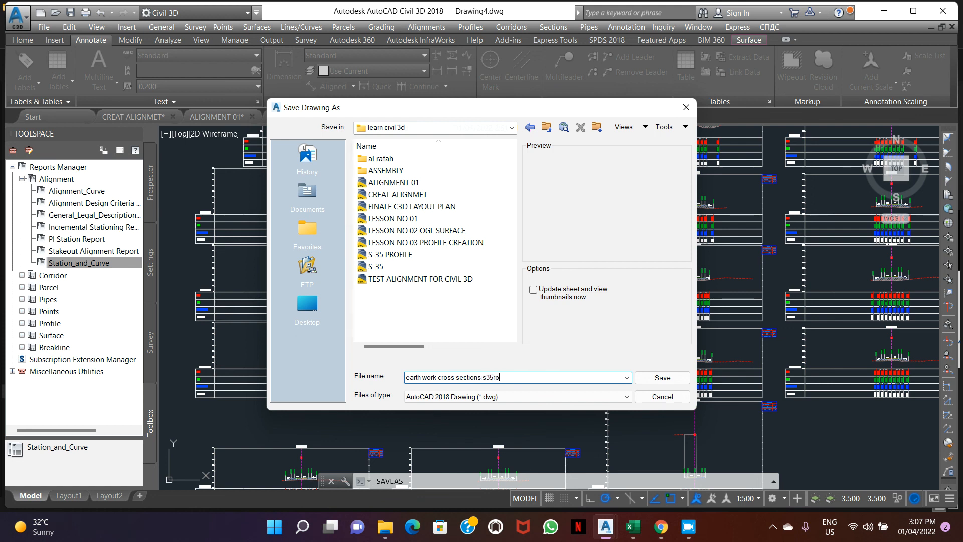
type("ad")
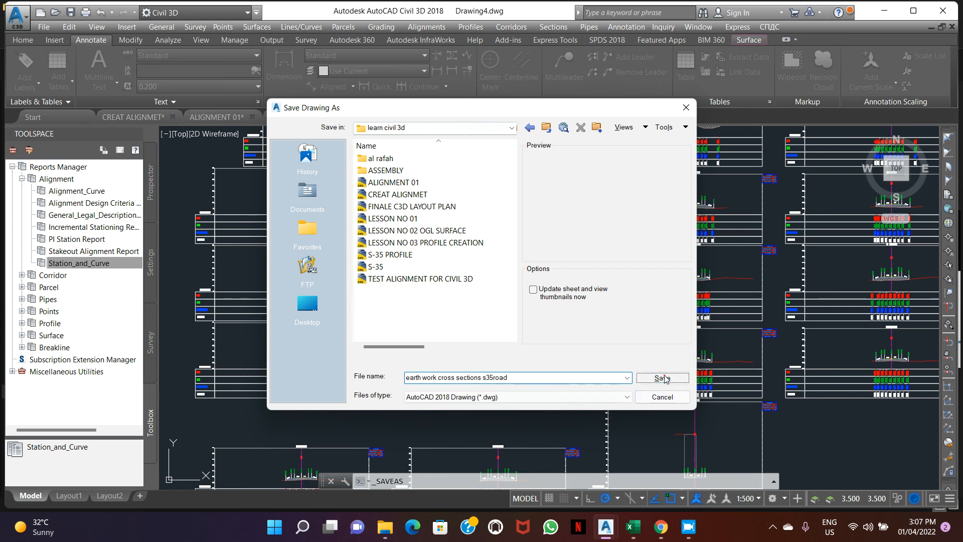
left_click(660, 377)
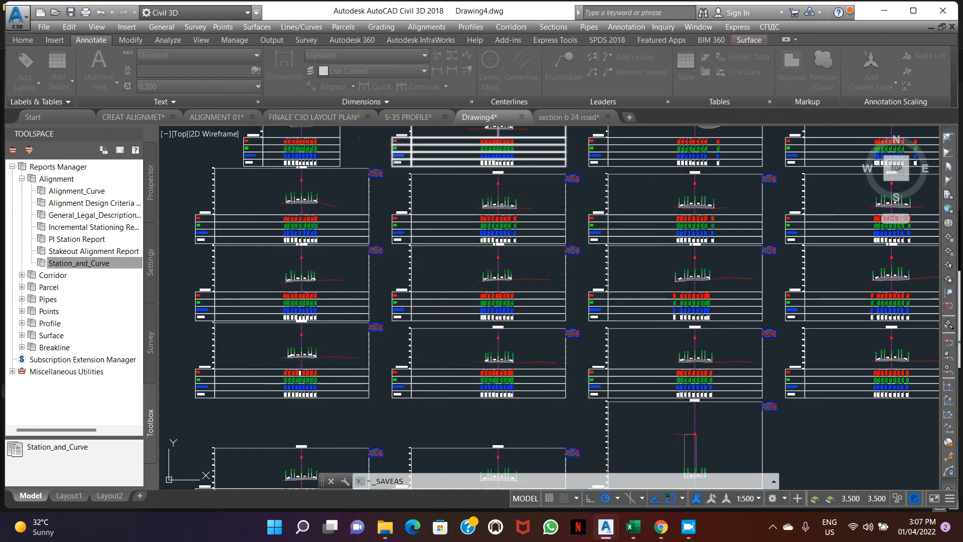
left_click(517, 117)
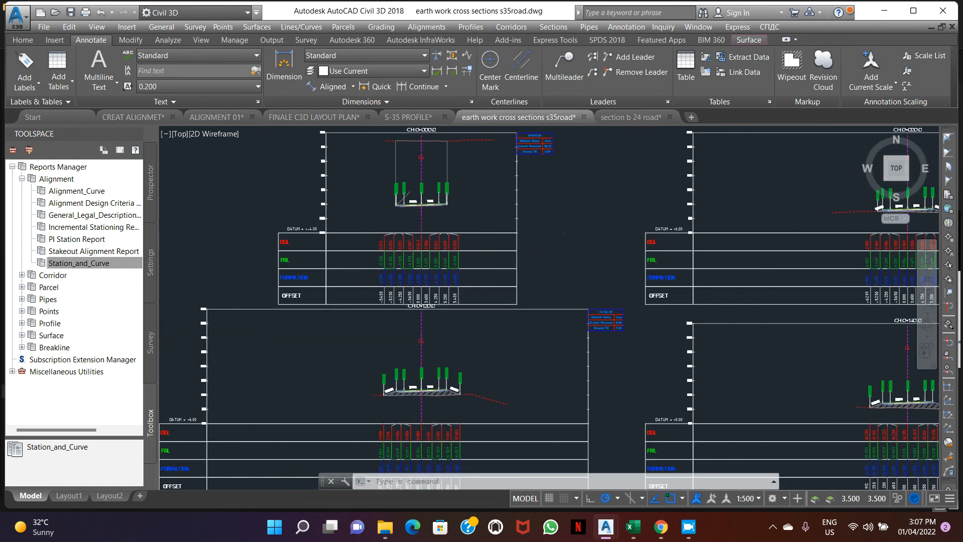
scroll("down", 3)
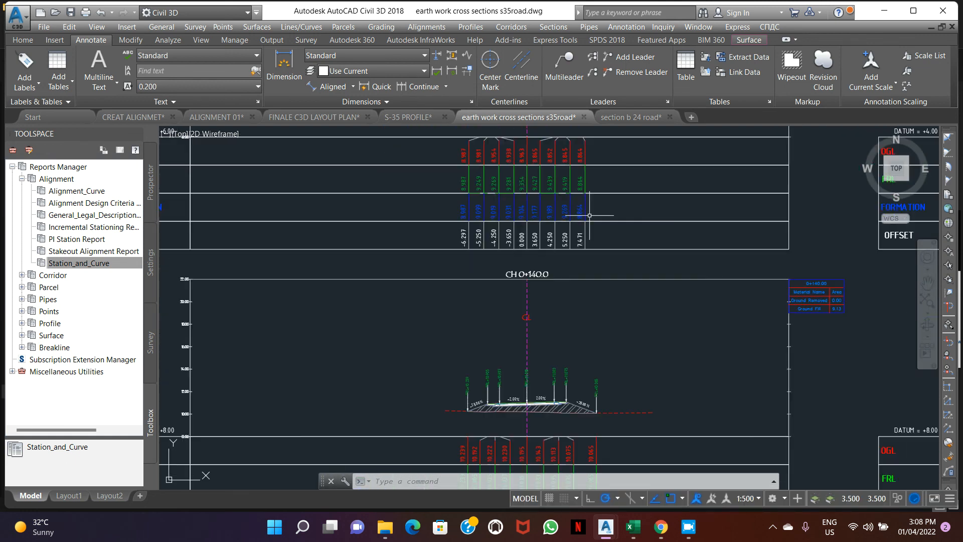
scroll("down", 3)
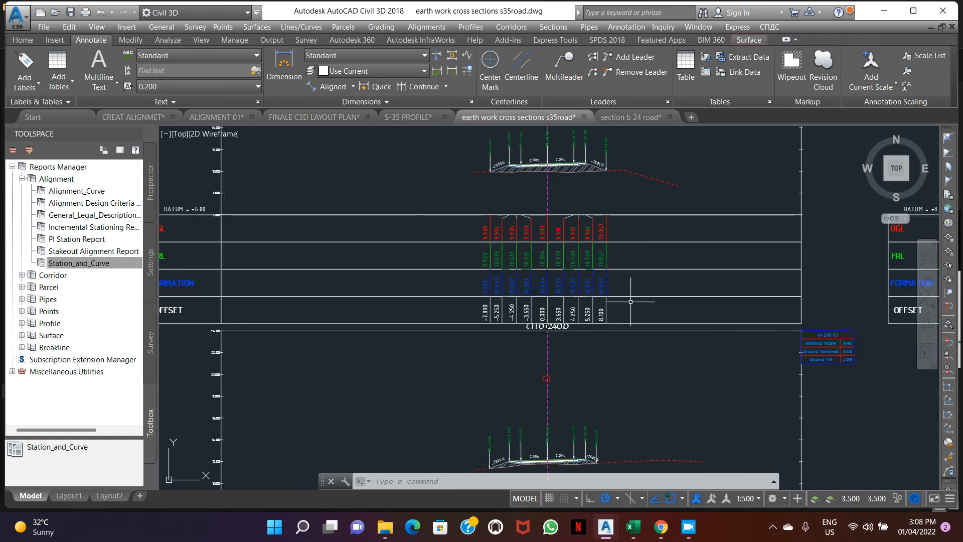
mouse_move(693, 344)
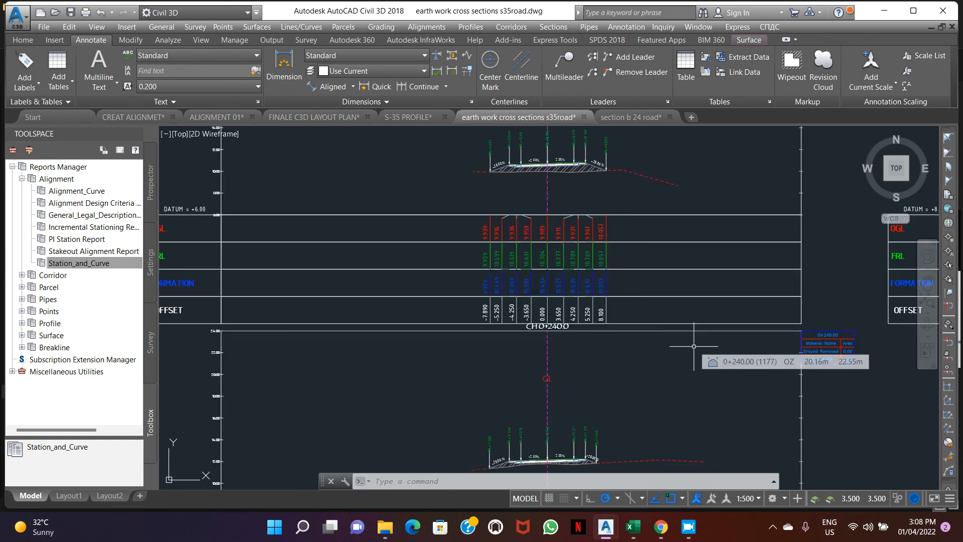